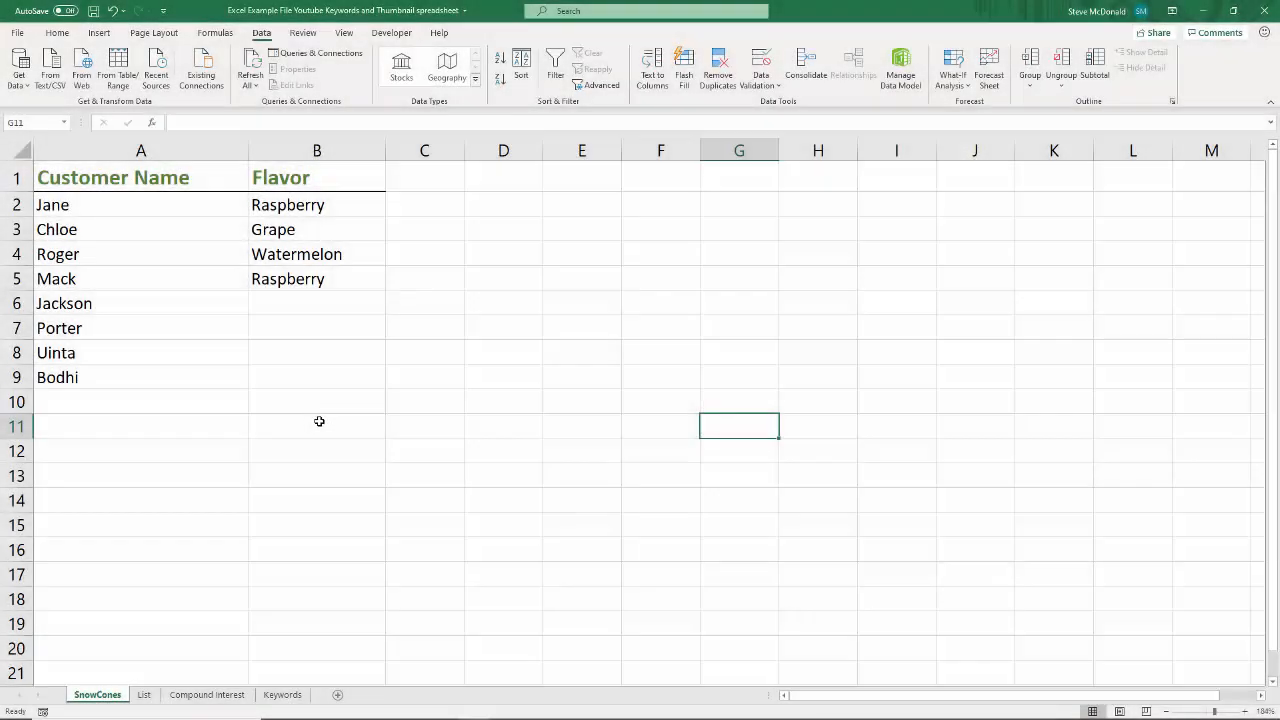
pyautogui.moveTo(236, 390)
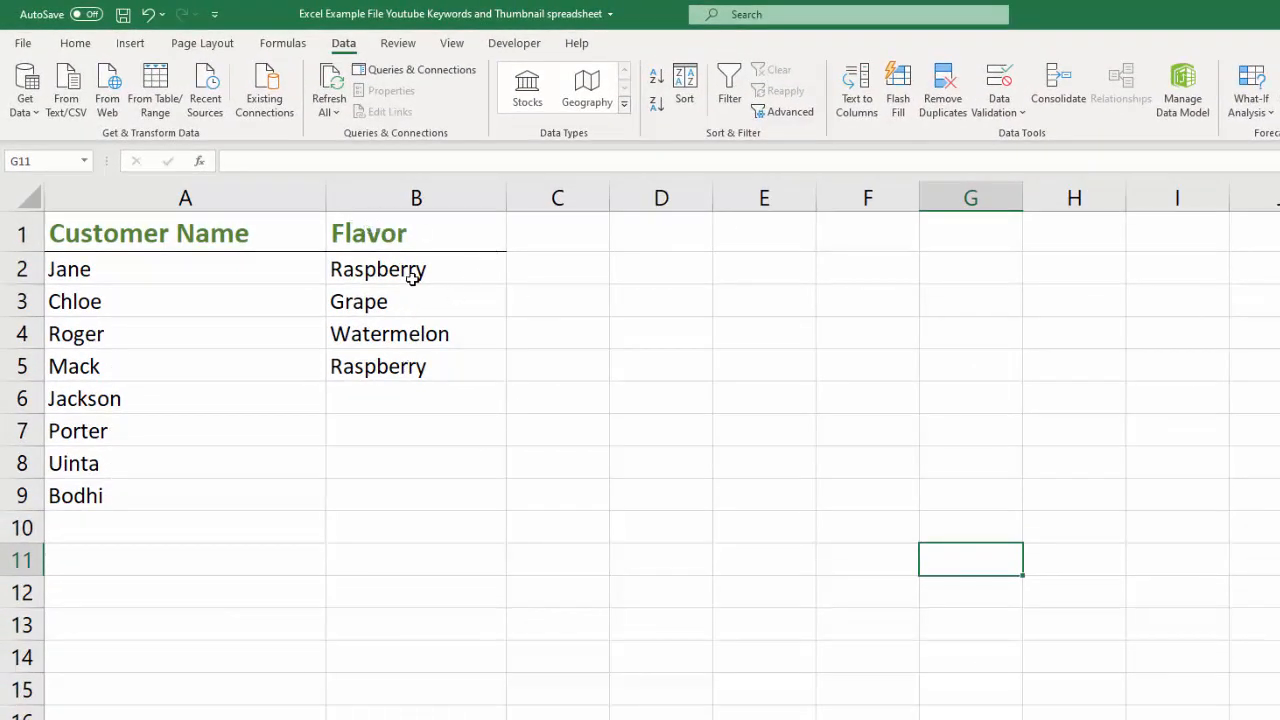
pyautogui.moveTo(424, 524)
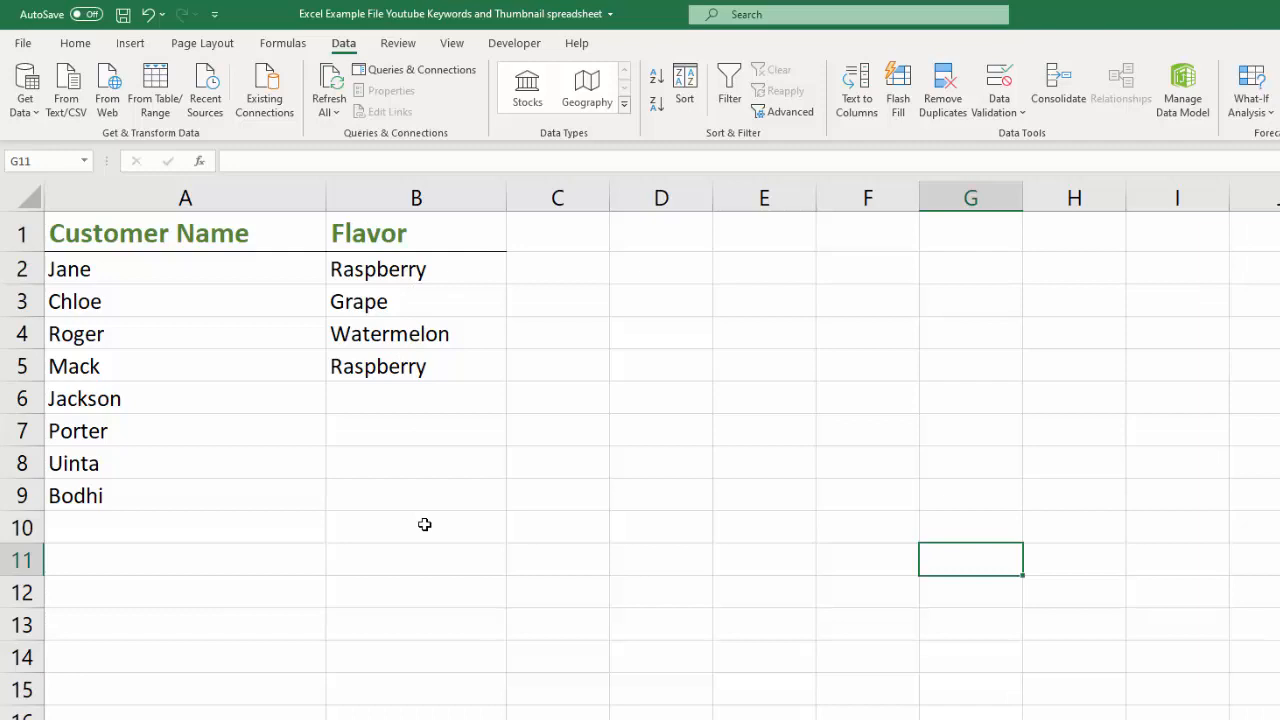
pyautogui.moveTo(102, 268)
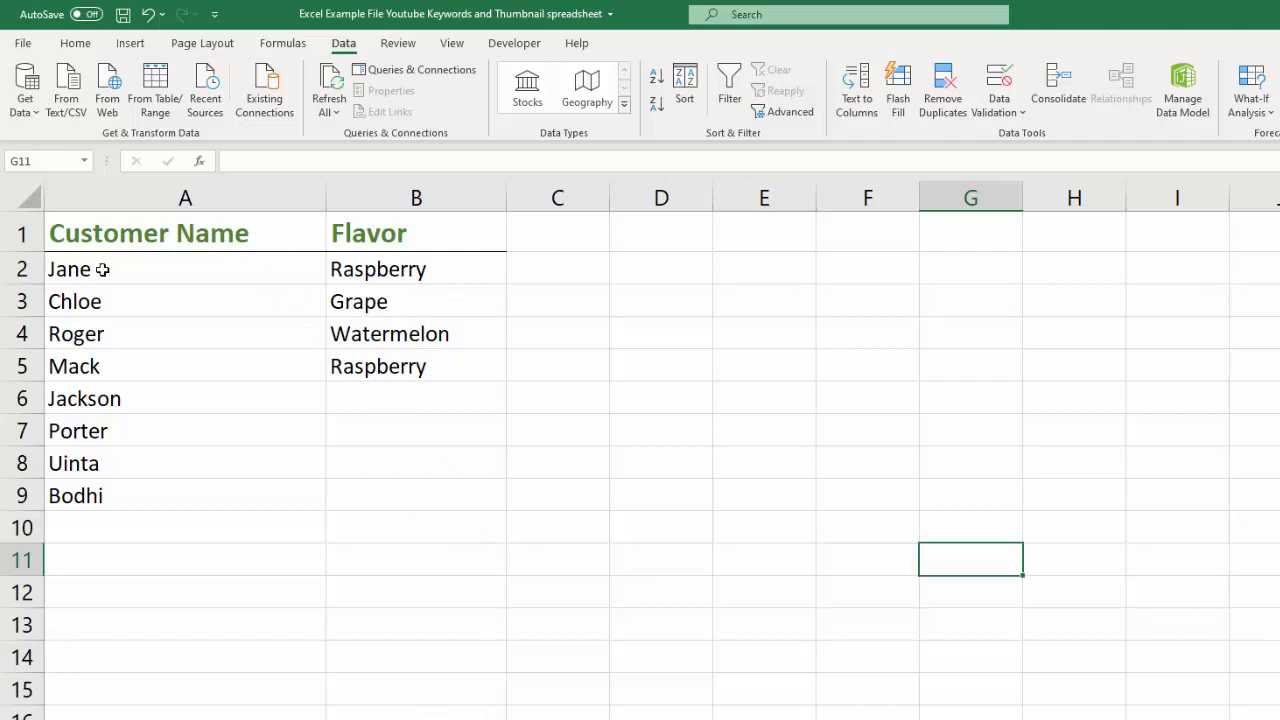
pyautogui.moveTo(412, 276)
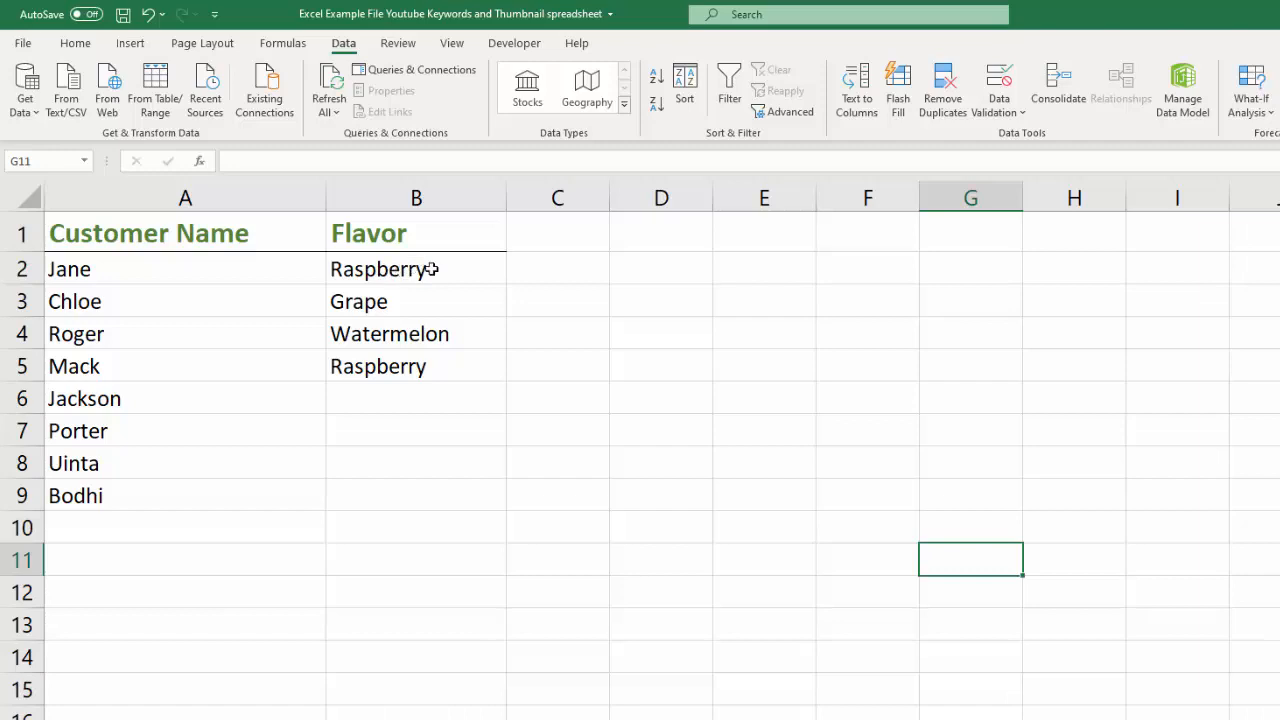
pyautogui.moveTo(400, 380)
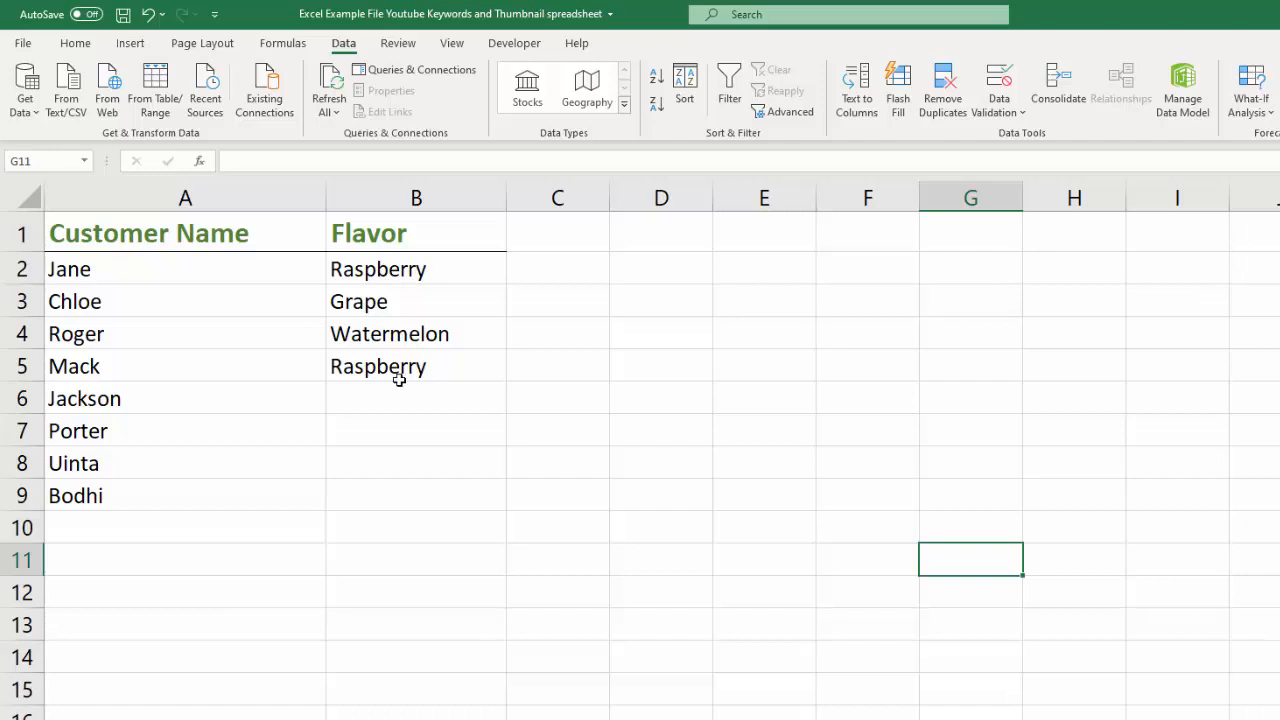
# - Clear the four existing flavor entries in B2:B5 and return to Jane's empty flavor cell
pyautogui.click(416, 268)
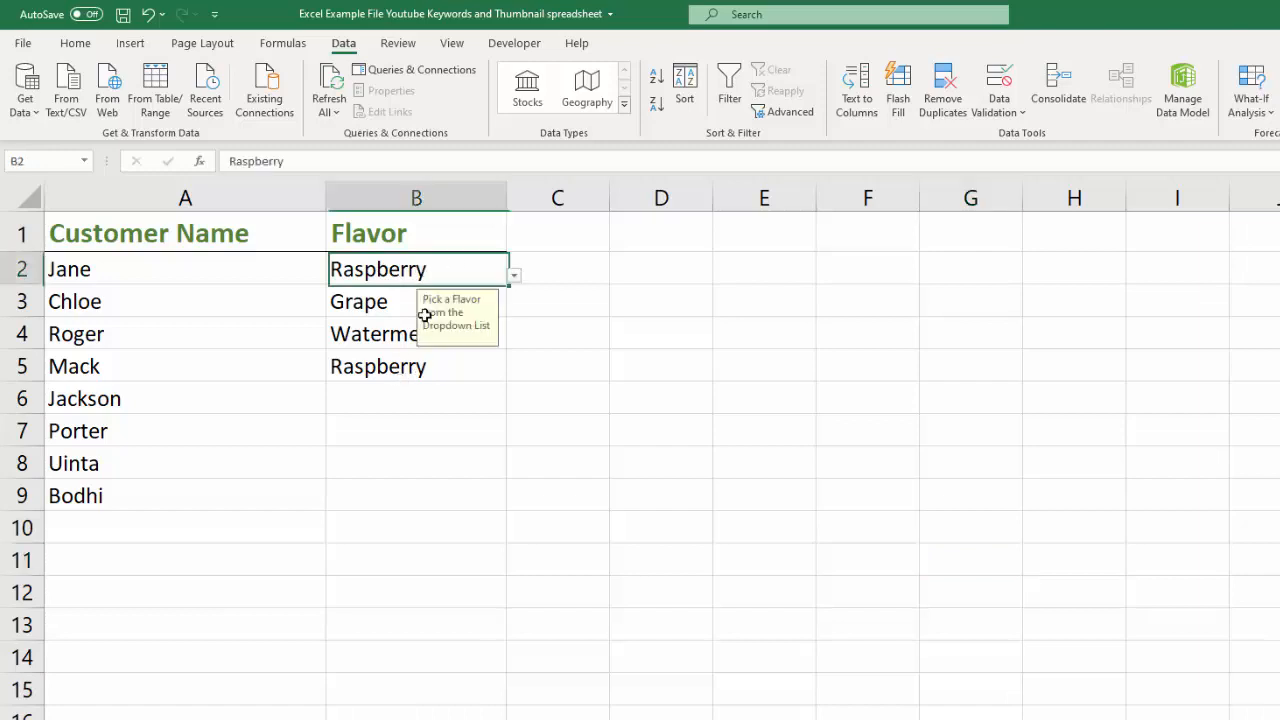
pyautogui.moveTo(416, 268); pyautogui.dragTo(416, 366)
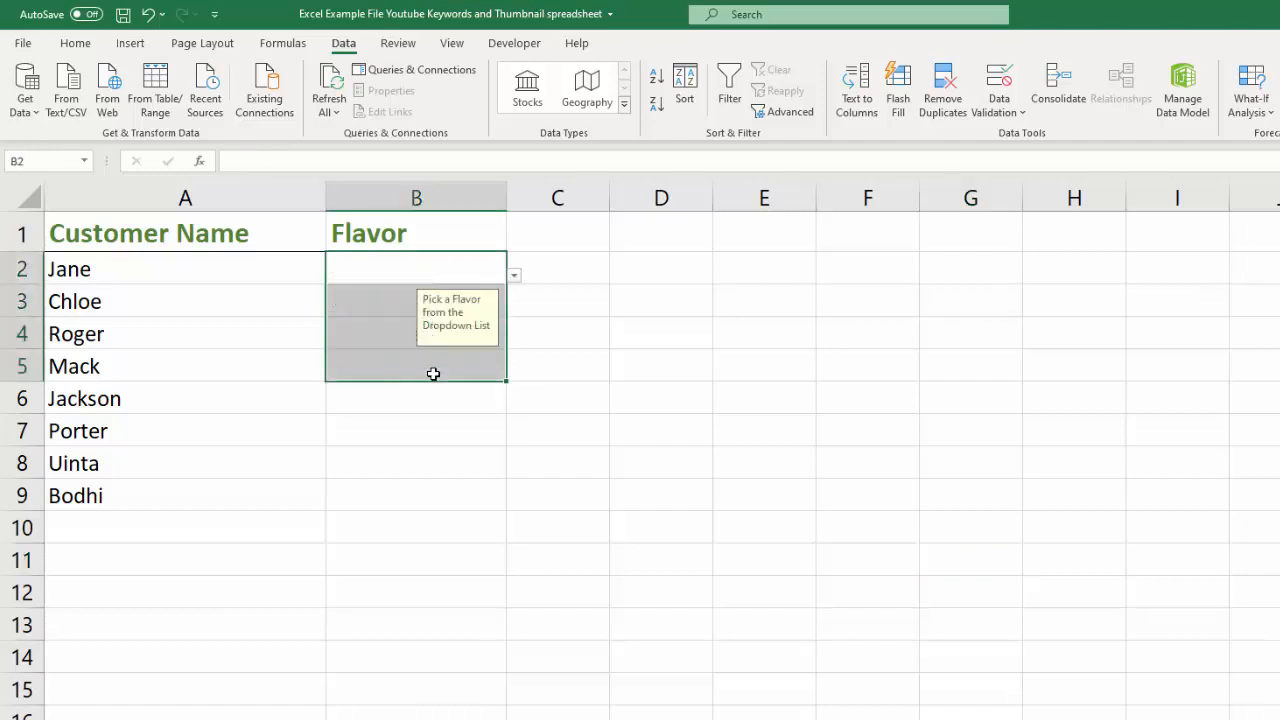
pyautogui.click(556, 364)
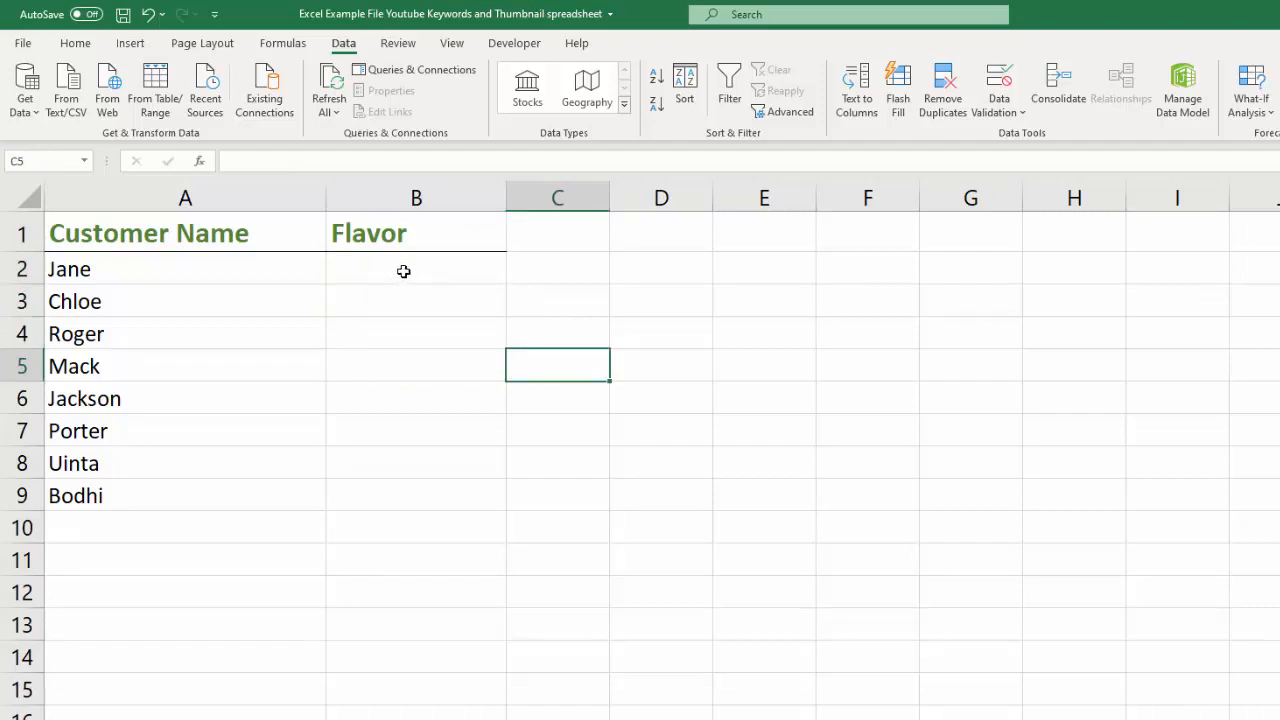
pyautogui.click(416, 268)
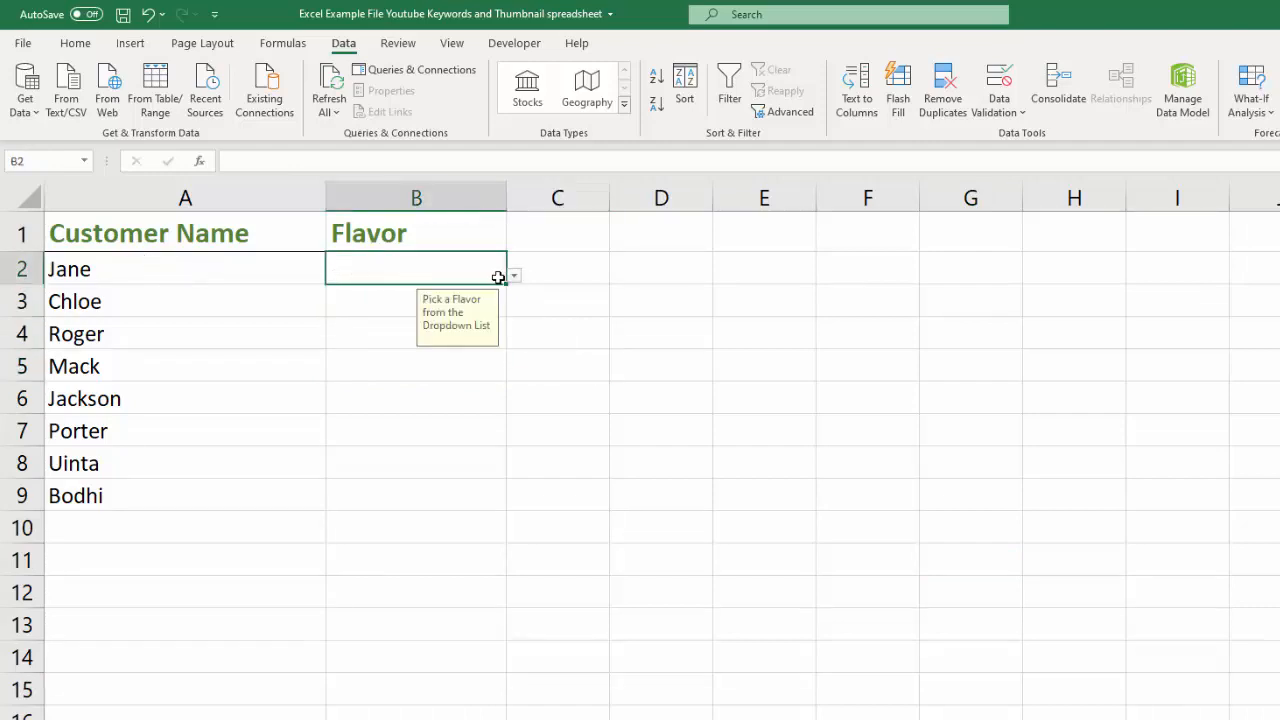
pyautogui.moveTo(506, 326)
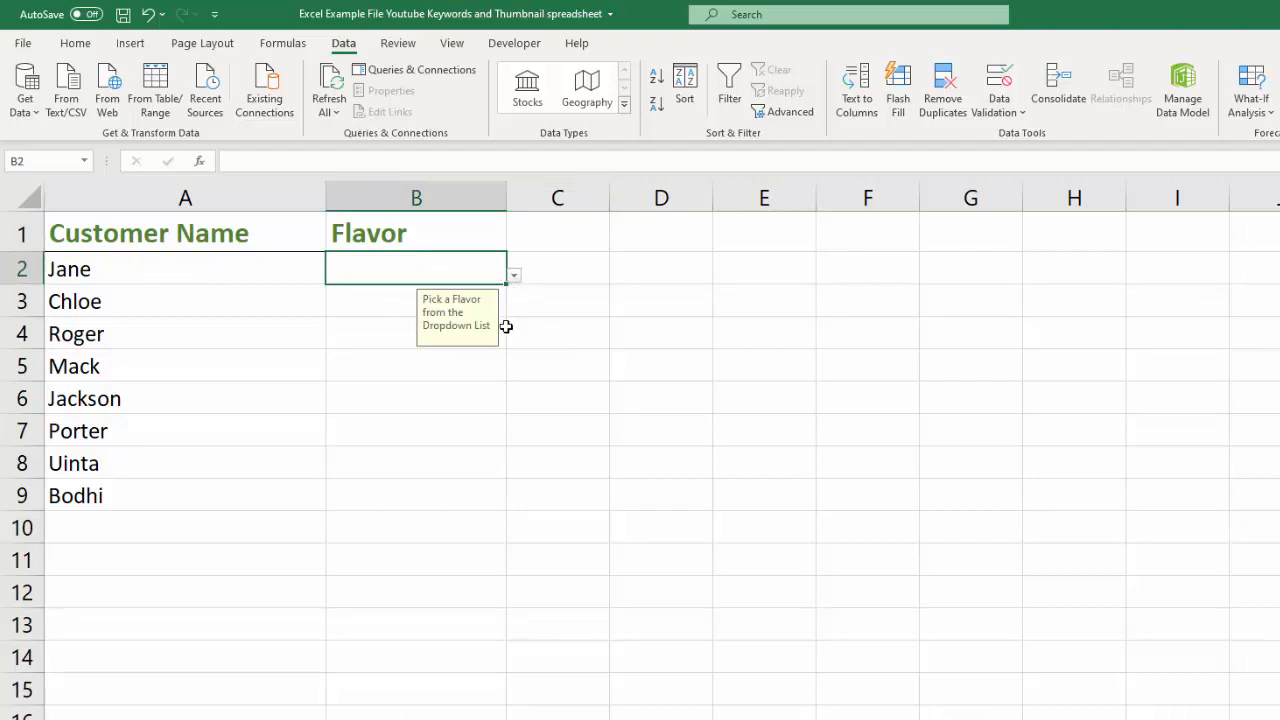
pyautogui.moveTo(430, 318)
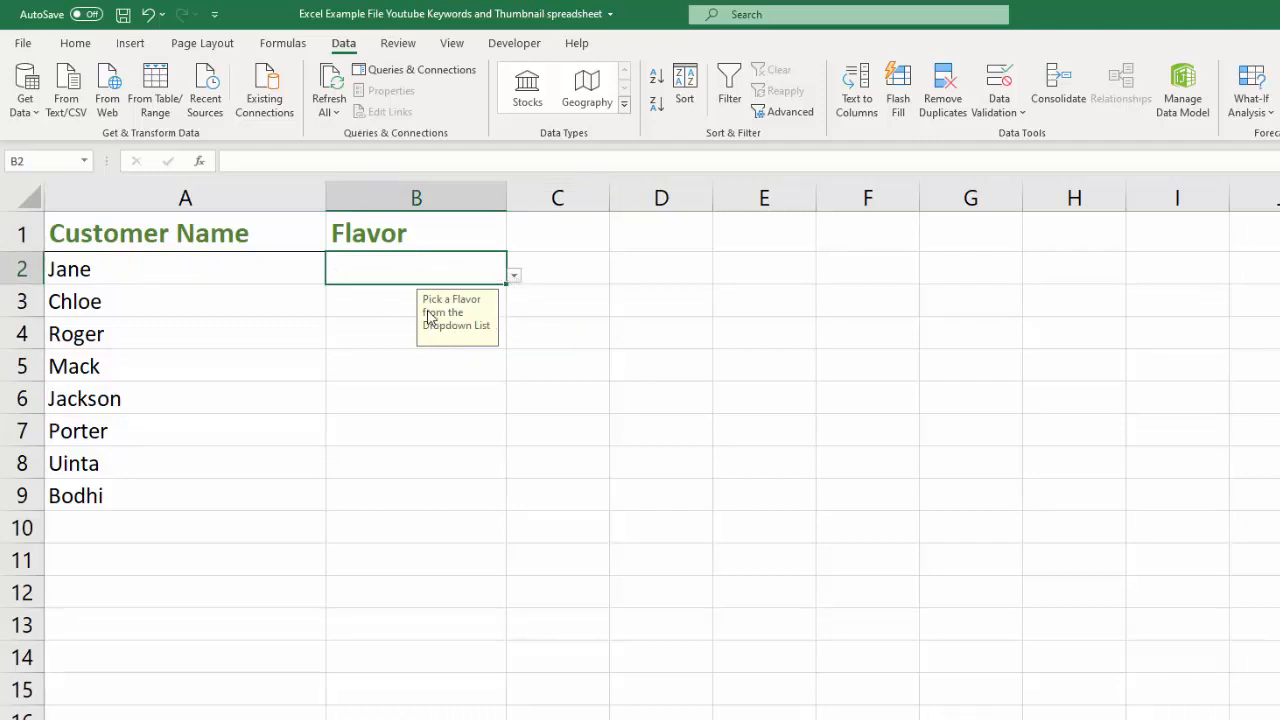
pyautogui.moveTo(538, 308)
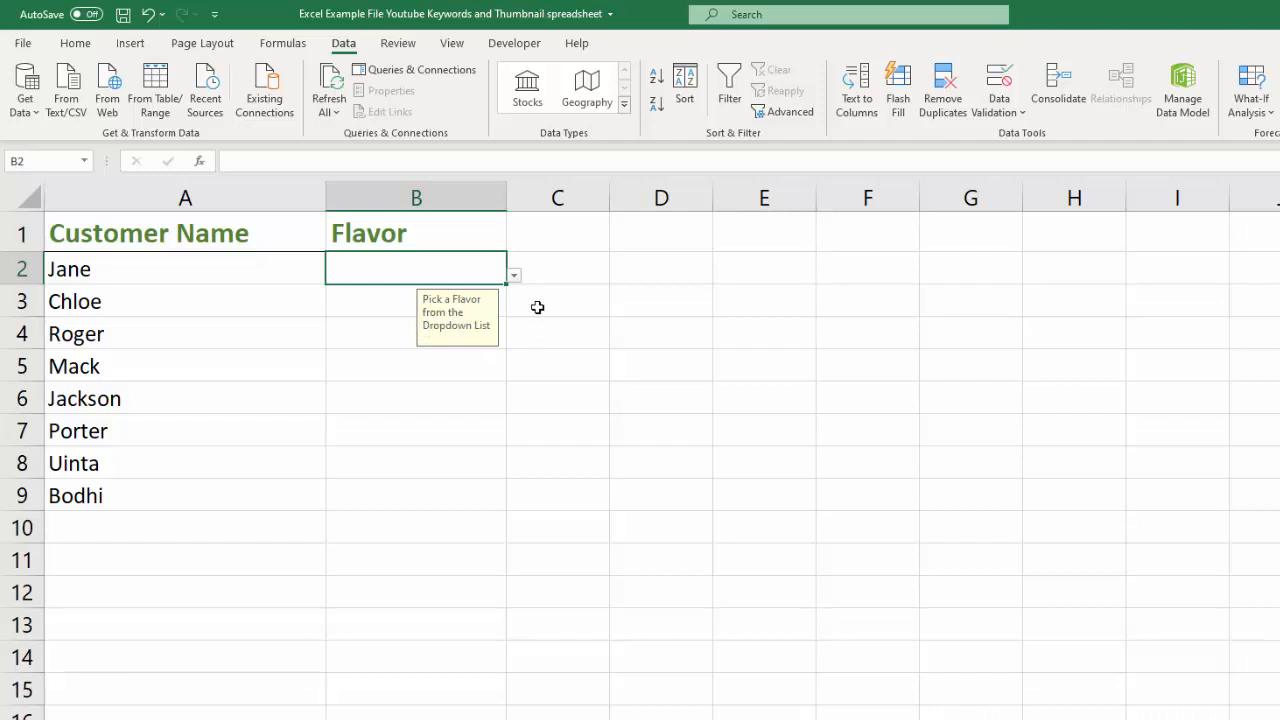
# - Pick Raspberry for Jane and Watermelon for Chloe from the flavor dropdowns
pyautogui.click(512, 276)
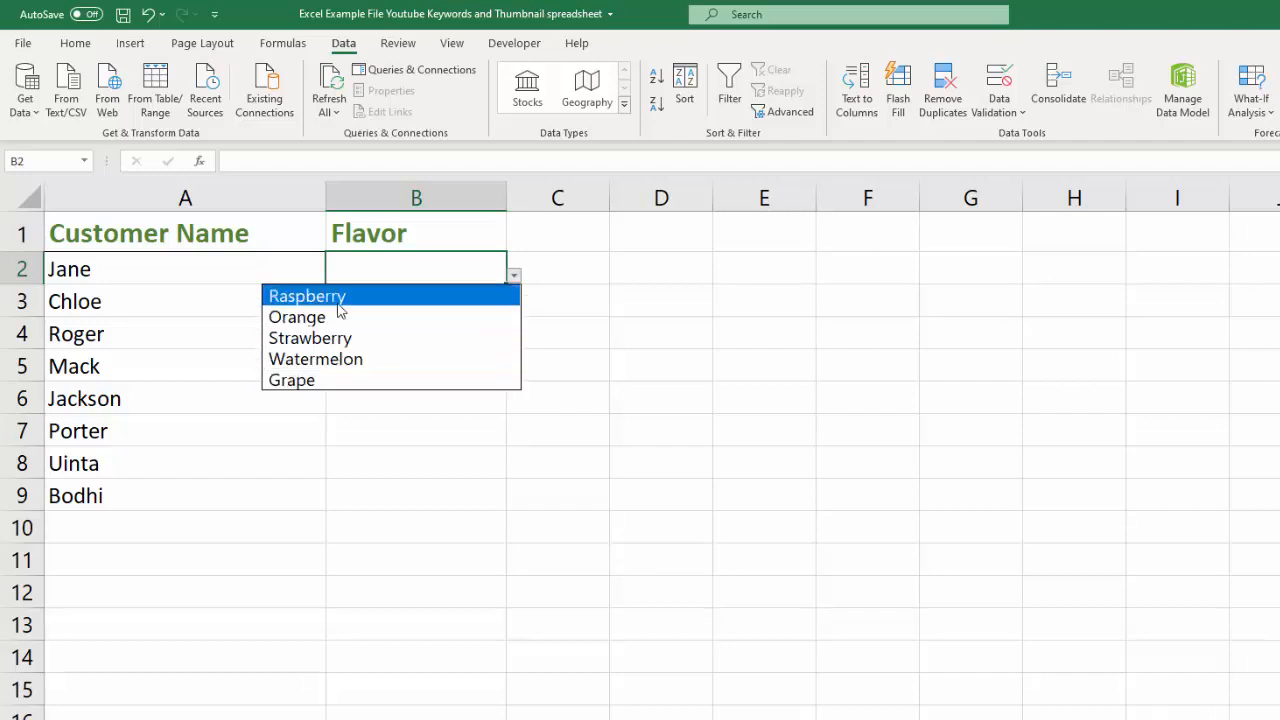
pyautogui.click(308, 296)
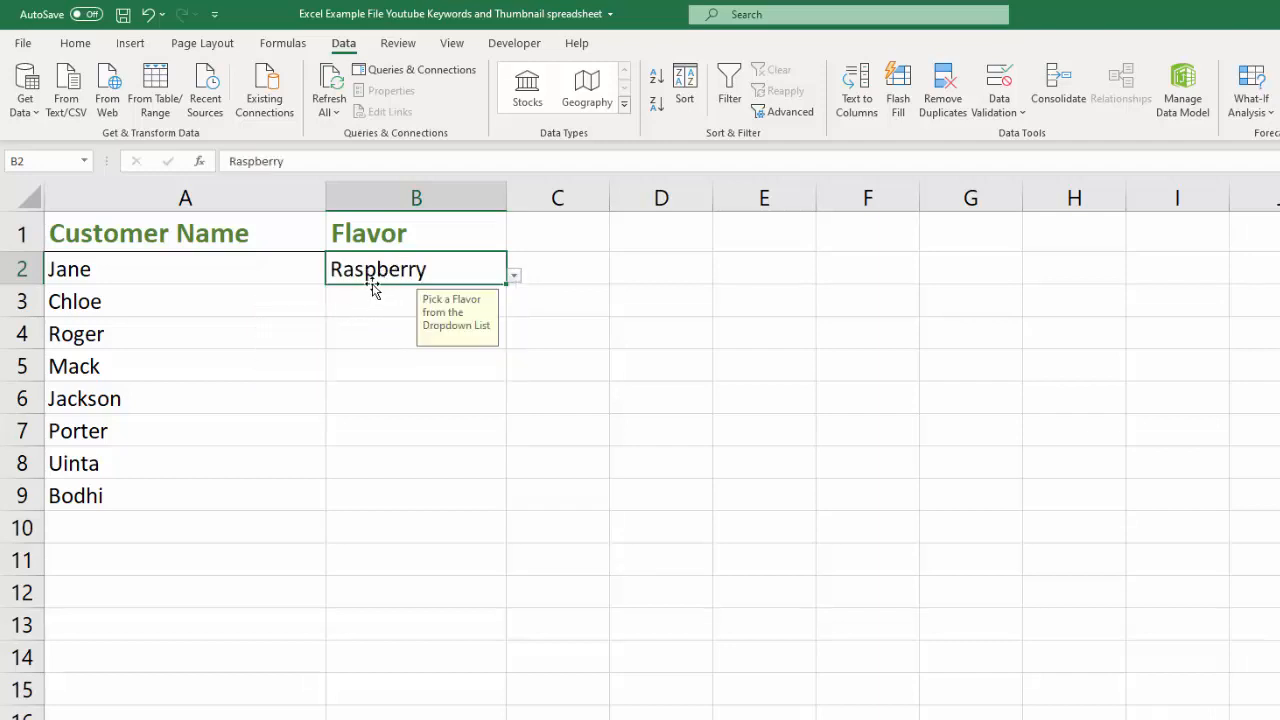
pyautogui.click(416, 300)
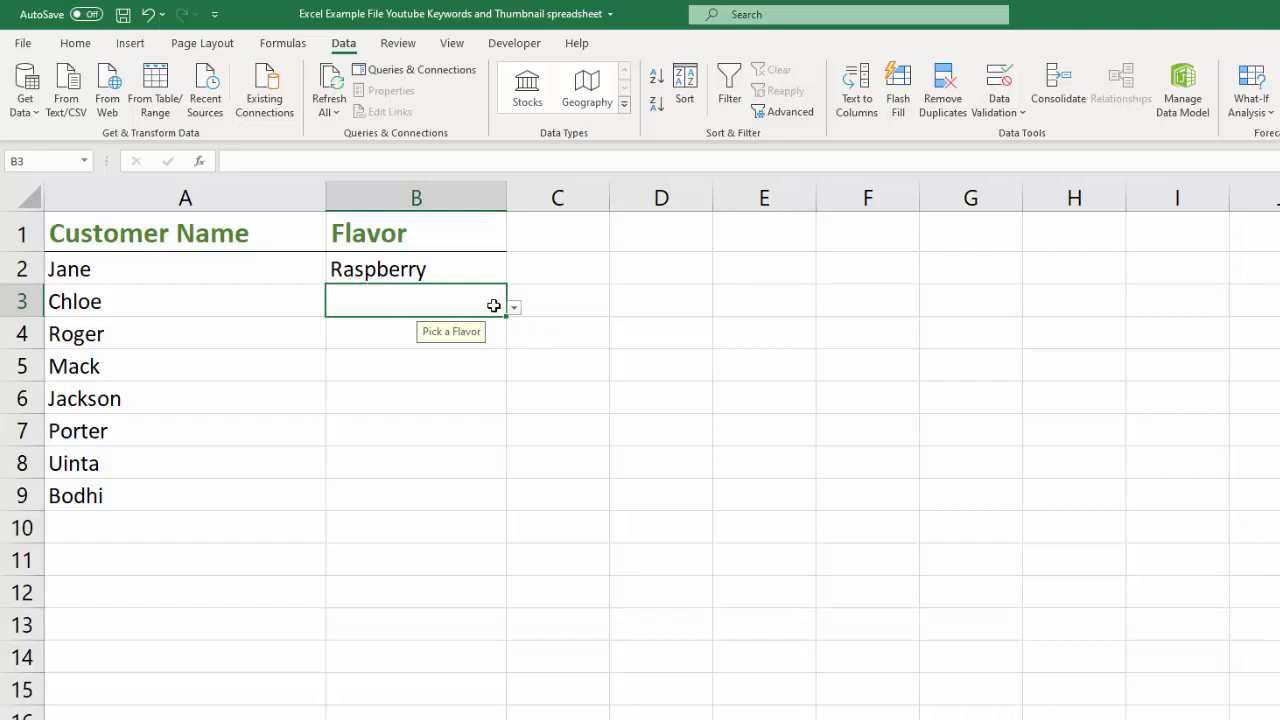
pyautogui.click(512, 308)
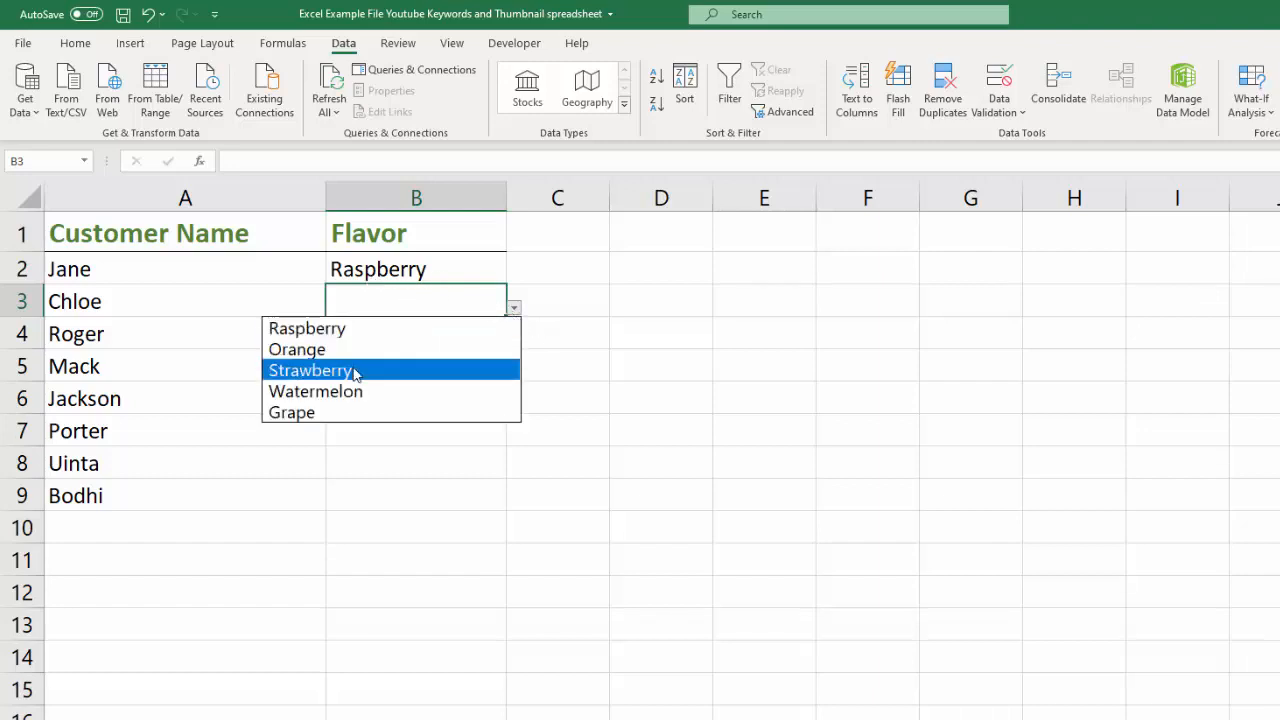
pyautogui.click(316, 390)
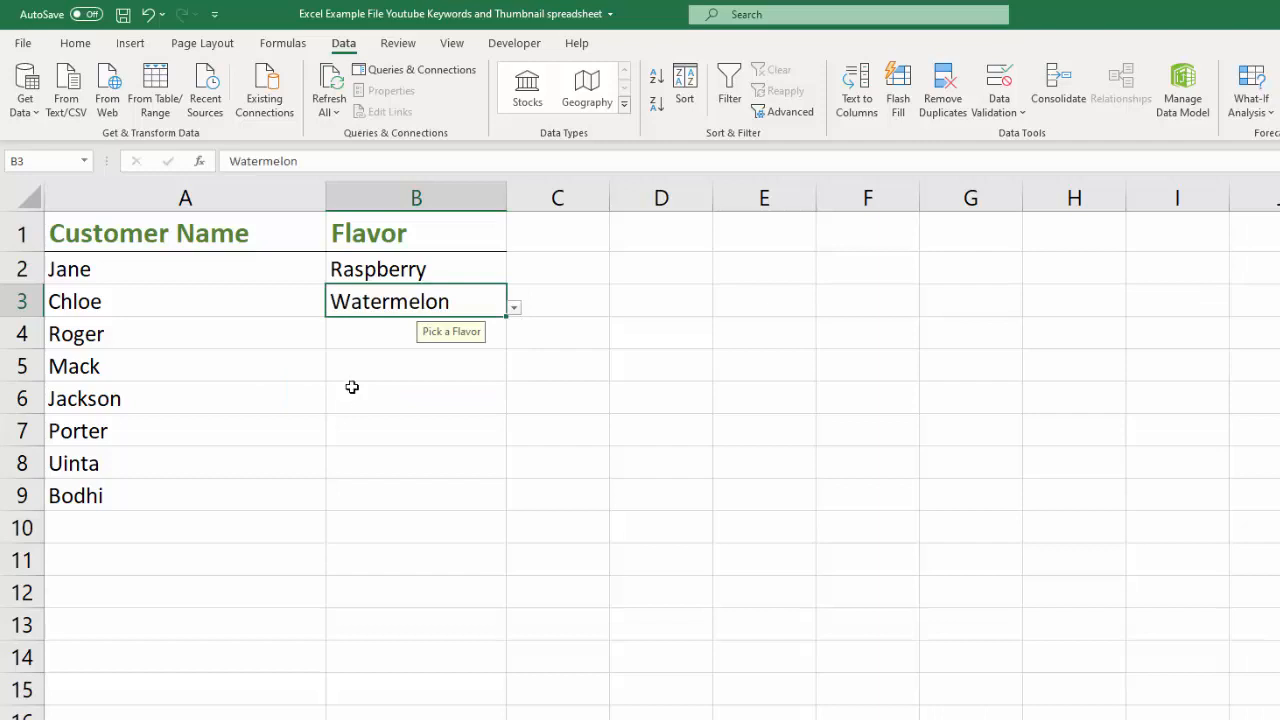
pyautogui.click(416, 332)
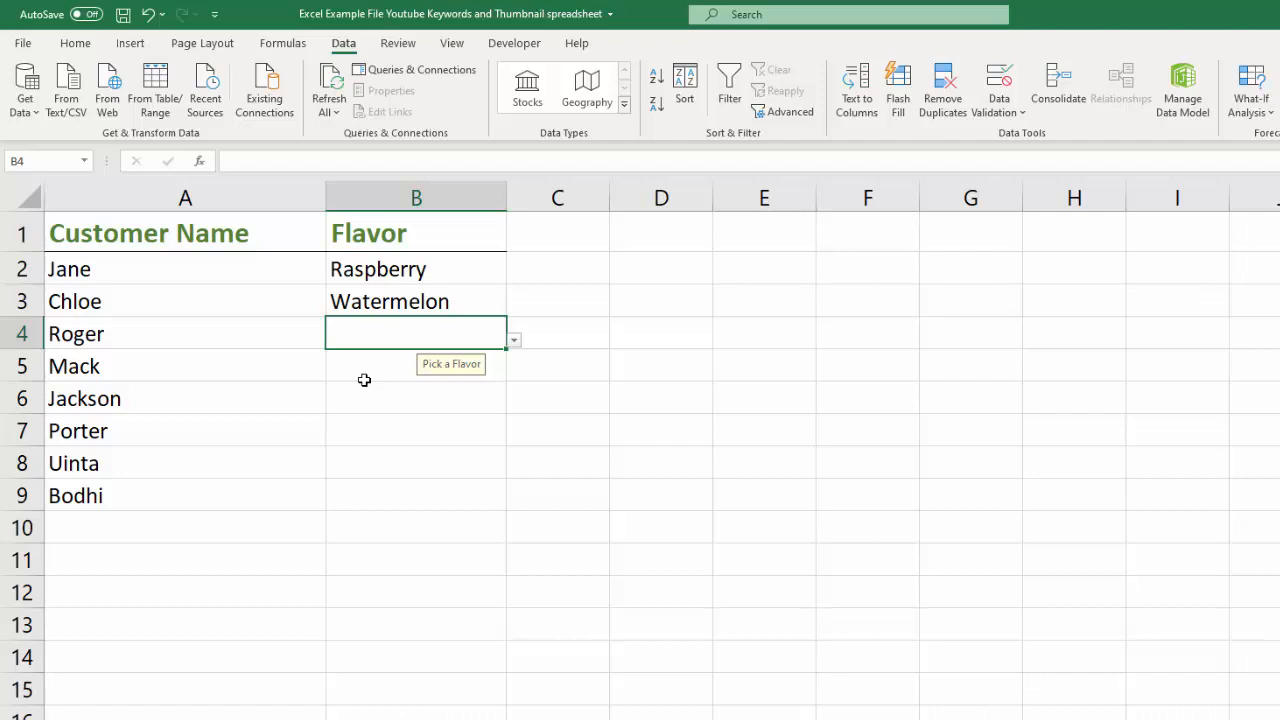
# - Try cherry for Roger, get it rejected, and enter orange instead
pyautogui.write('cherry')
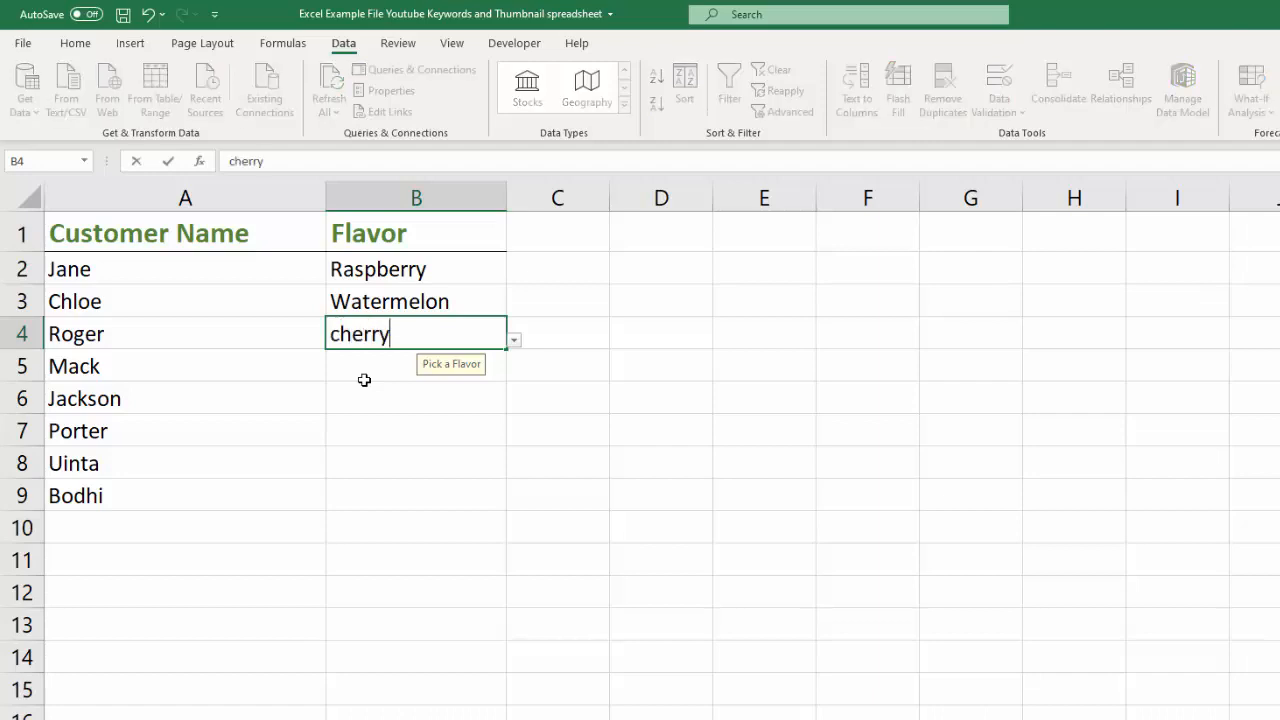
pyautogui.press('Return')
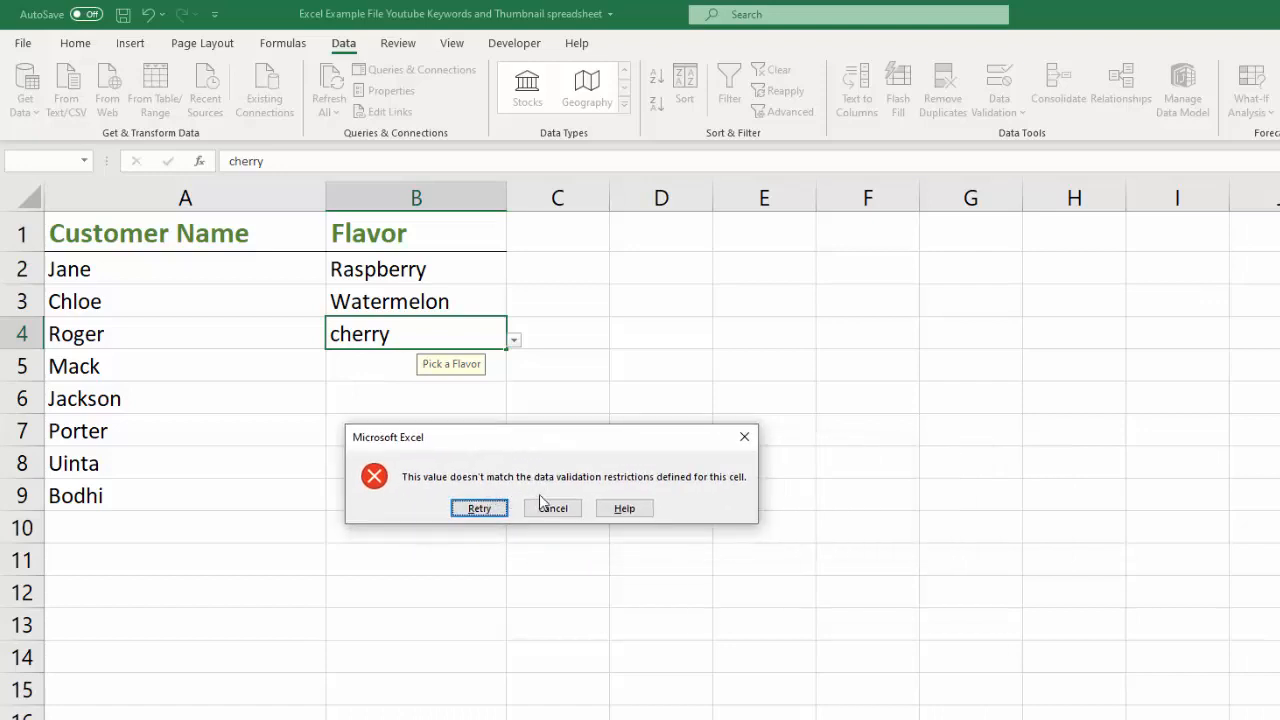
pyautogui.moveTo(752, 512)
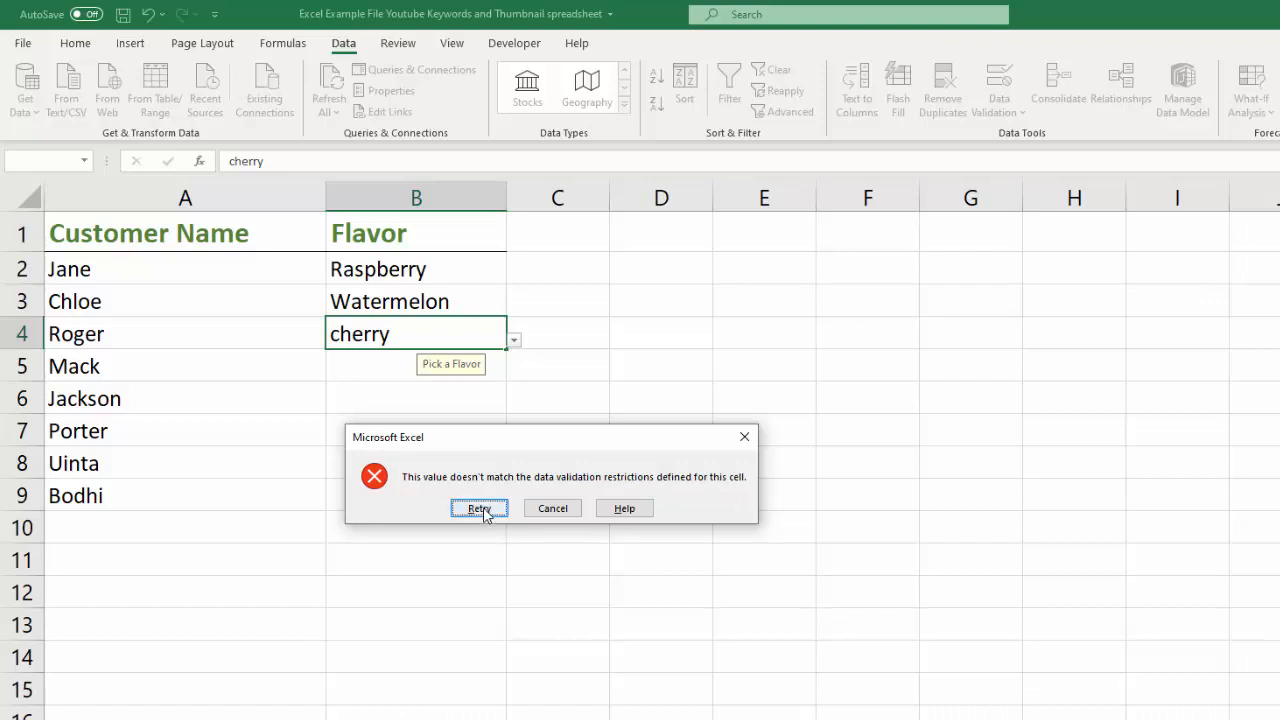
pyautogui.click(480, 508)
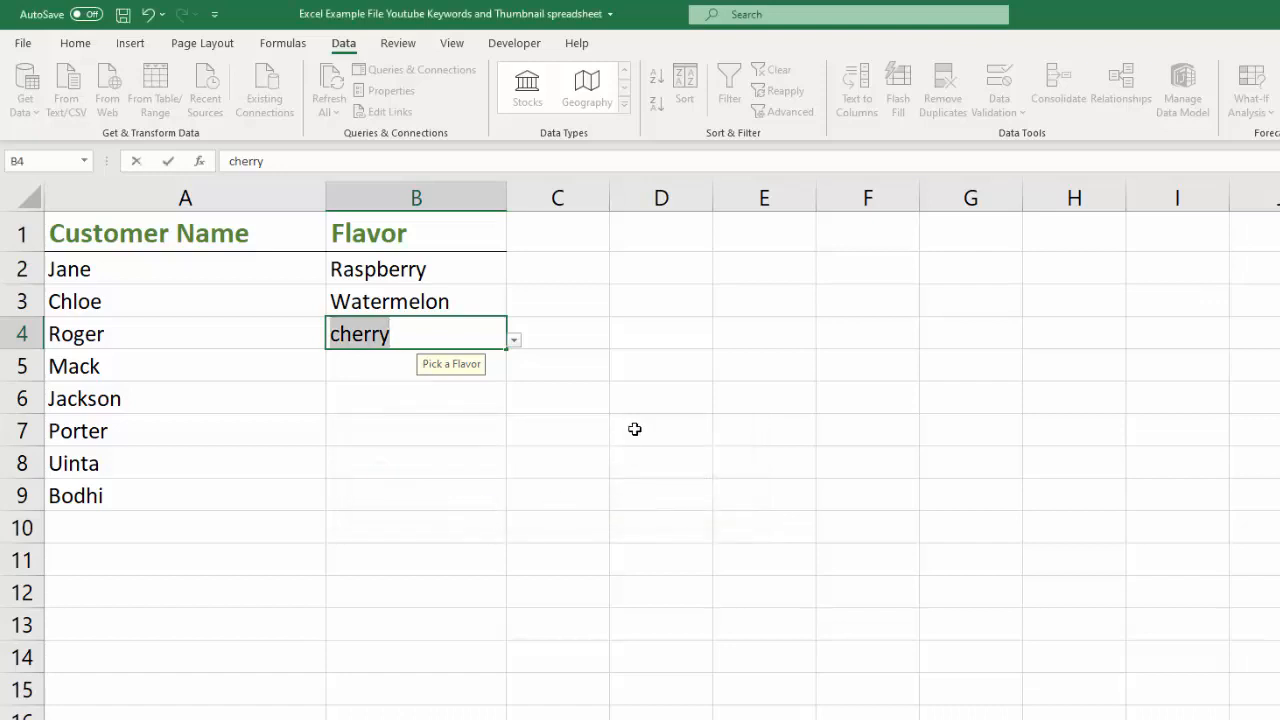
pyautogui.write('ora')
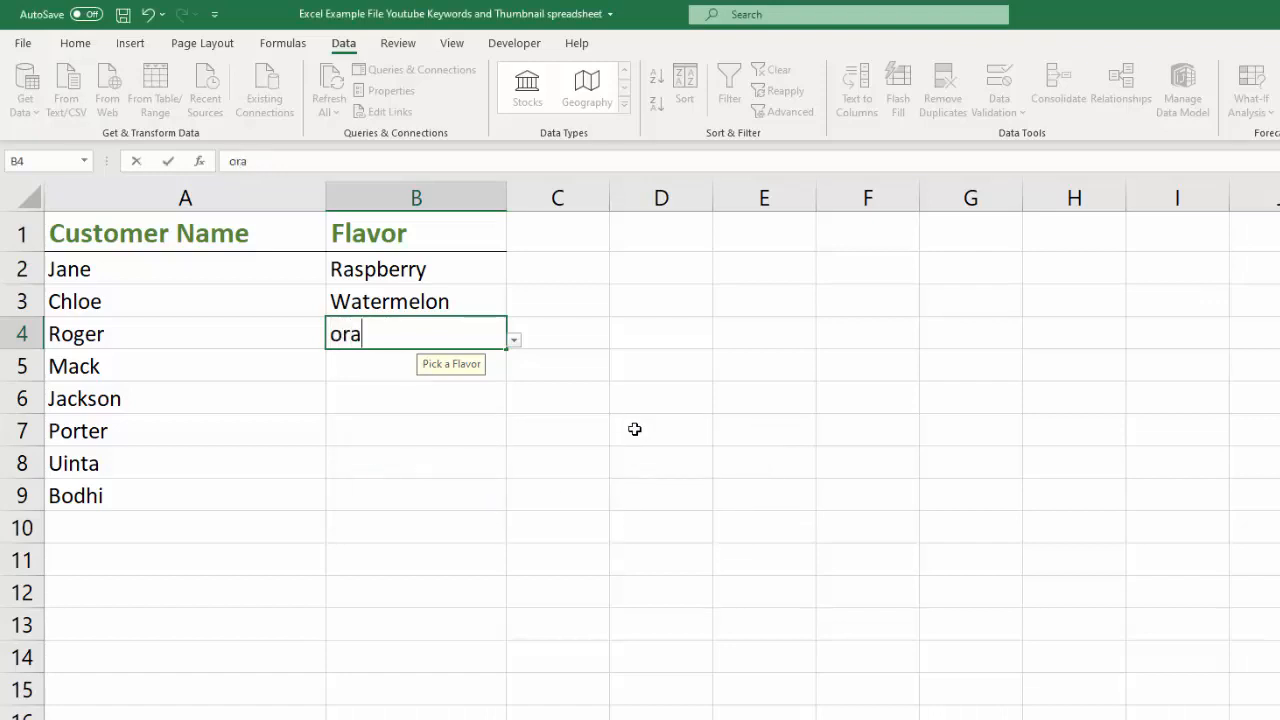
pyautogui.write('nge')
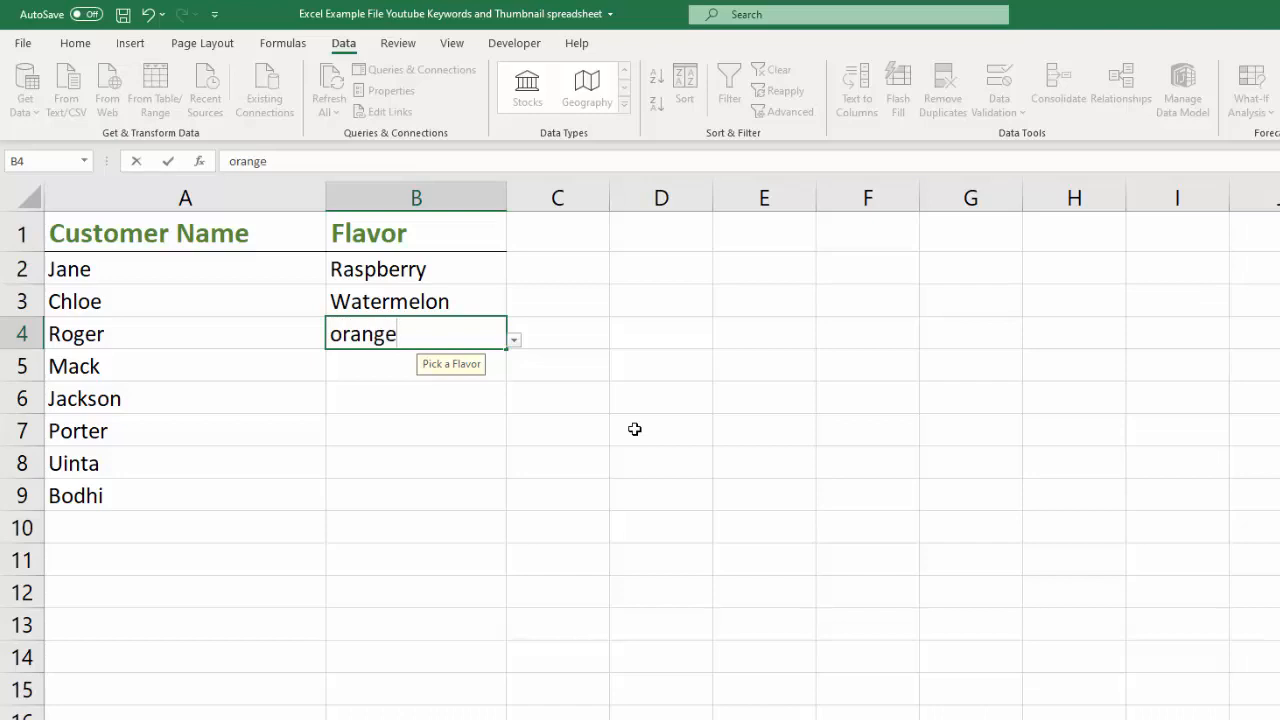
pyautogui.press('Return')
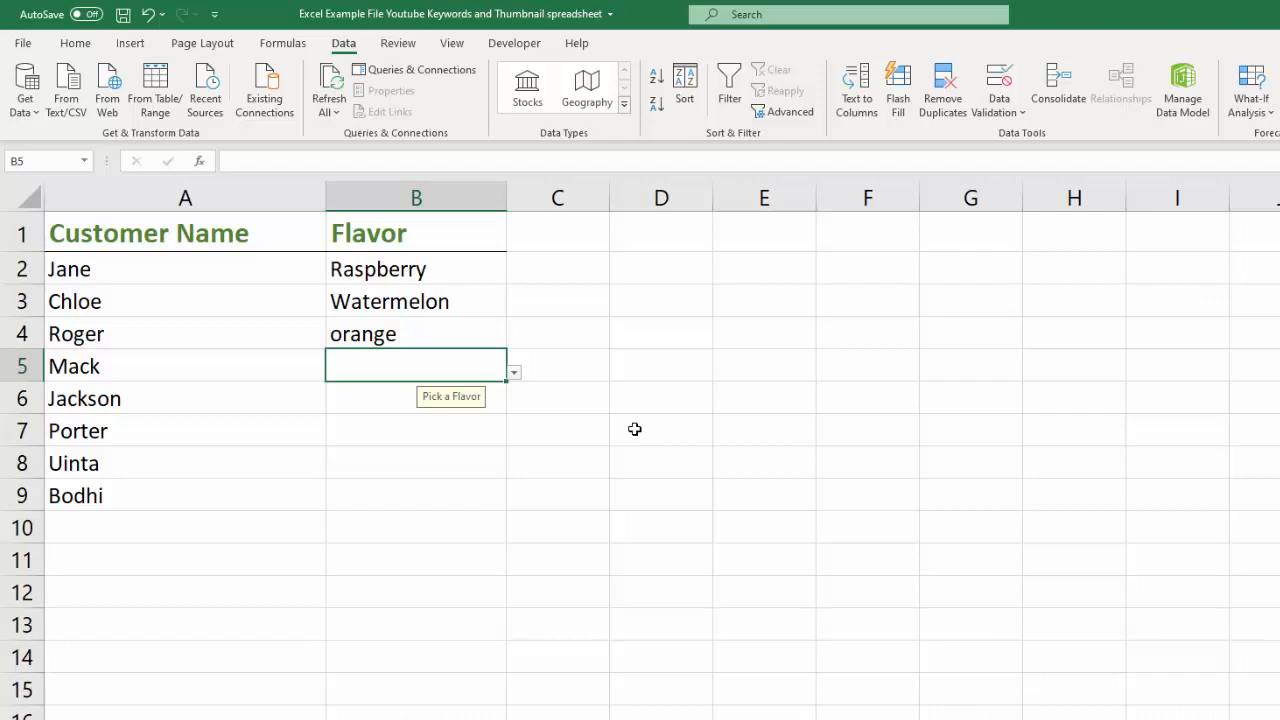
# - Enter Orange for Mack and Jackson and show the flavor list on Porter's row
pyautogui.write('Orange')
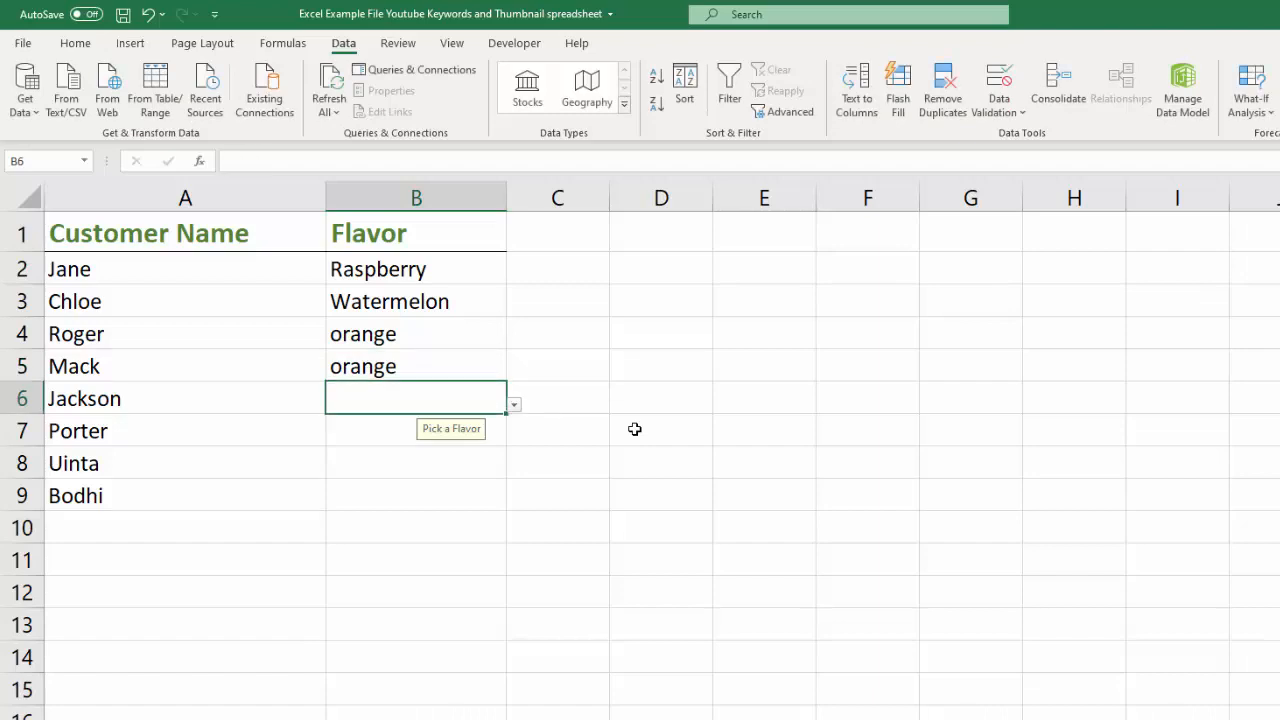
pyautogui.write('Orange')
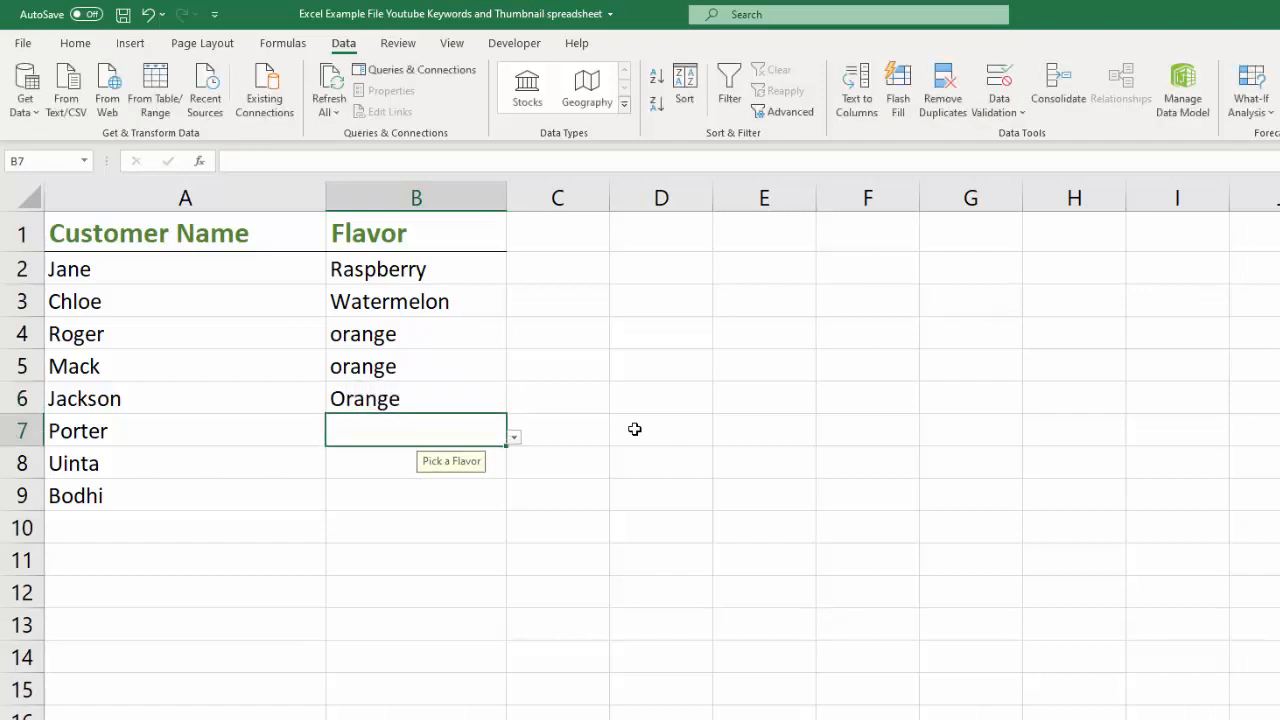
pyautogui.moveTo(504, 398)
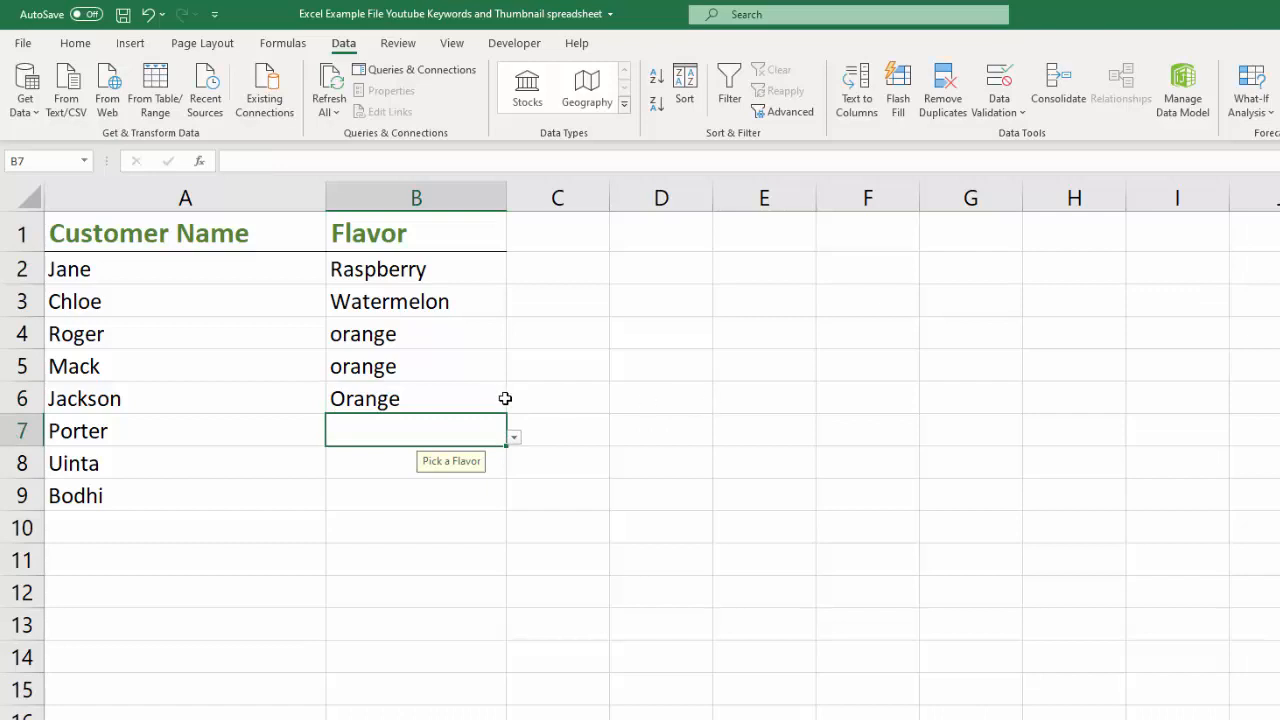
pyautogui.click(512, 436)
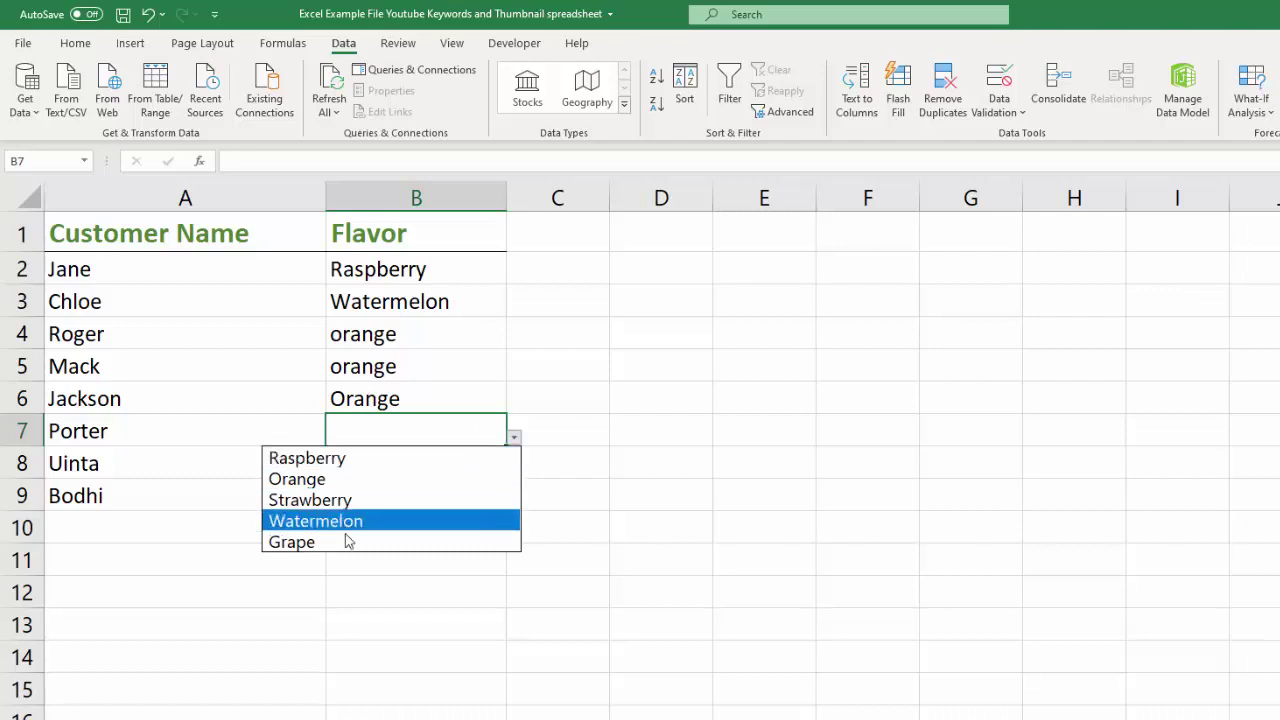
pyautogui.moveTo(344, 540)
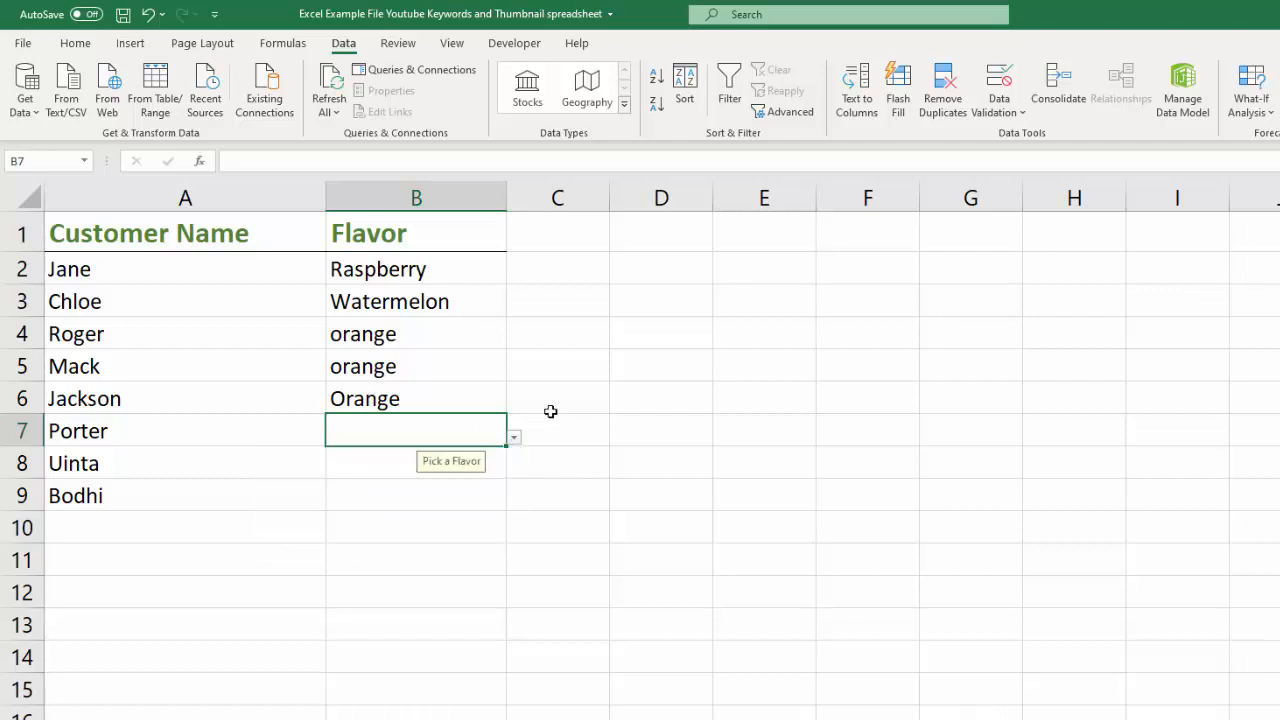
# - Erase the mixed validation settings from B2:B9 and clear all flavor entries
pyautogui.moveTo(416, 268); pyautogui.dragTo(416, 430)
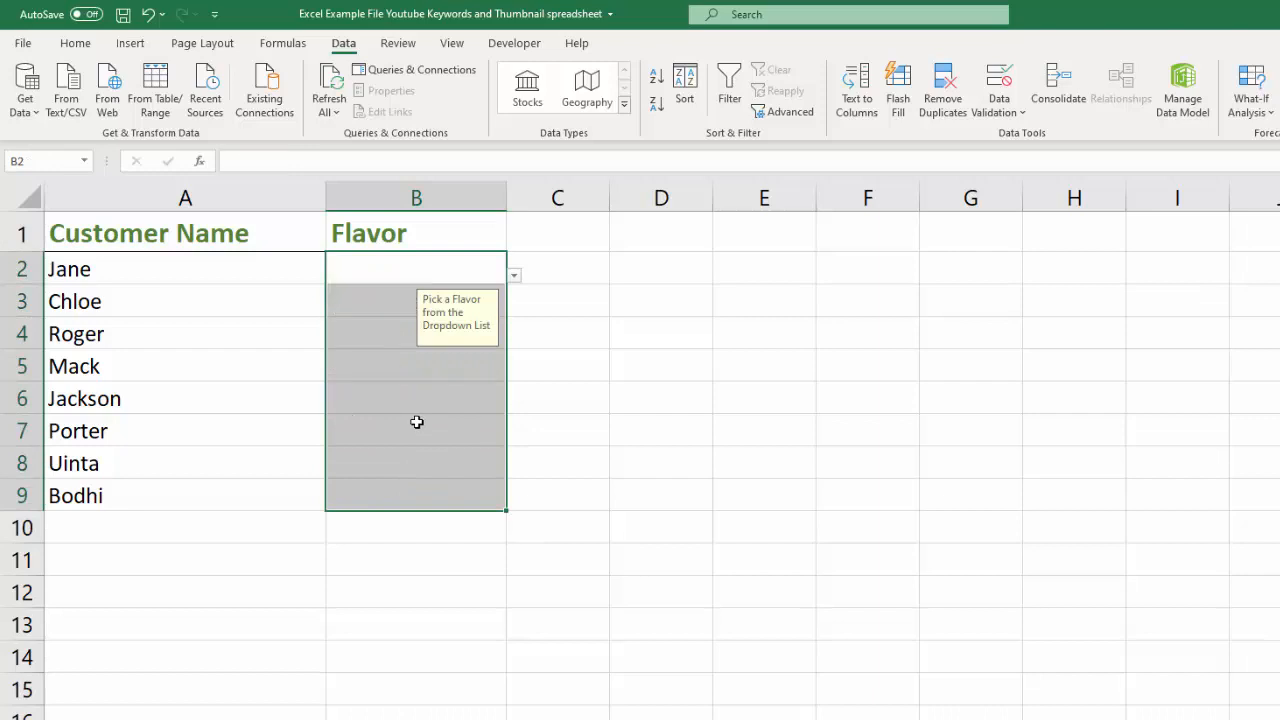
pyautogui.click(998, 84)
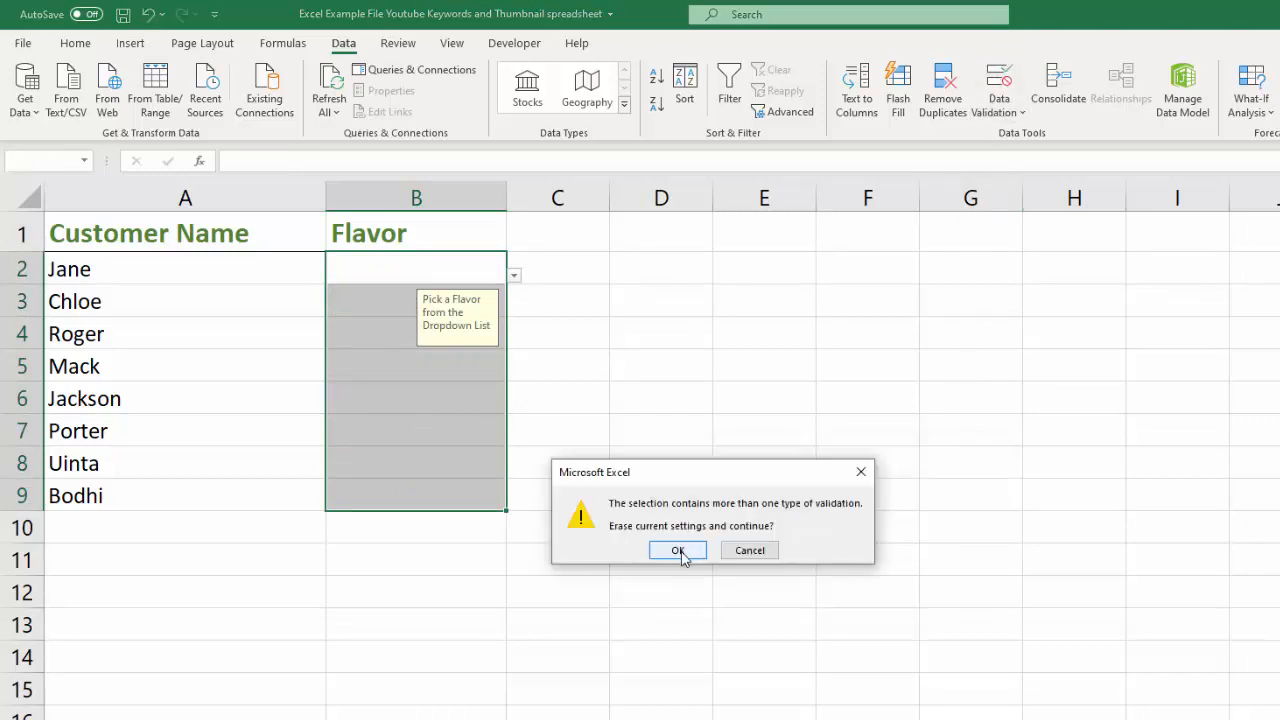
pyautogui.click(678, 550)
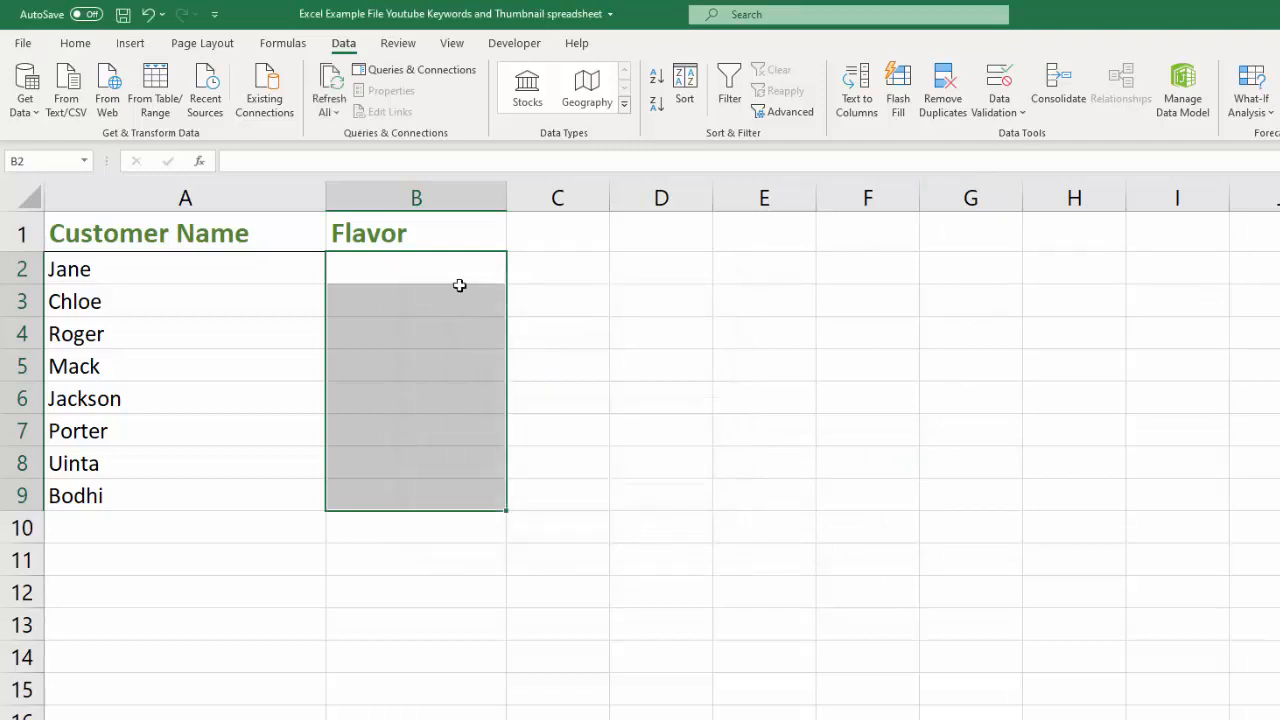
pyautogui.click(556, 430)
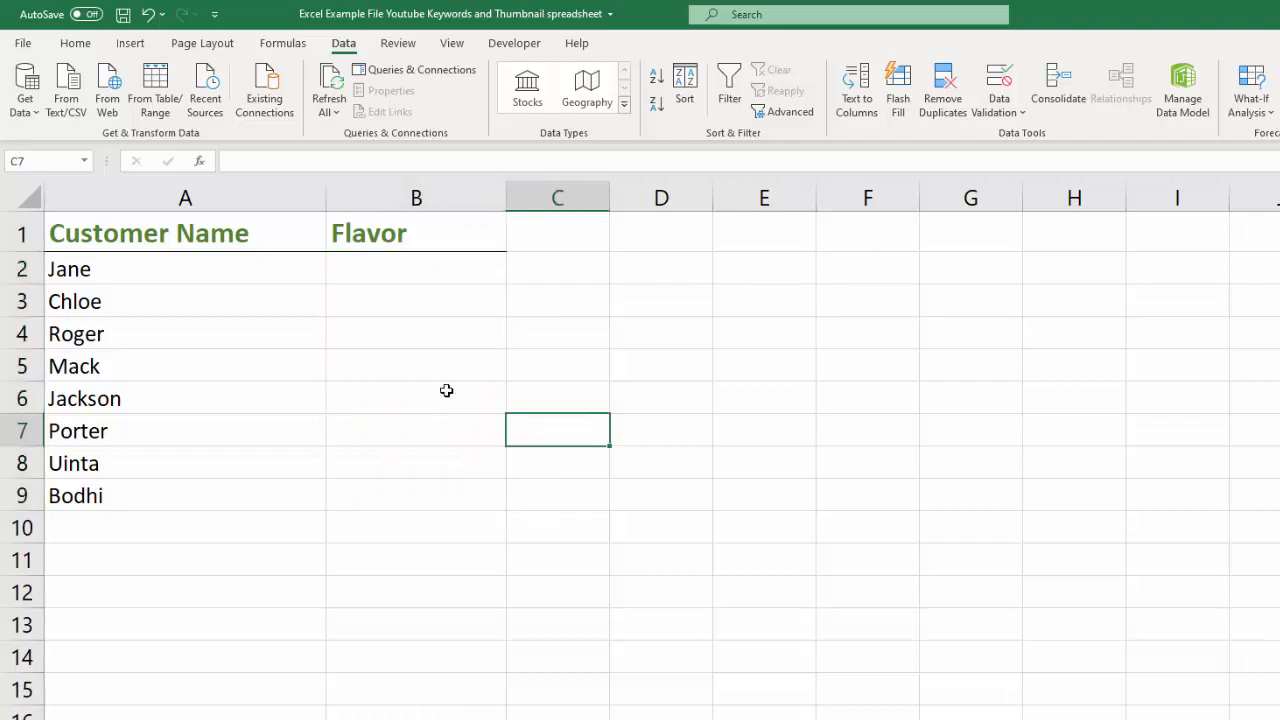
pyautogui.moveTo(112, 454)
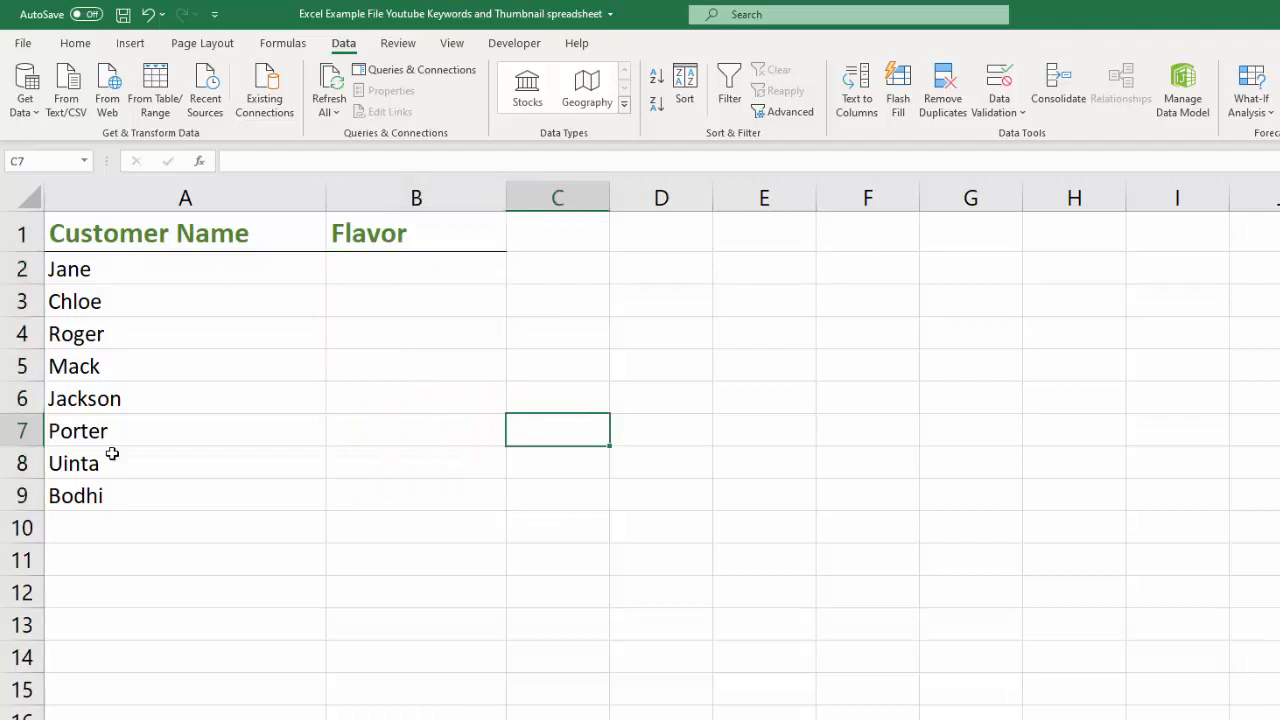
pyautogui.moveTo(404, 388)
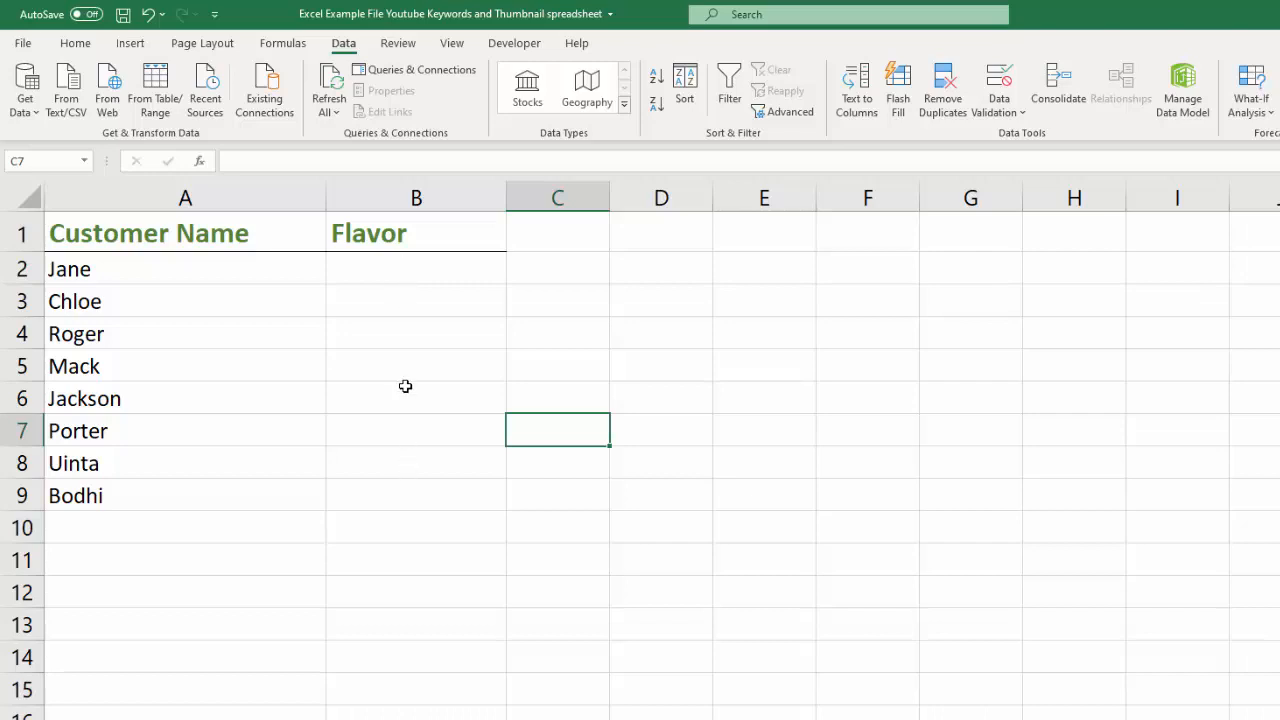
pyautogui.moveTo(420, 328)
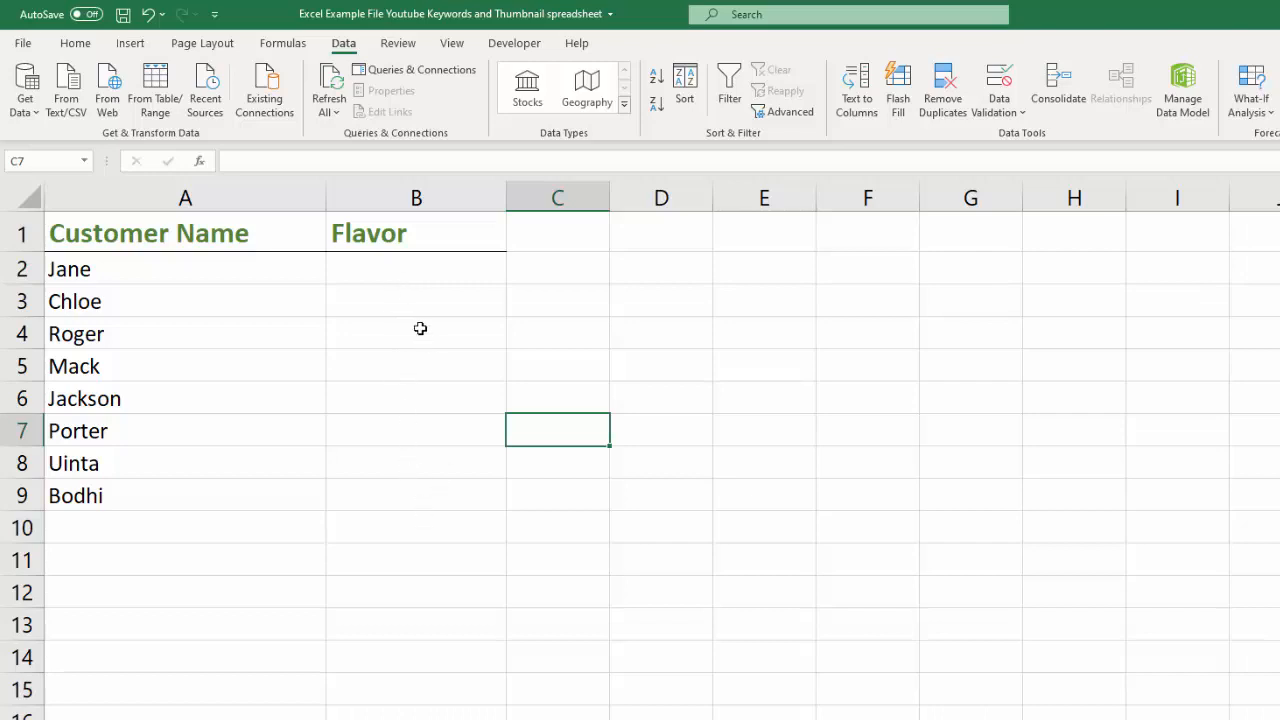
pyautogui.moveTo(416, 268); pyautogui.dragTo(416, 366)
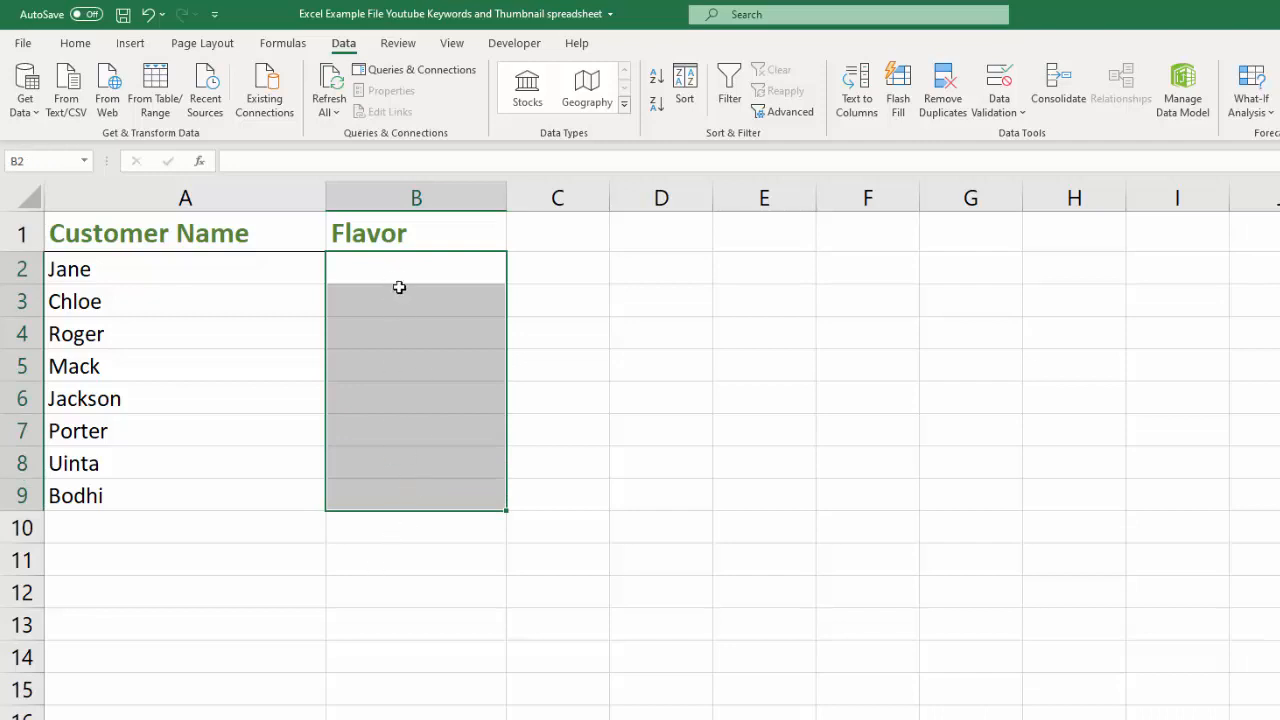
pyautogui.moveTo(416, 512)
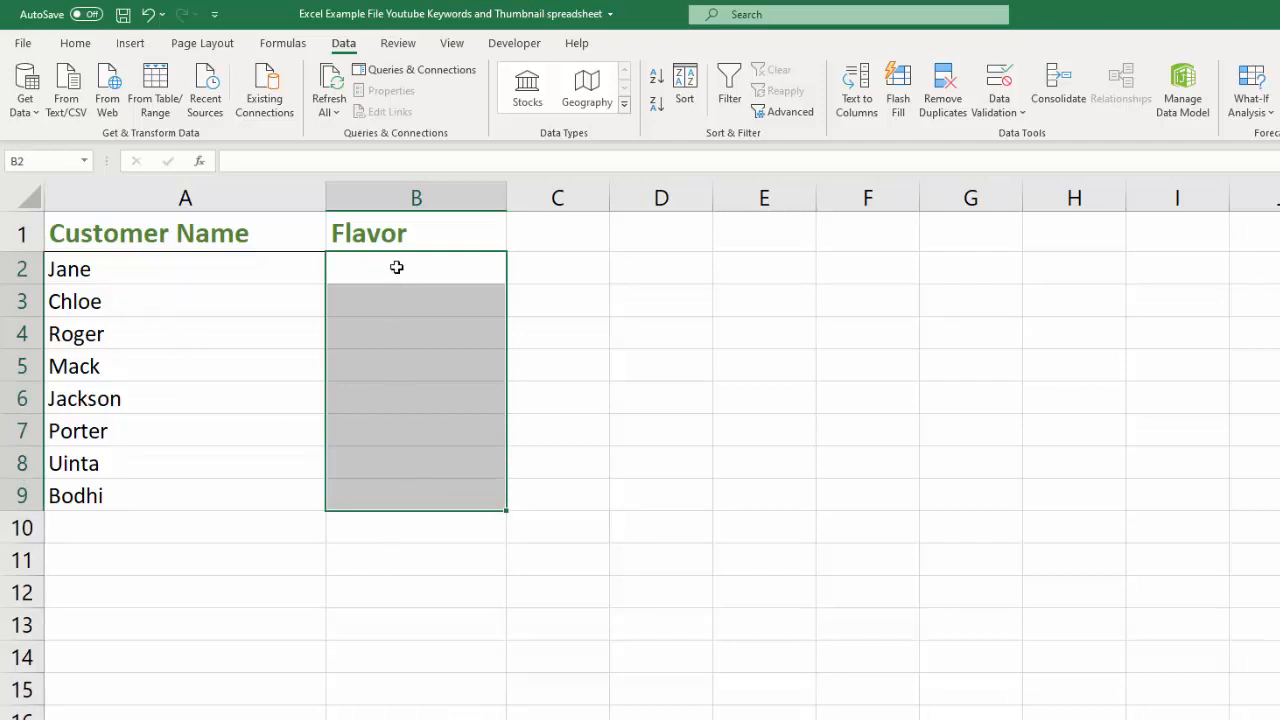
pyautogui.moveTo(172, 428)
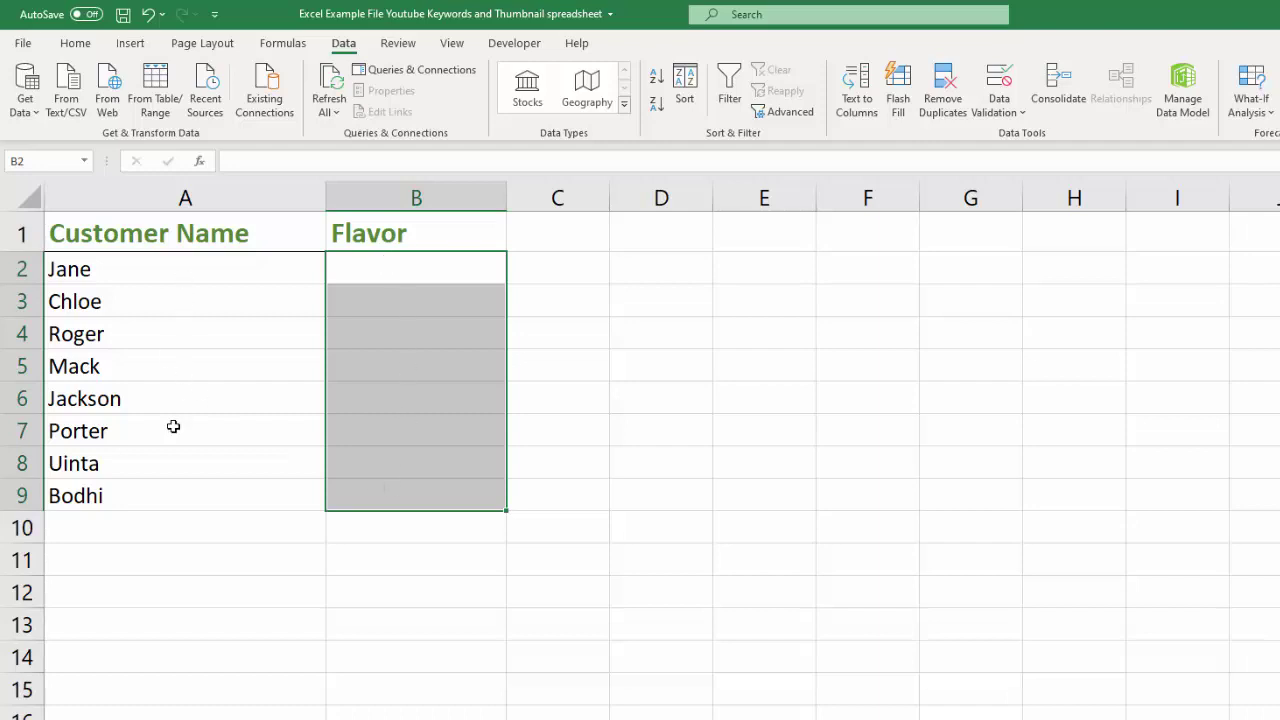
pyautogui.moveTo(400, 500)
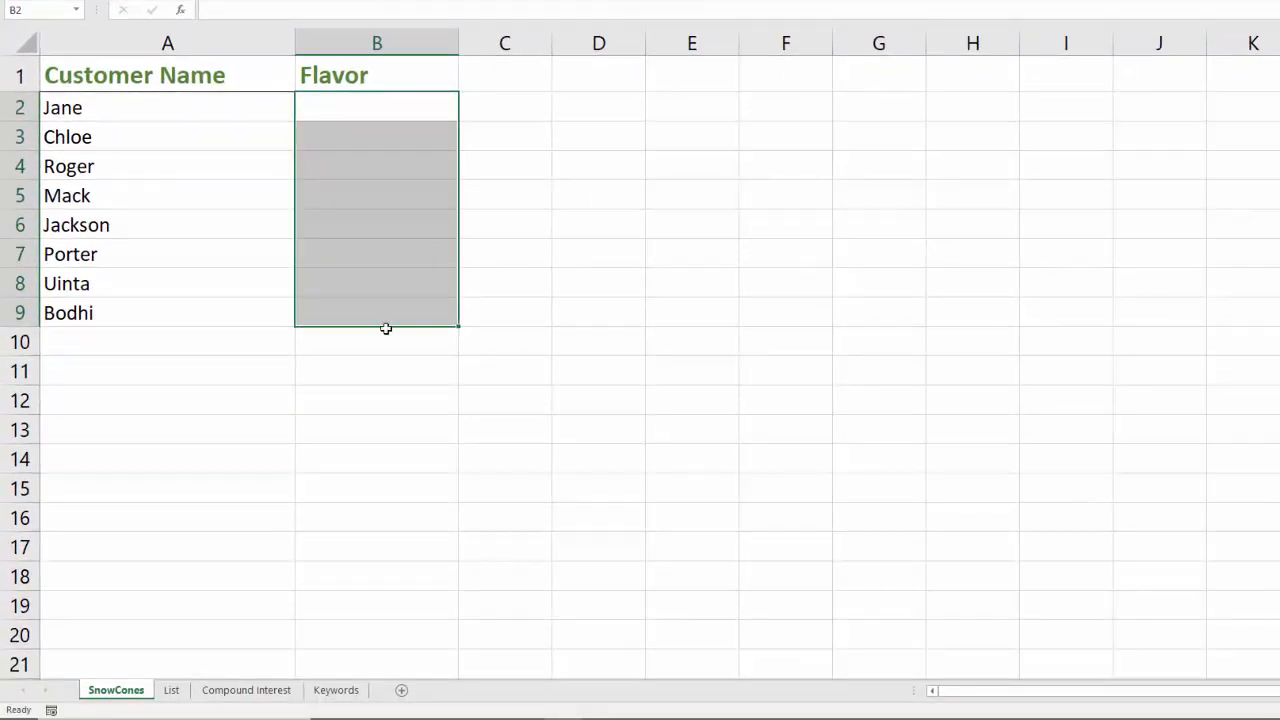
pyautogui.moveTo(204, 522)
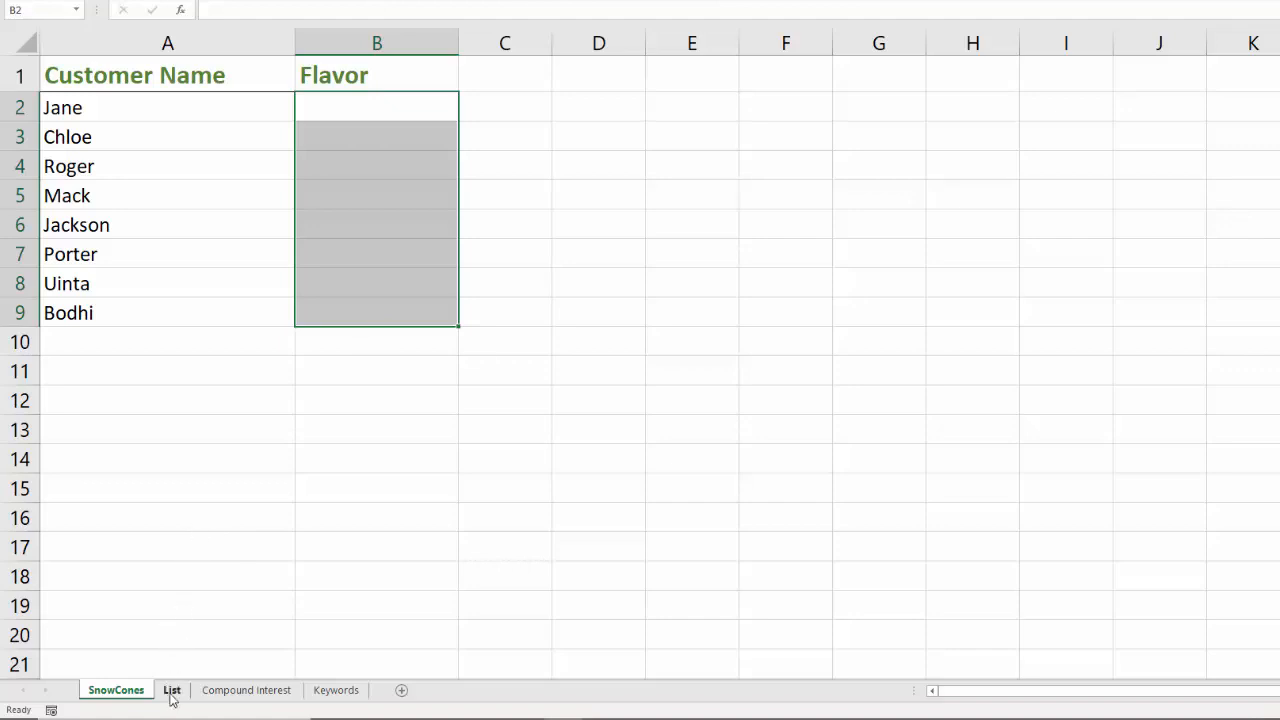
pyautogui.click(172, 690)
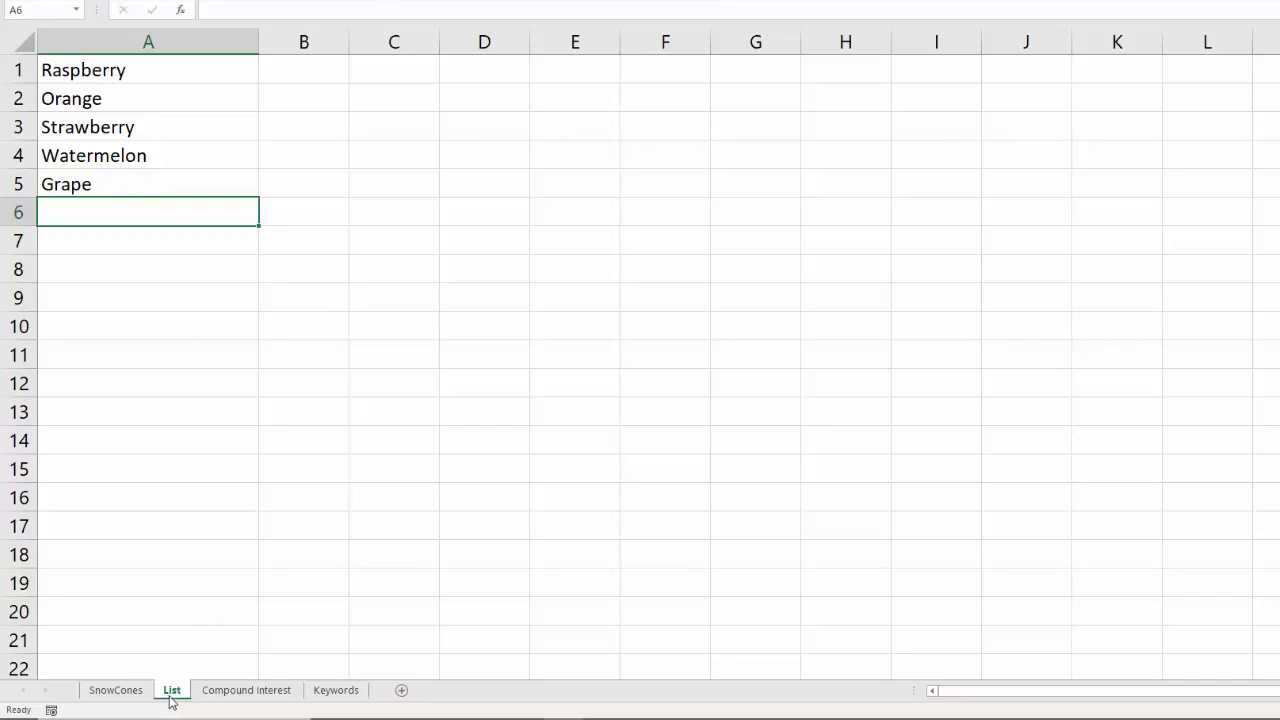
pyautogui.moveTo(116, 690)
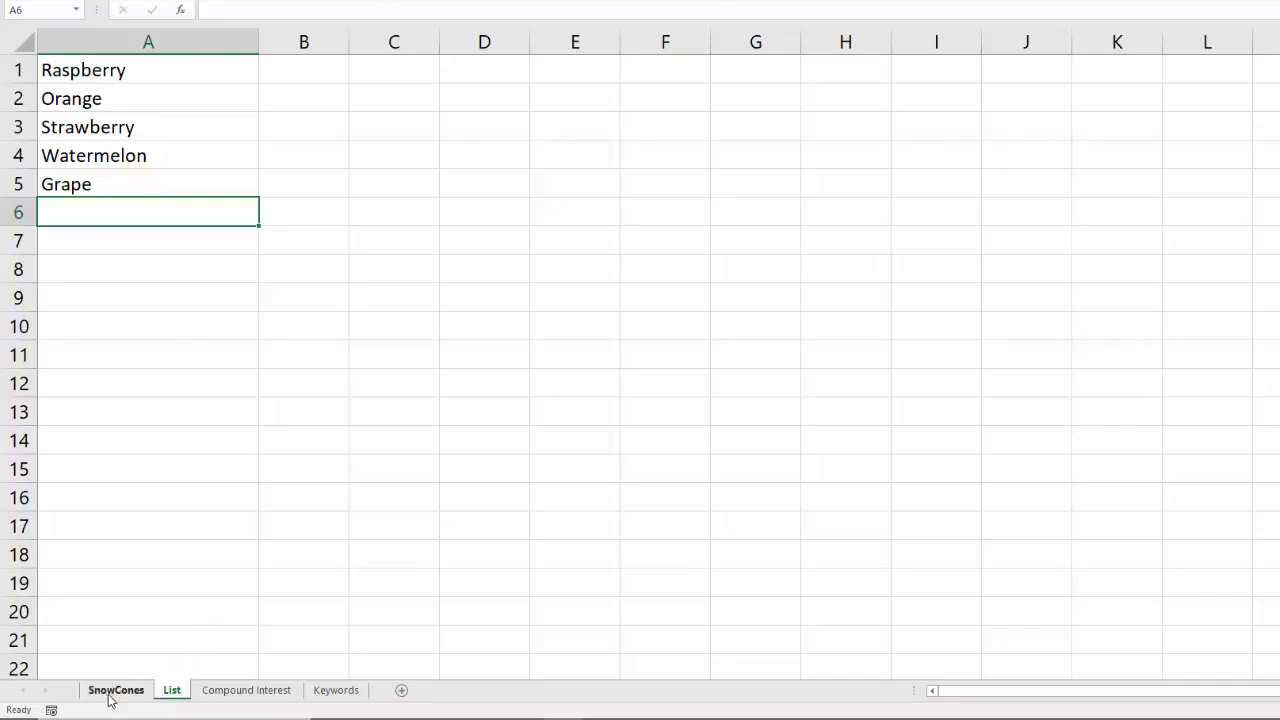
pyautogui.click(116, 690)
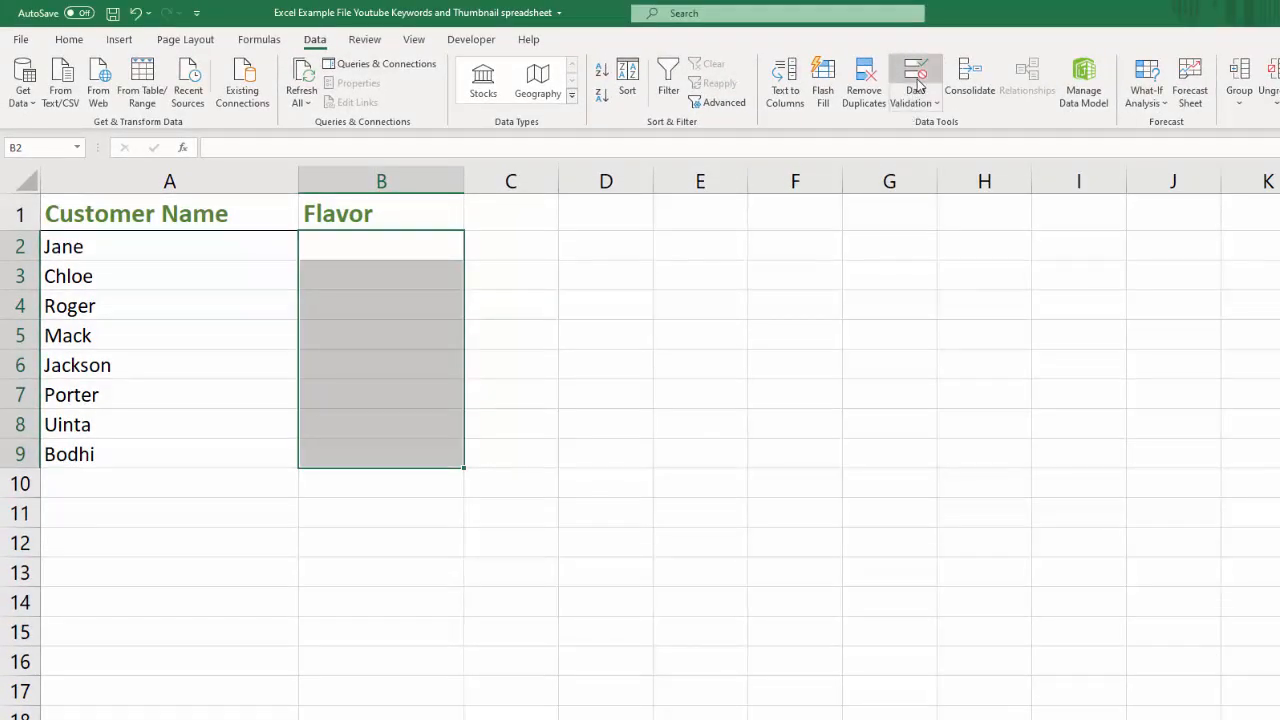
# - Start a new validation rule for the Flavor cells, choosing List as the allowed value type
pyautogui.click(910, 78)
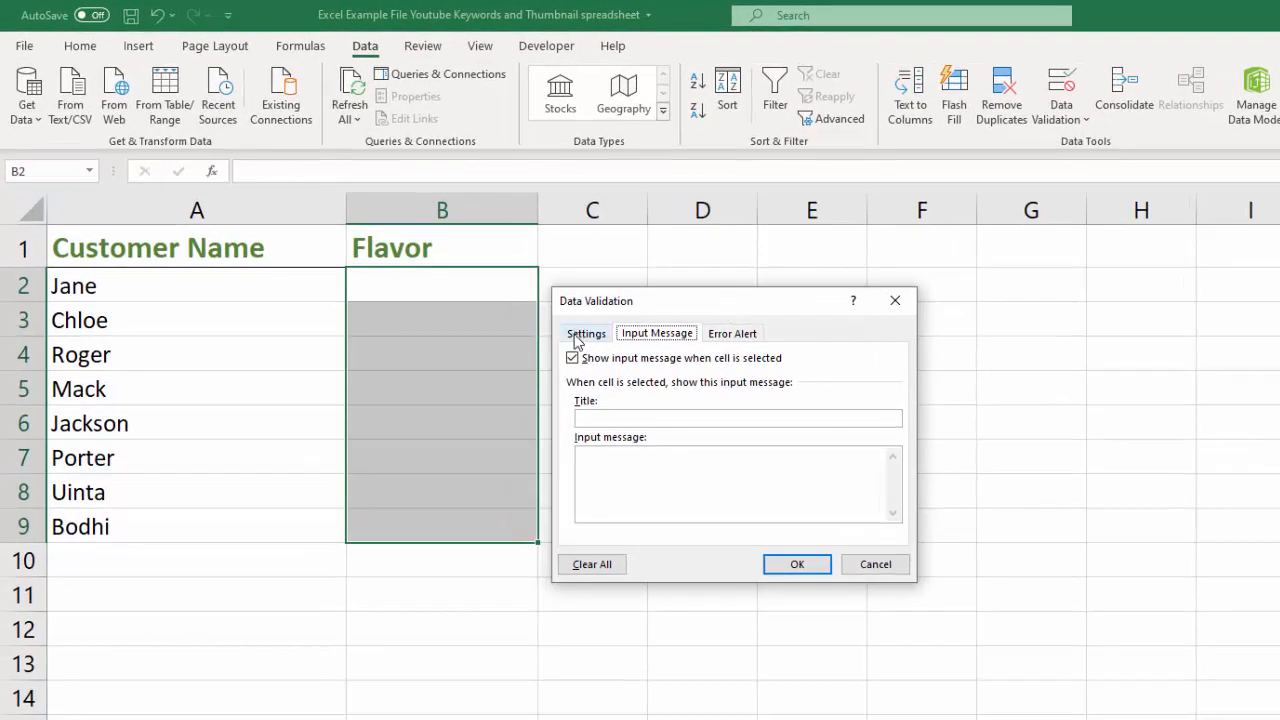
pyautogui.click(586, 332)
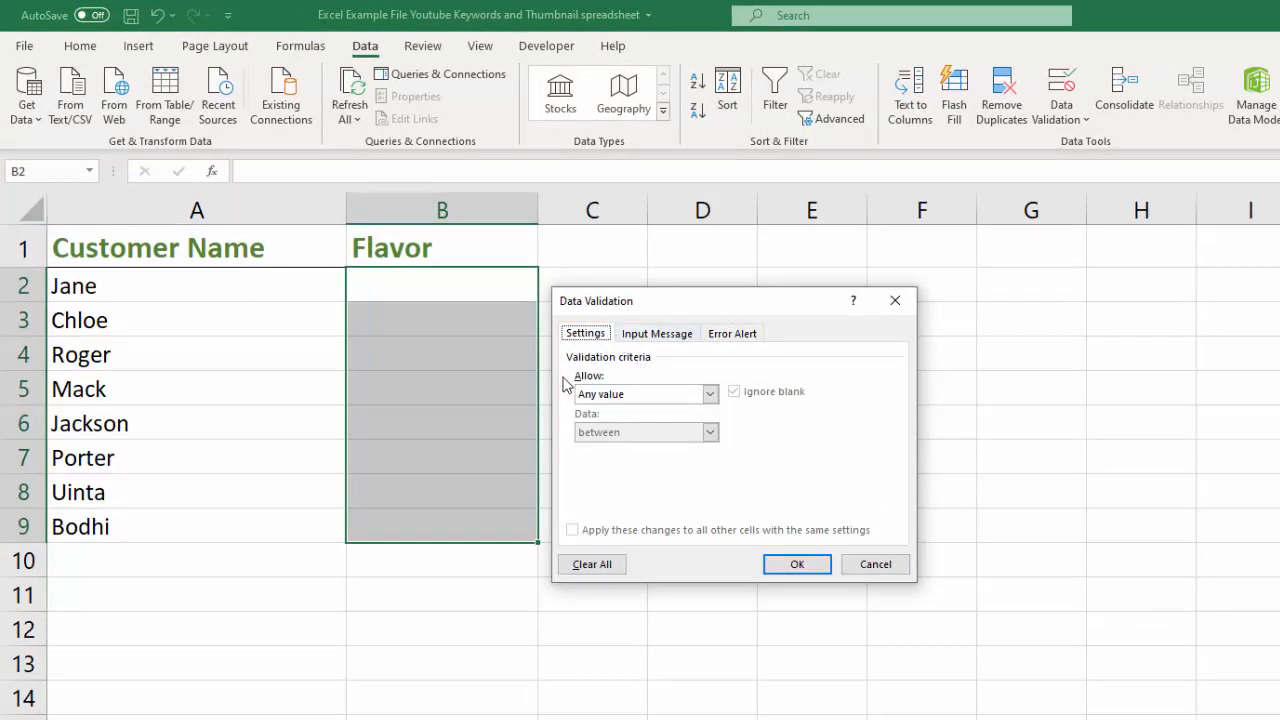
pyautogui.moveTo(588, 388)
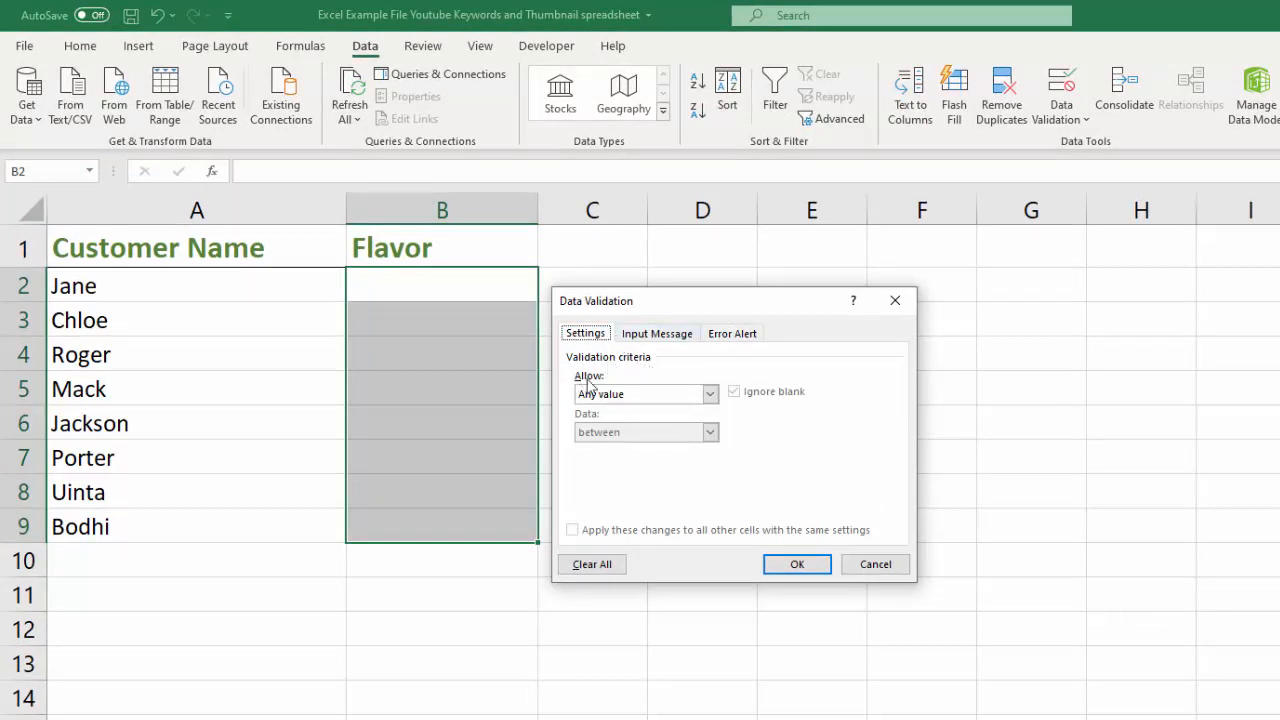
pyautogui.click(708, 392)
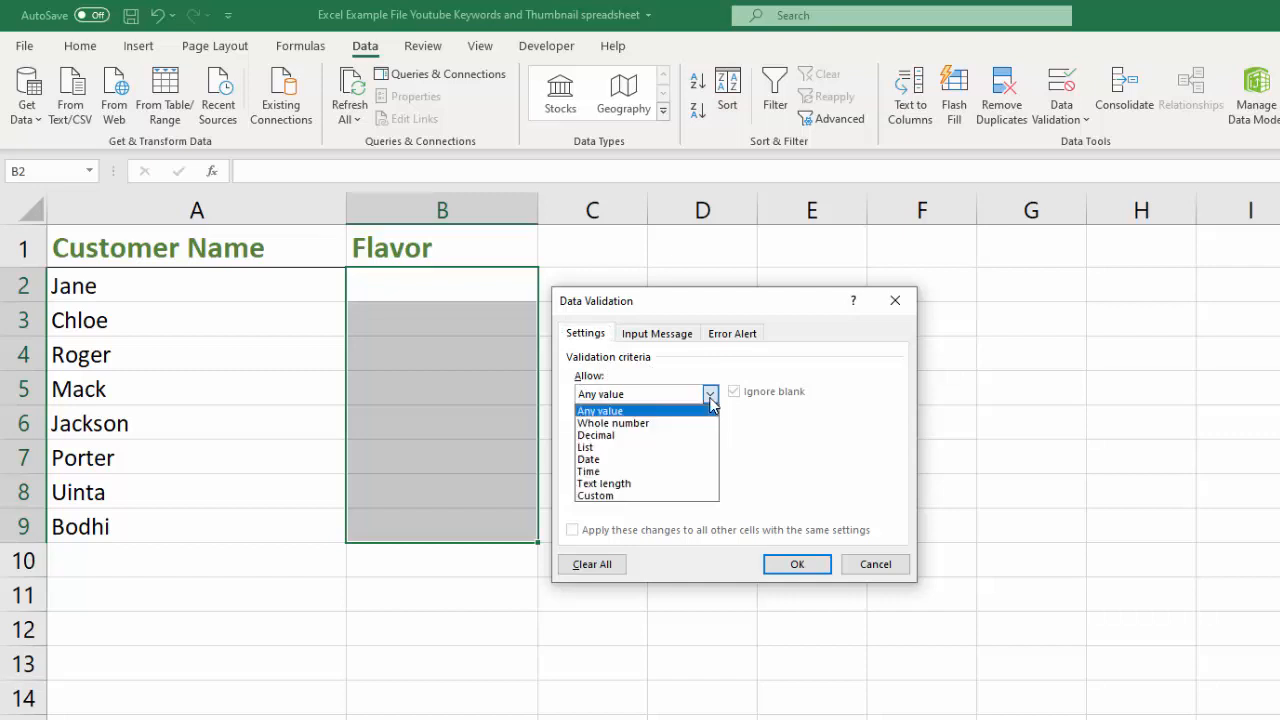
pyautogui.moveTo(586, 448)
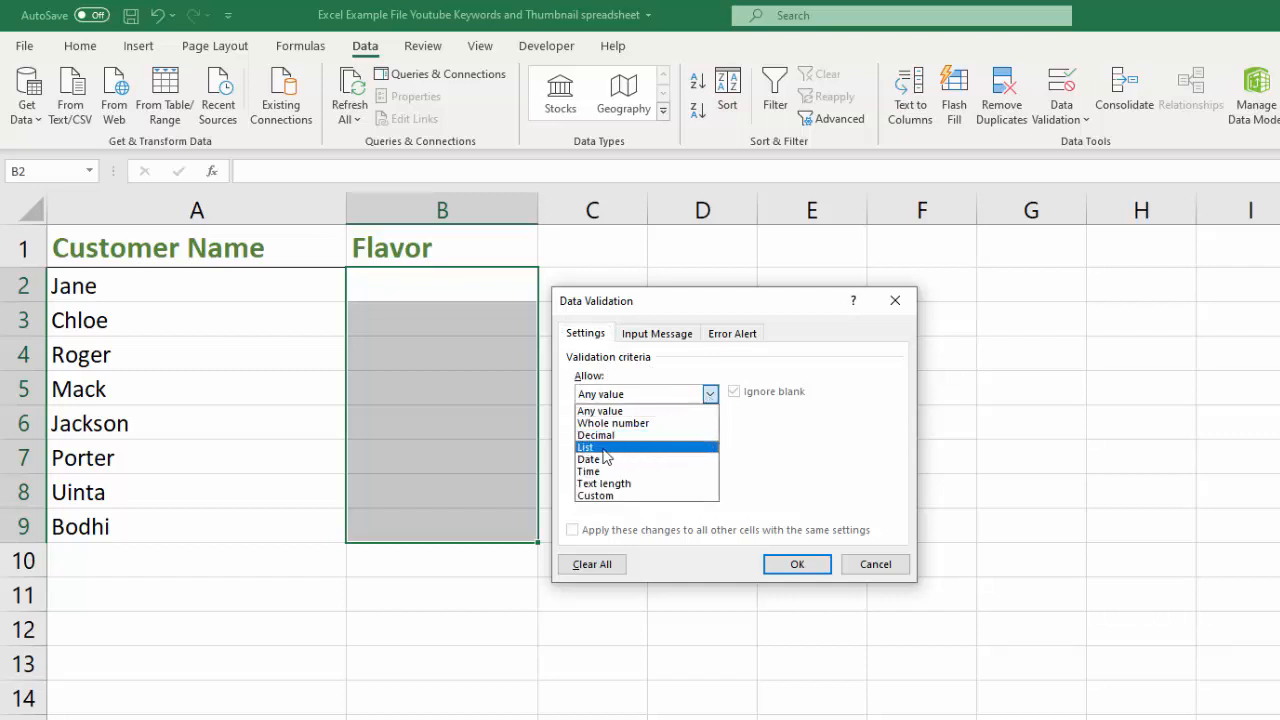
pyautogui.moveTo(596, 448)
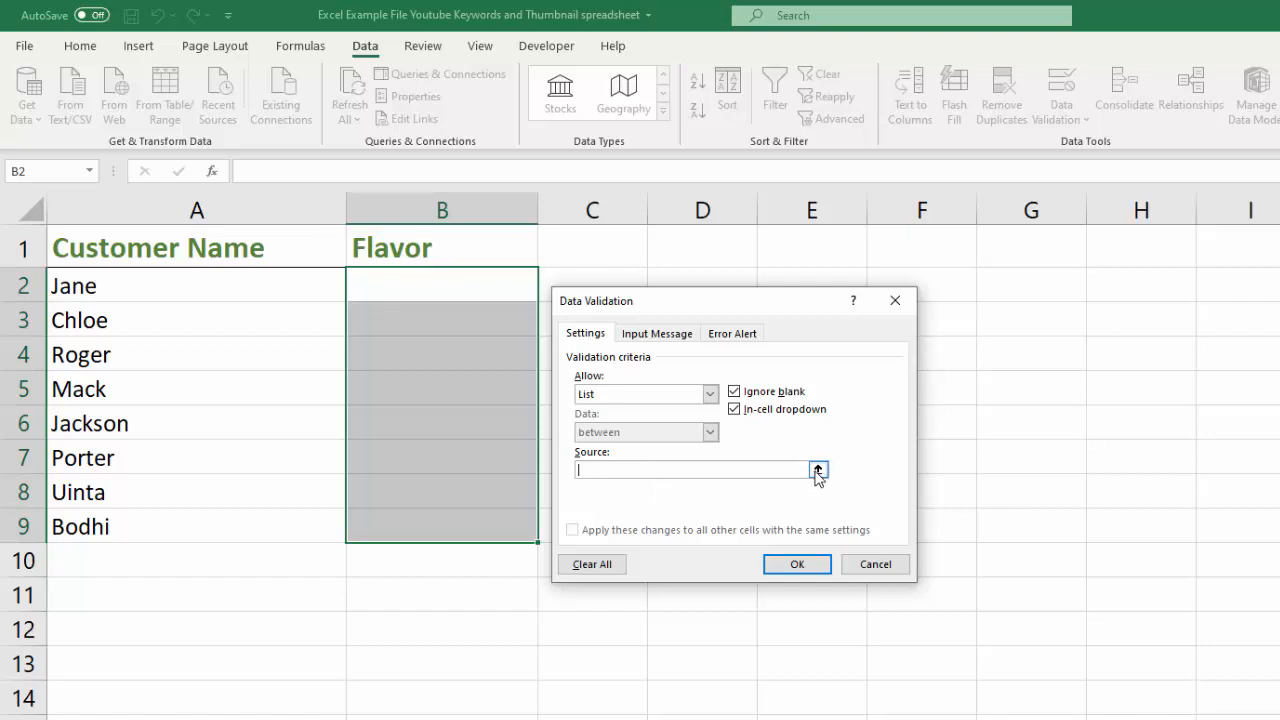
# - Point the list source at the five flavors on the List sheet, =List!$A$1:$A$5
pyautogui.click(818, 470)
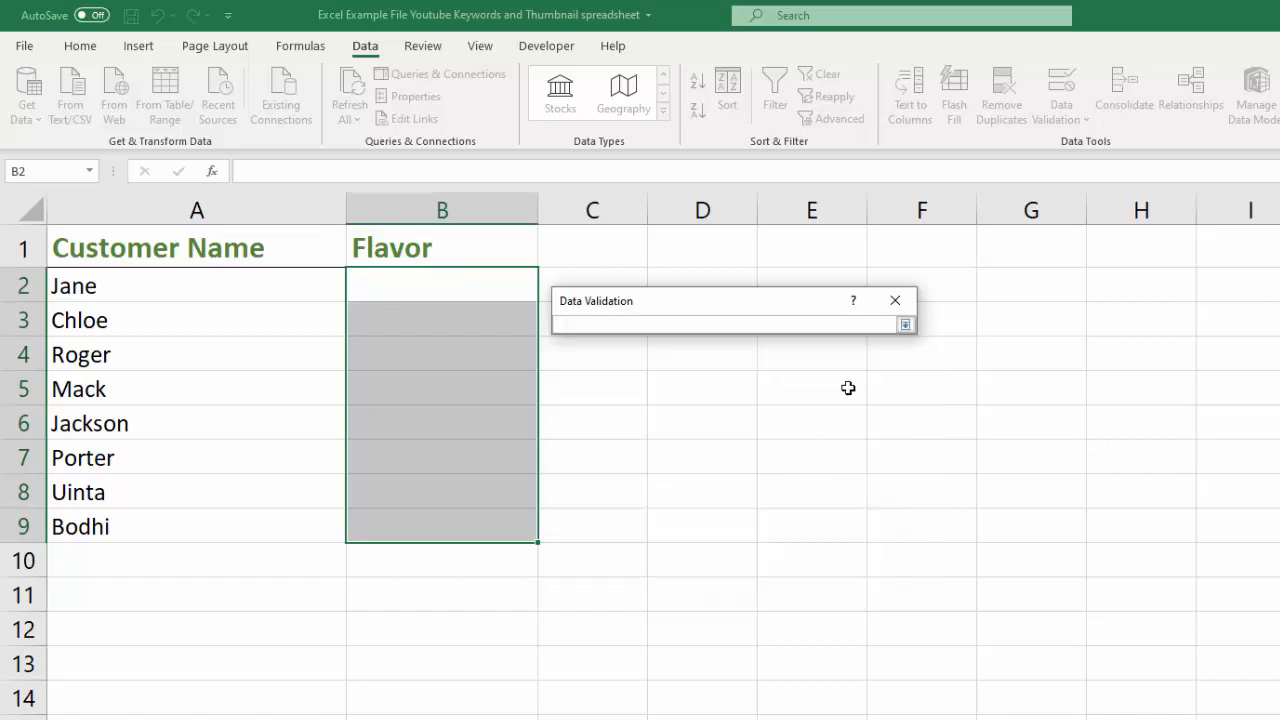
pyautogui.moveTo(700, 320)
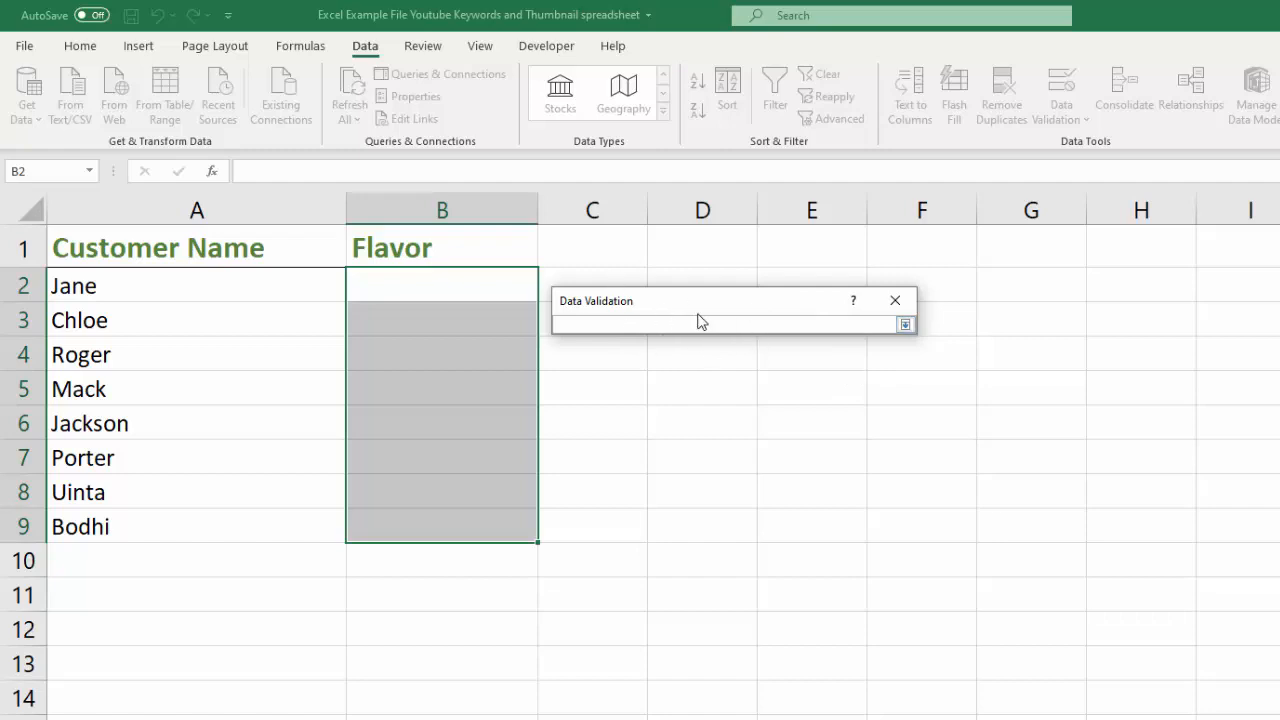
pyautogui.click(700, 324)
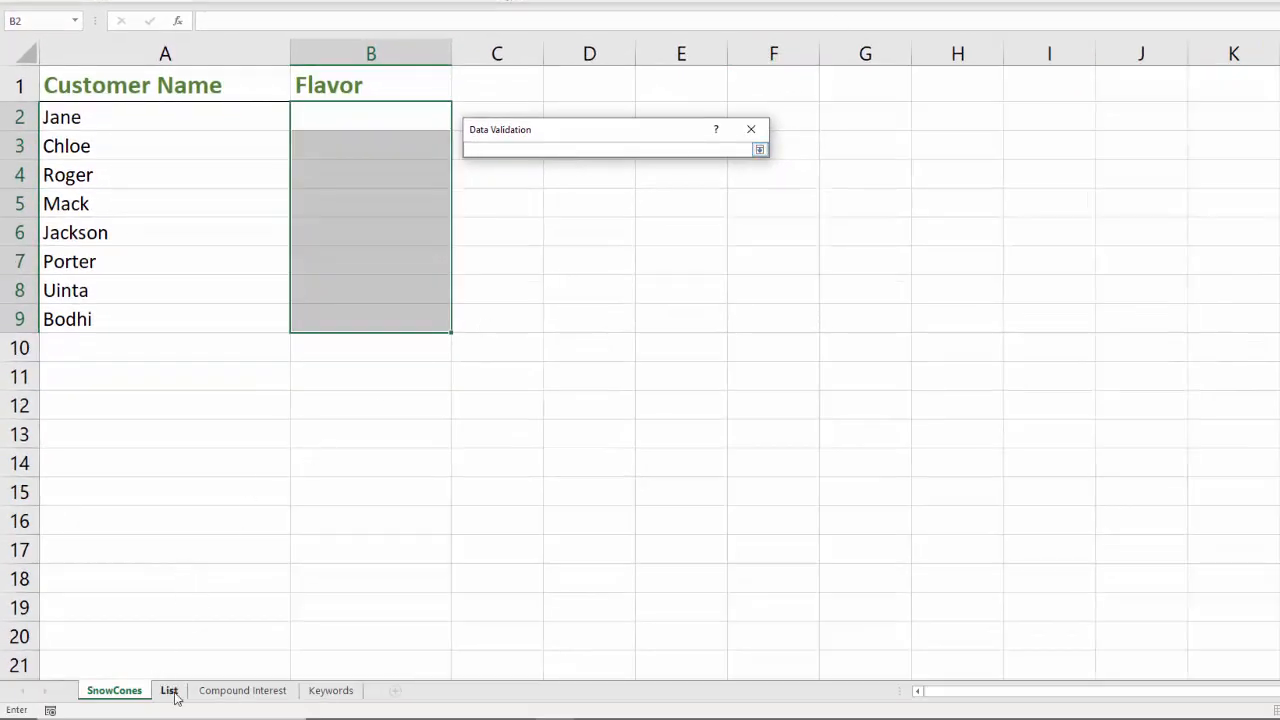
pyautogui.click(168, 690)
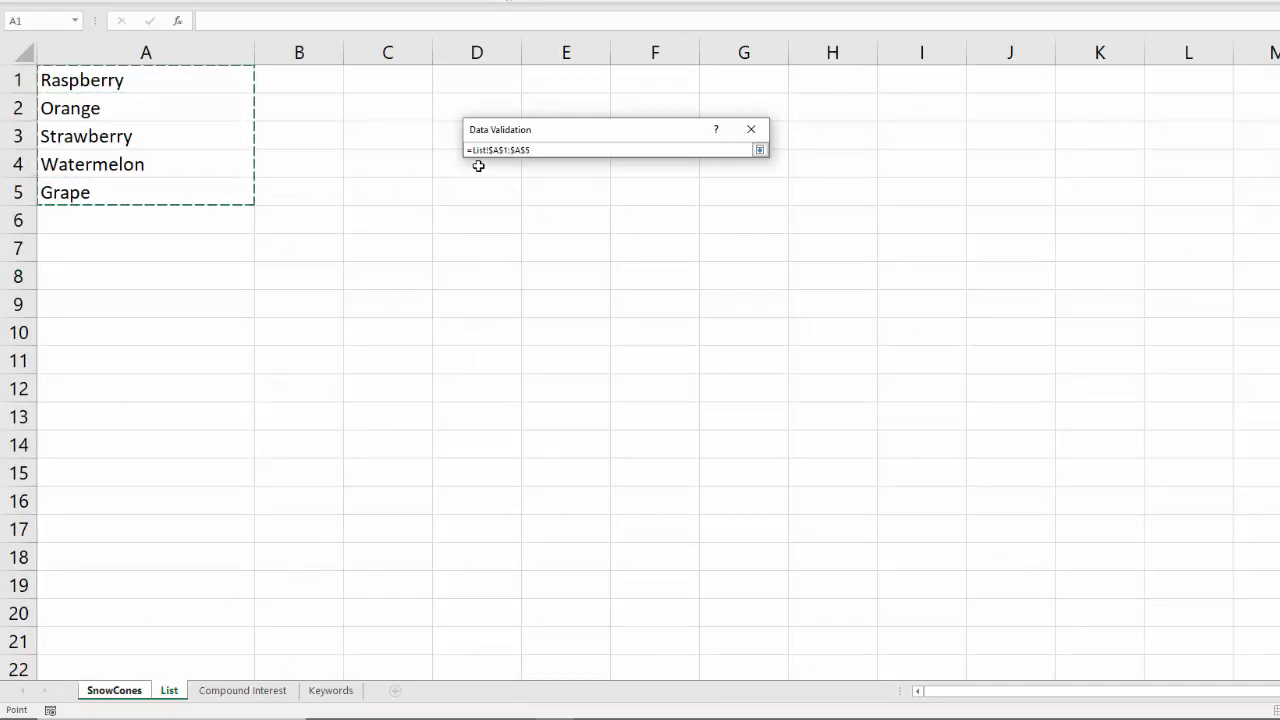
pyautogui.moveTo(492, 168)
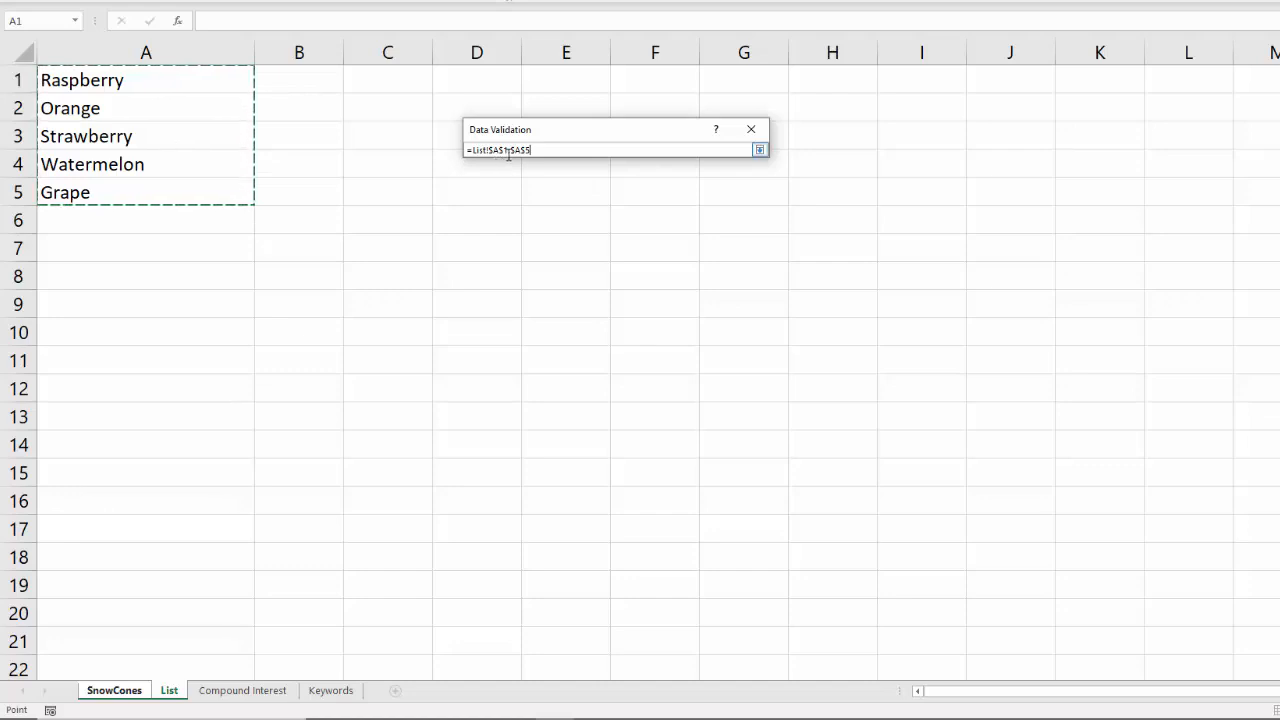
pyautogui.moveTo(640, 176)
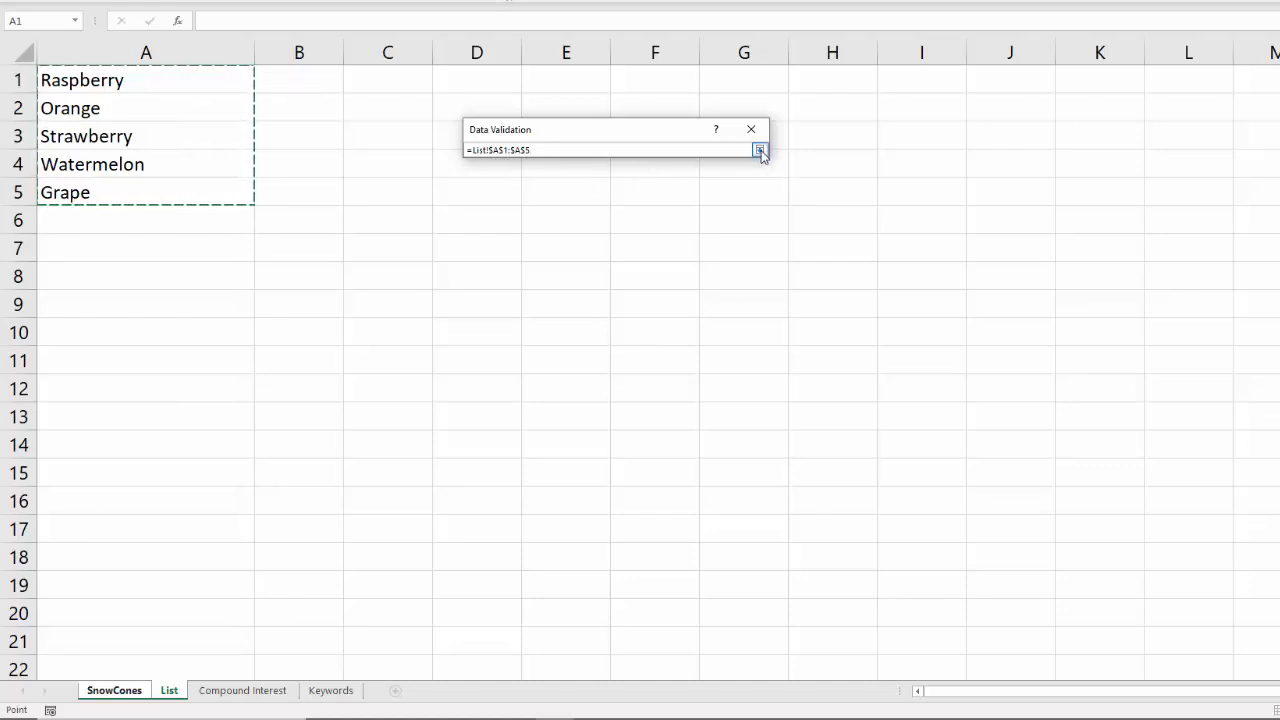
pyautogui.click(760, 150)
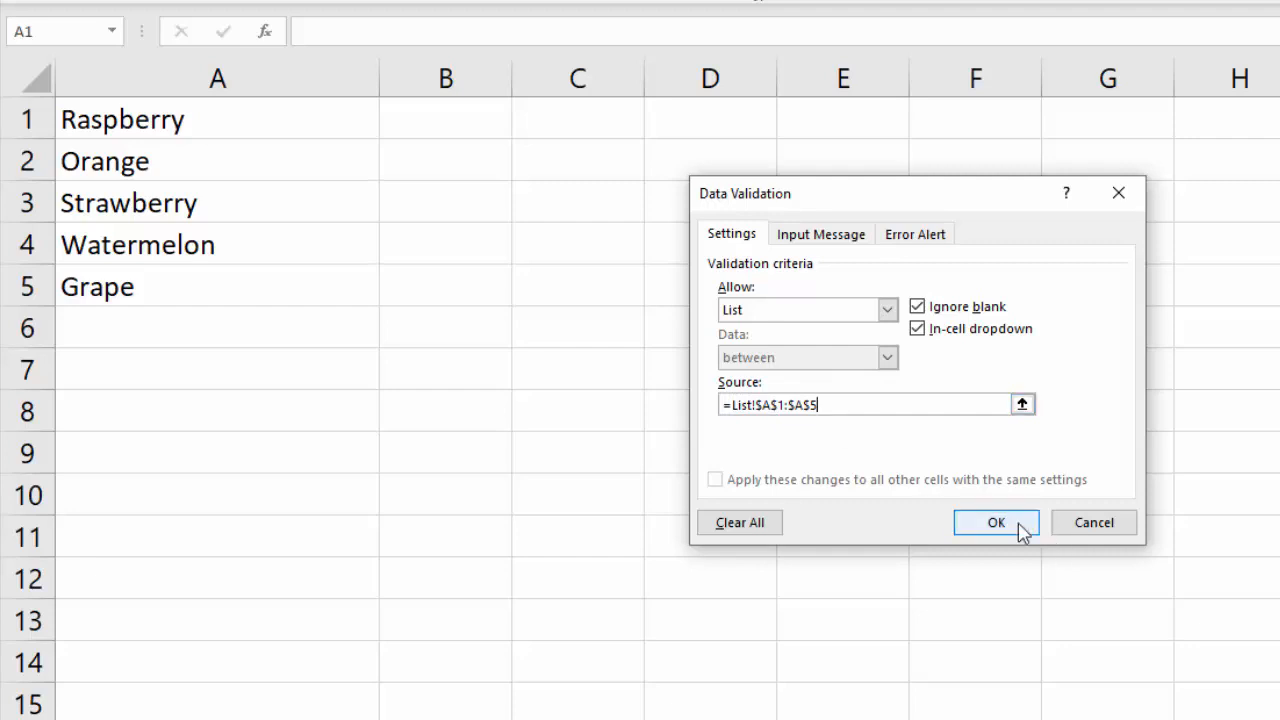
pyautogui.moveTo(820, 240)
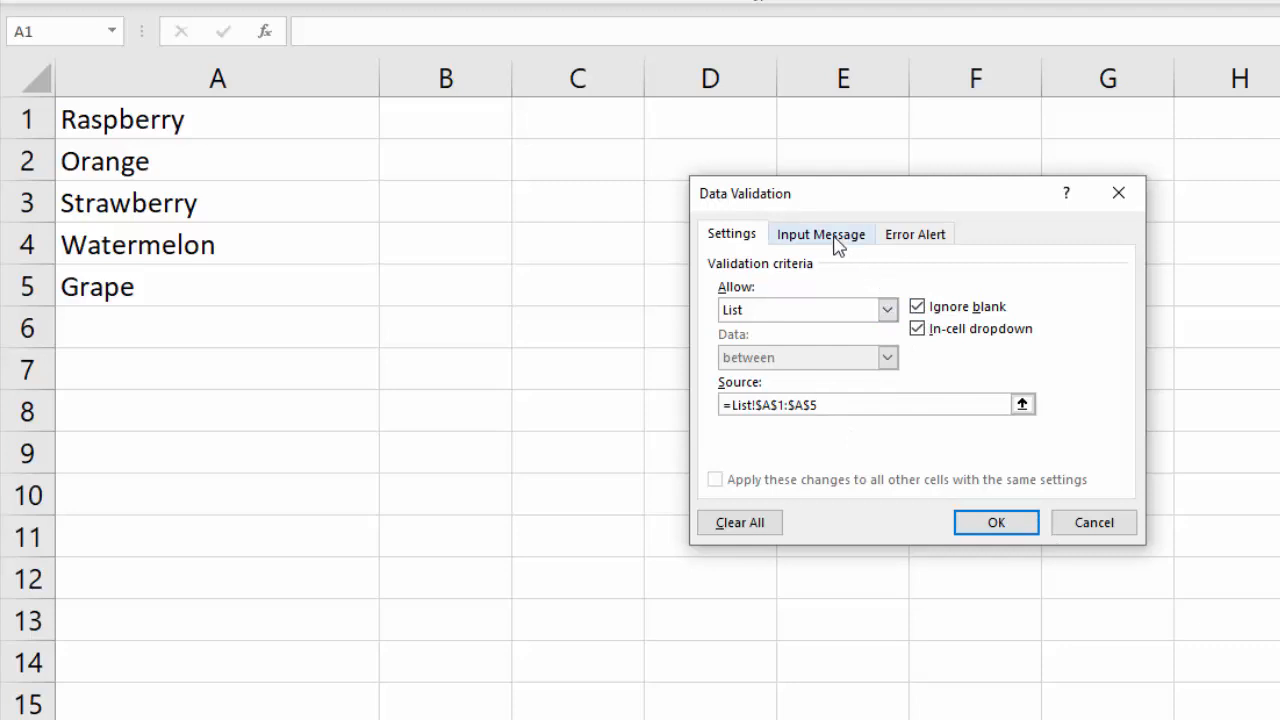
# - Write the input message "Select a Flavor From the Dropdown List"
pyautogui.click(820, 232)
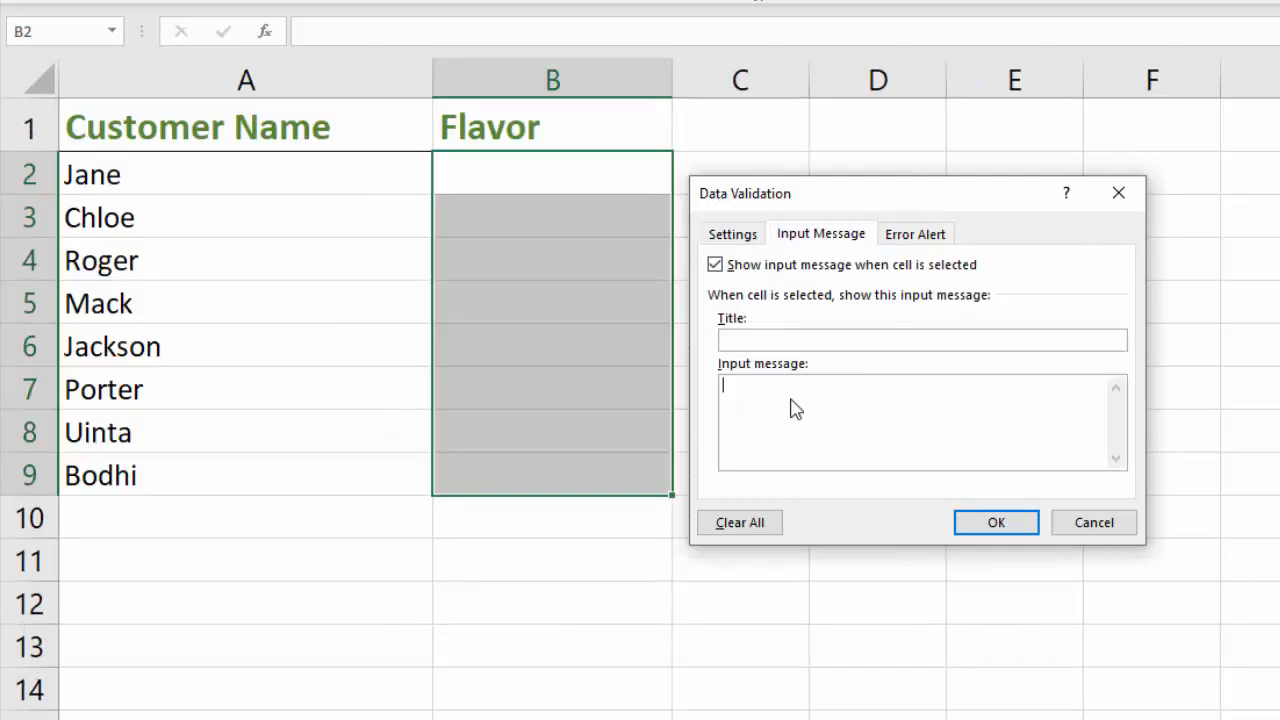
pyautogui.moveTo(792, 400)
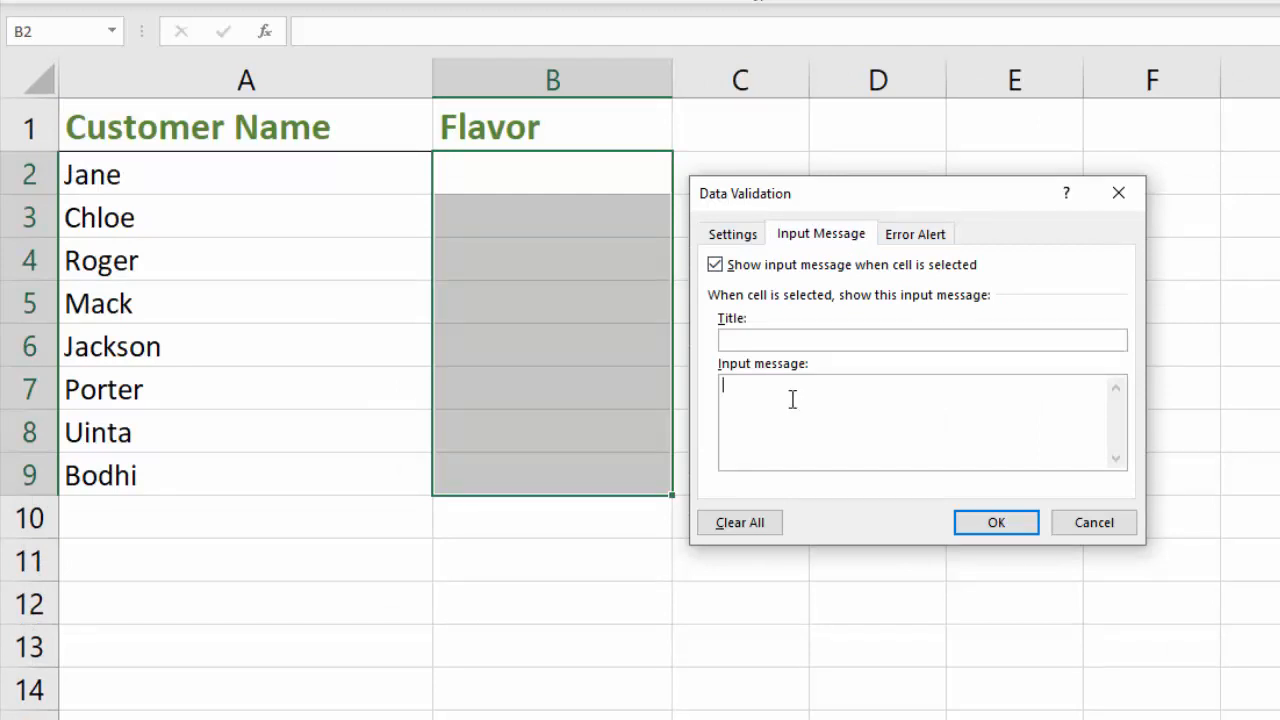
pyautogui.write('Select')
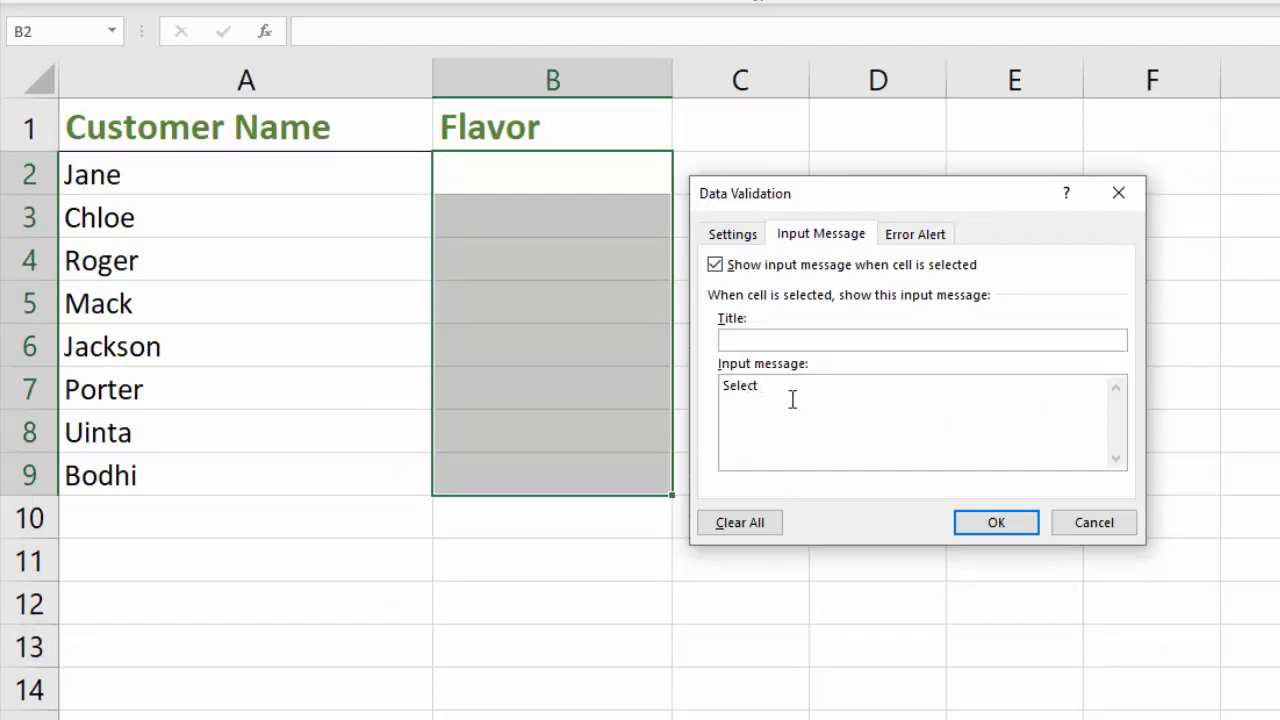
pyautogui.write('a Fl')
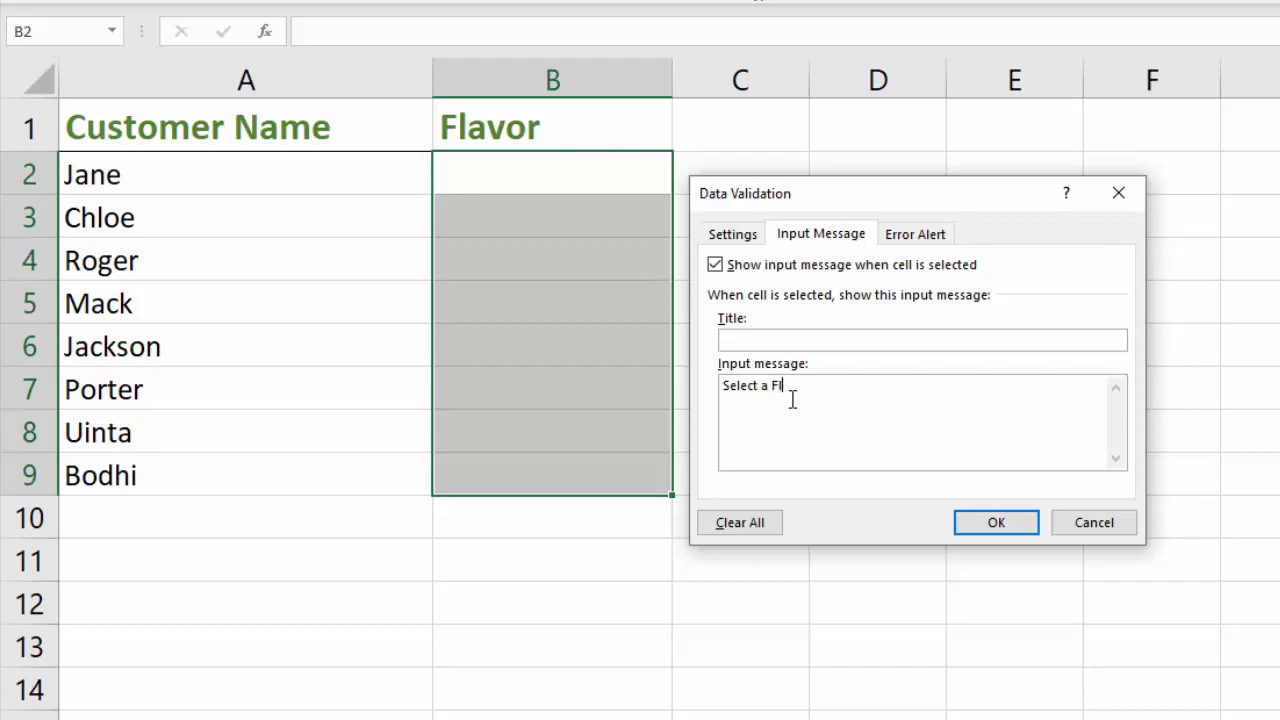
pyautogui.write('avor')
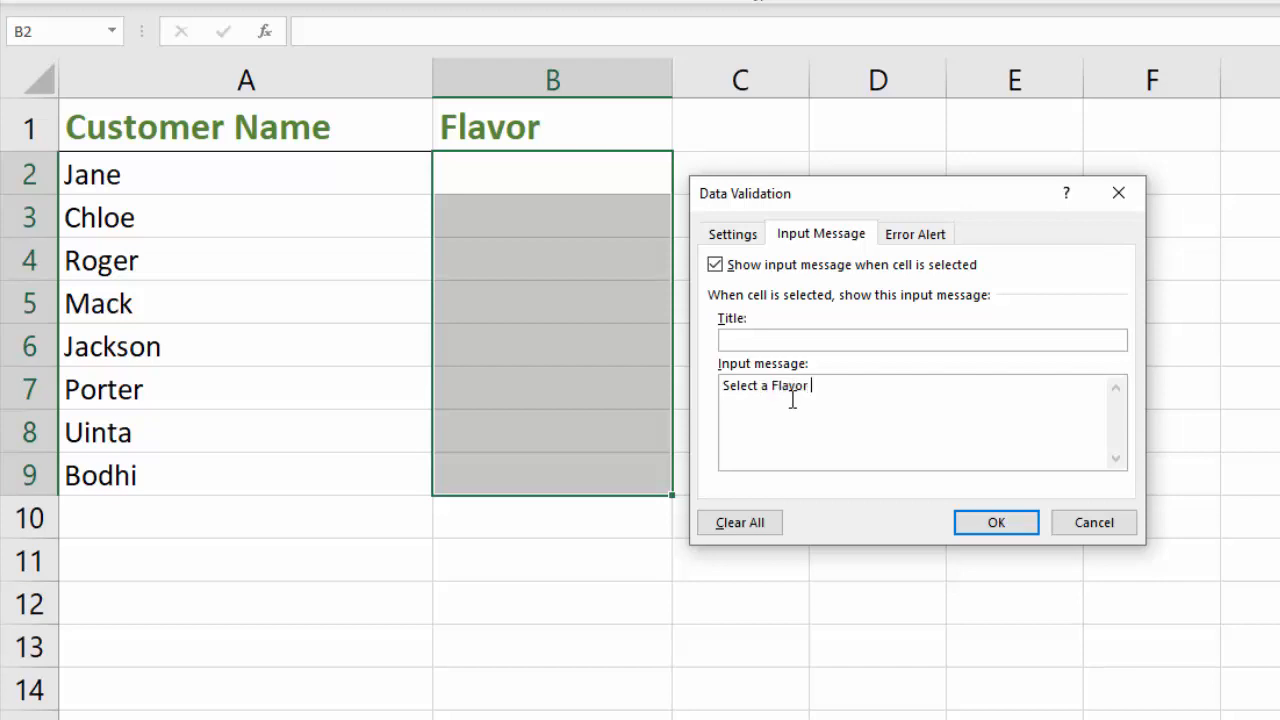
pyautogui.write('From the')
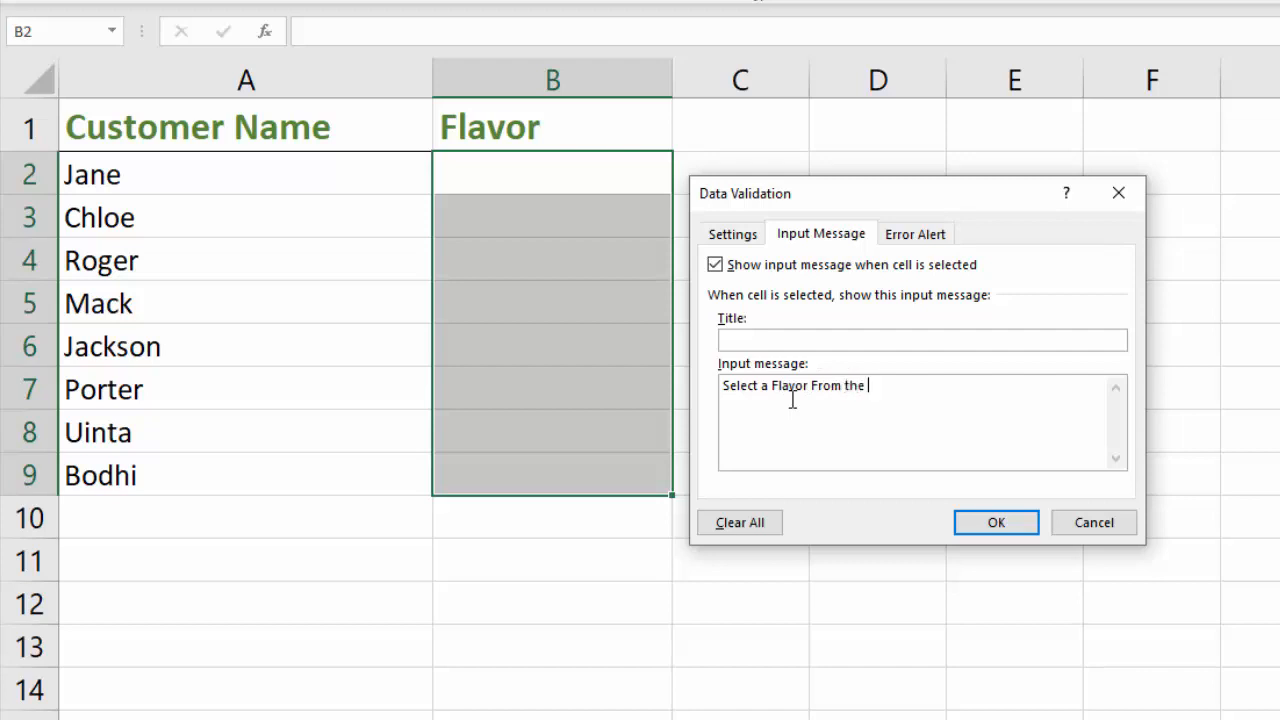
pyautogui.write('Dropdown L')
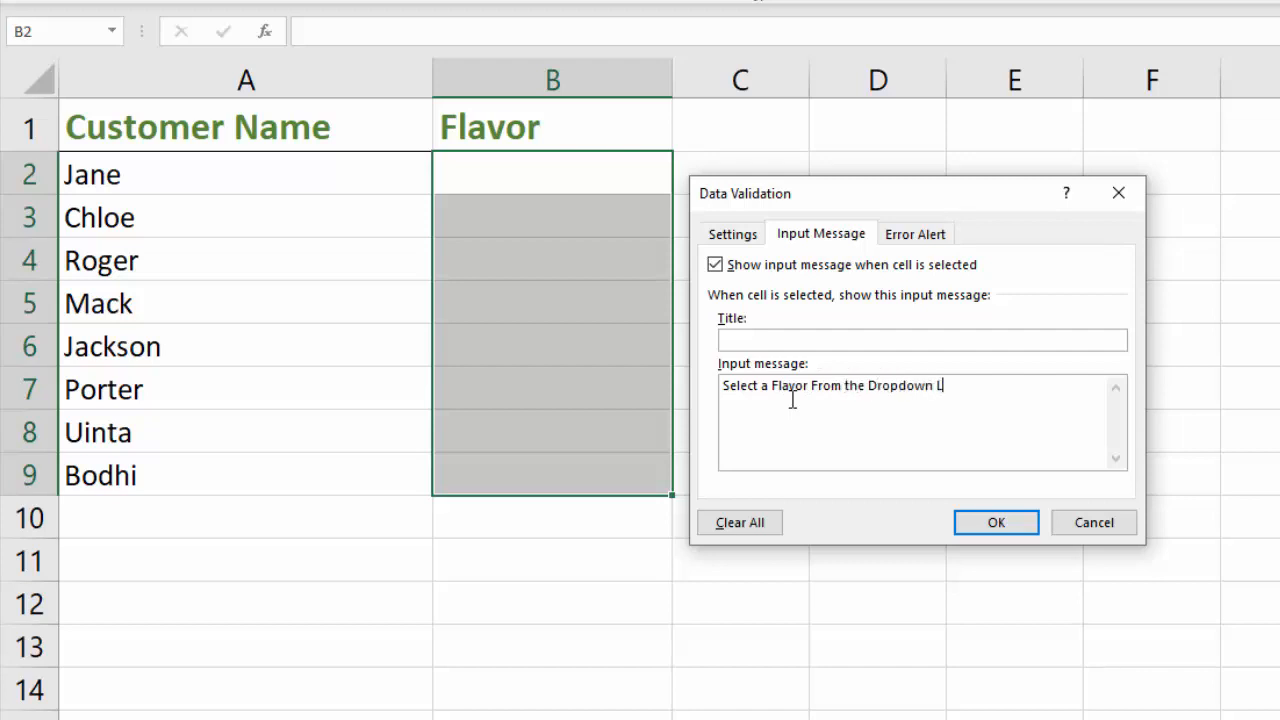
pyautogui.write('ist')
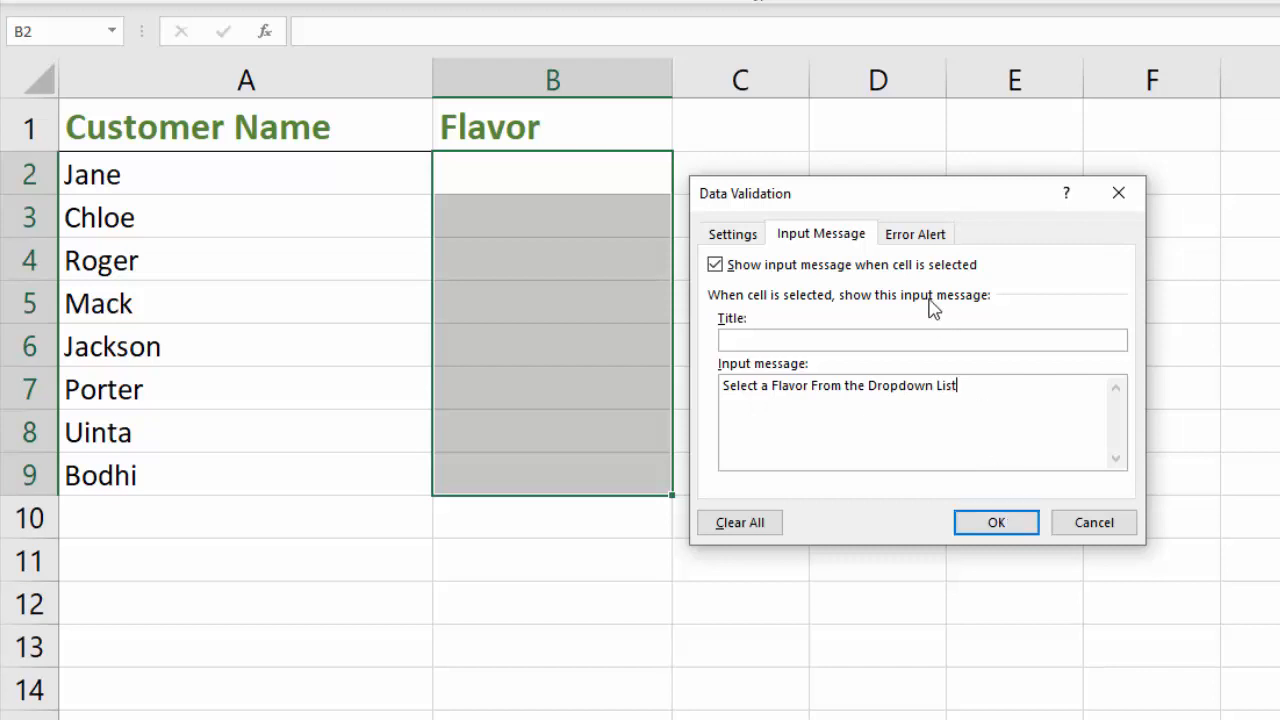
pyautogui.moveTo(916, 232)
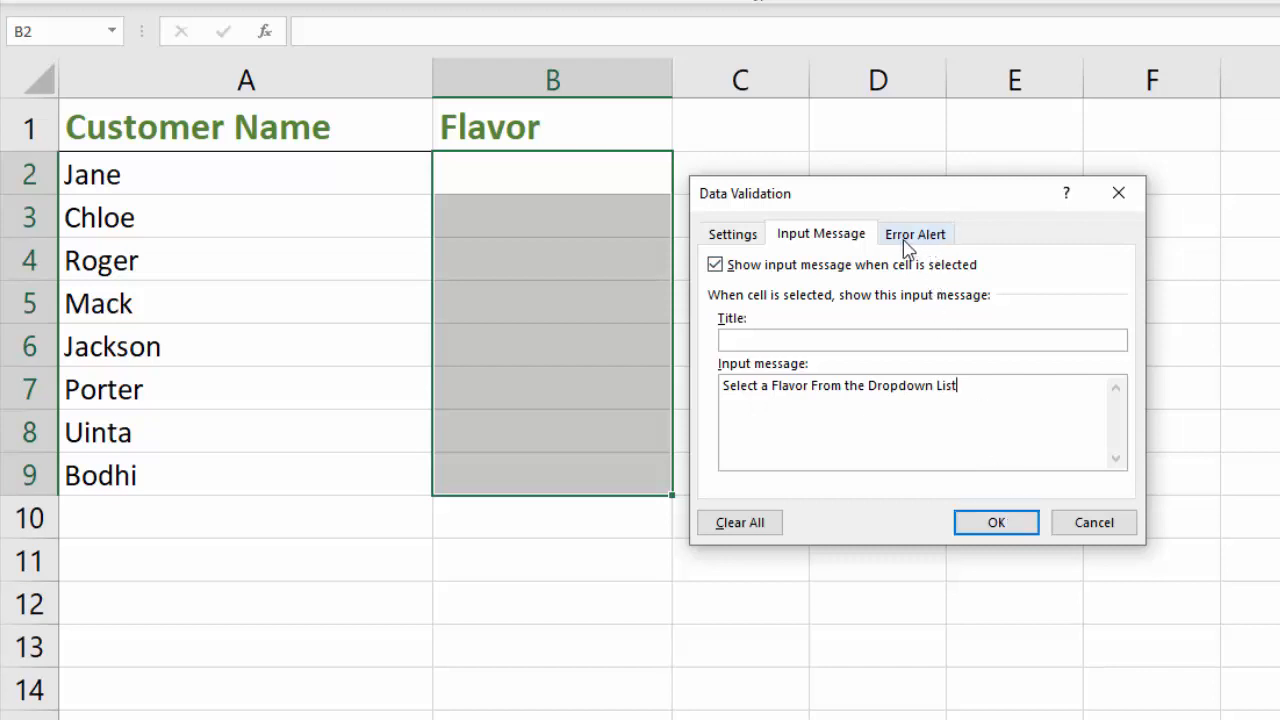
# - Check the error alert style and keep it on Stop for invalid entries
pyautogui.click(916, 232)
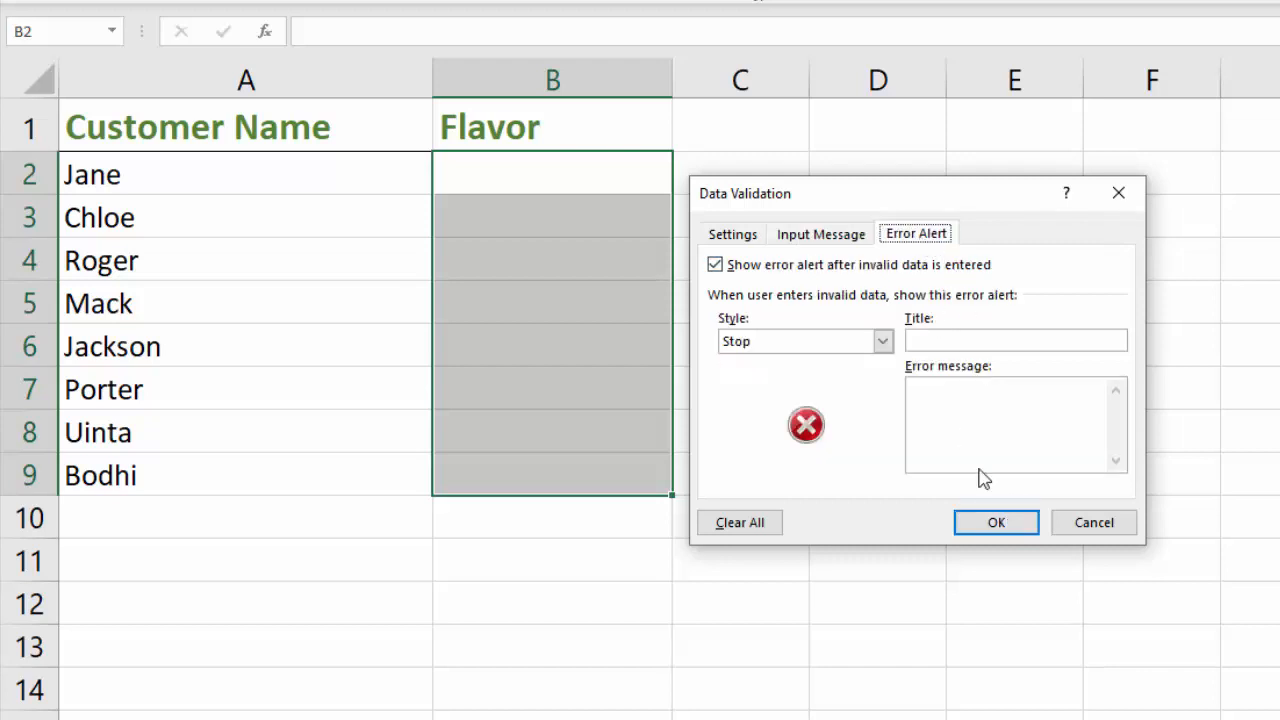
pyautogui.moveTo(784, 428)
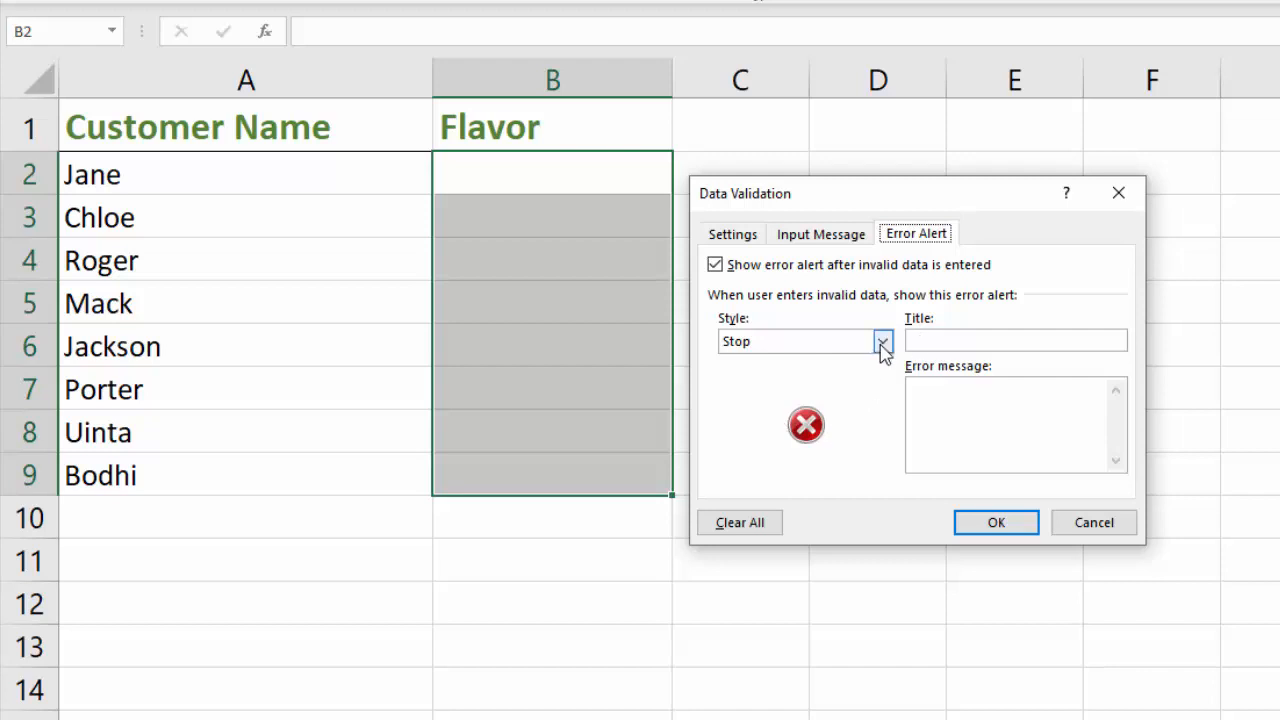
pyautogui.click(882, 340)
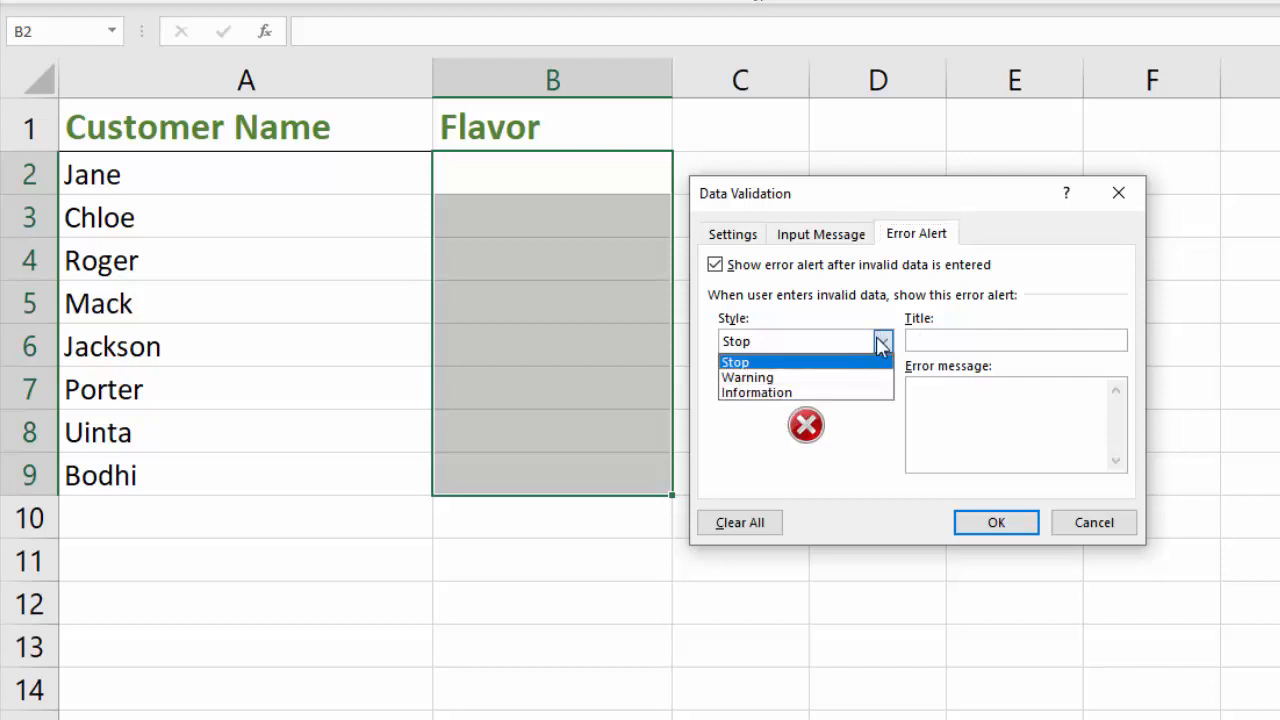
pyautogui.click(736, 362)
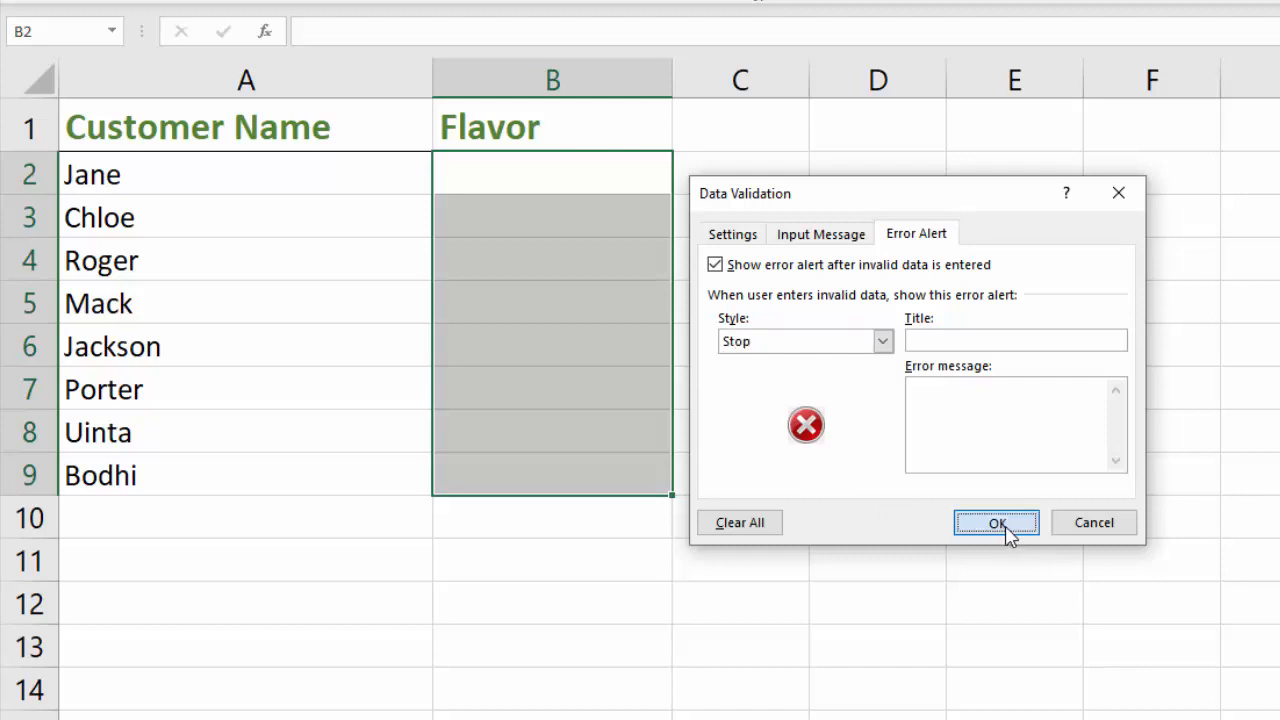
# - Apply the validation rule and choose Watermelon for Jane from the new dropdown
pyautogui.click(996, 522)
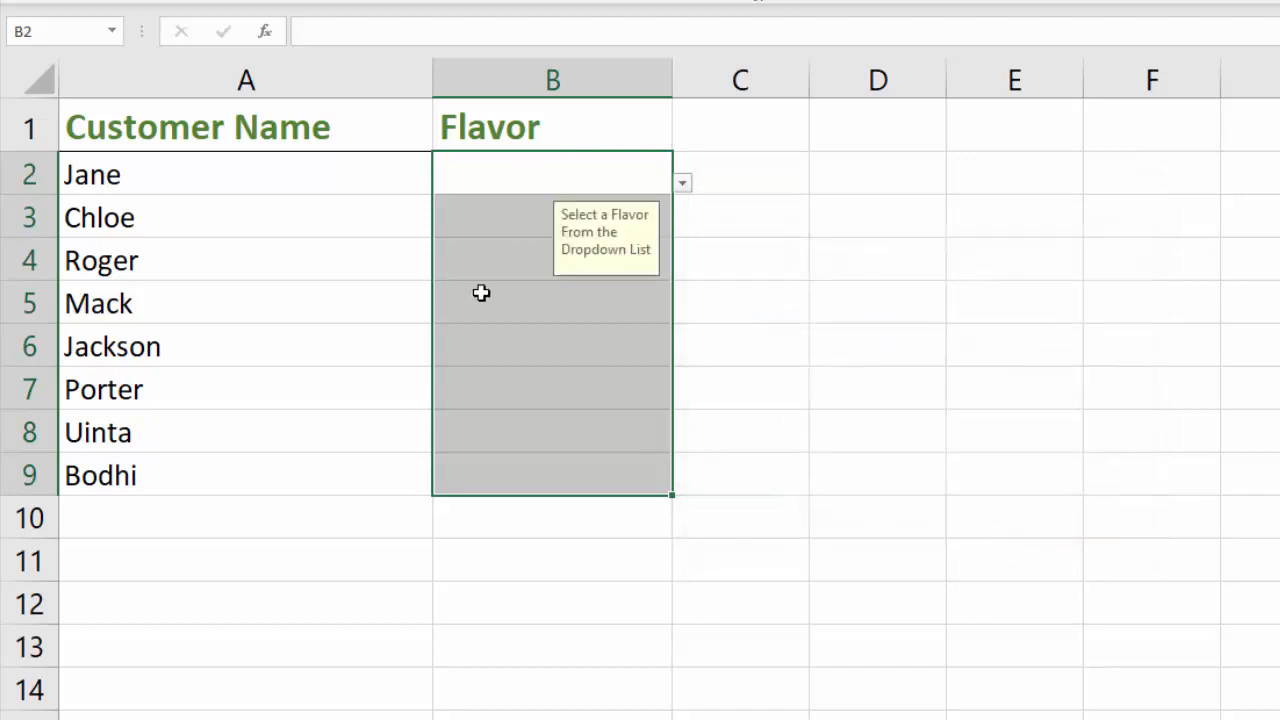
pyautogui.moveTo(850, 400)
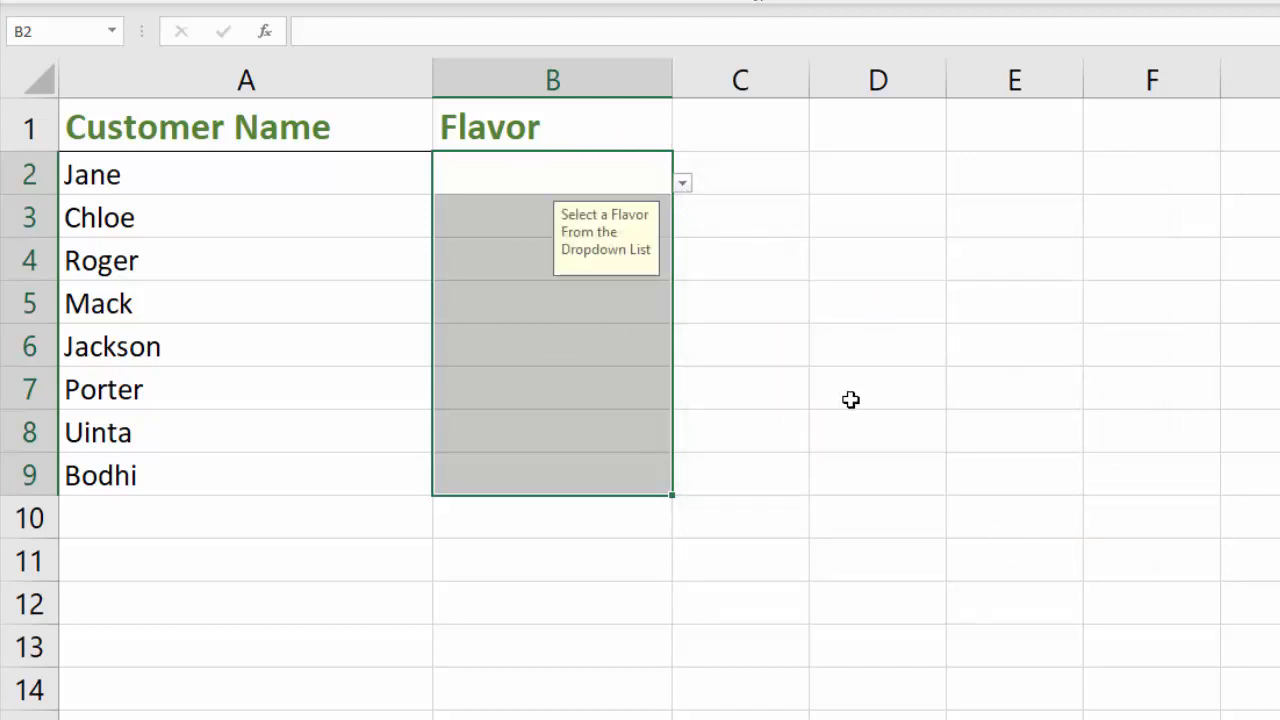
pyautogui.click(524, 172)
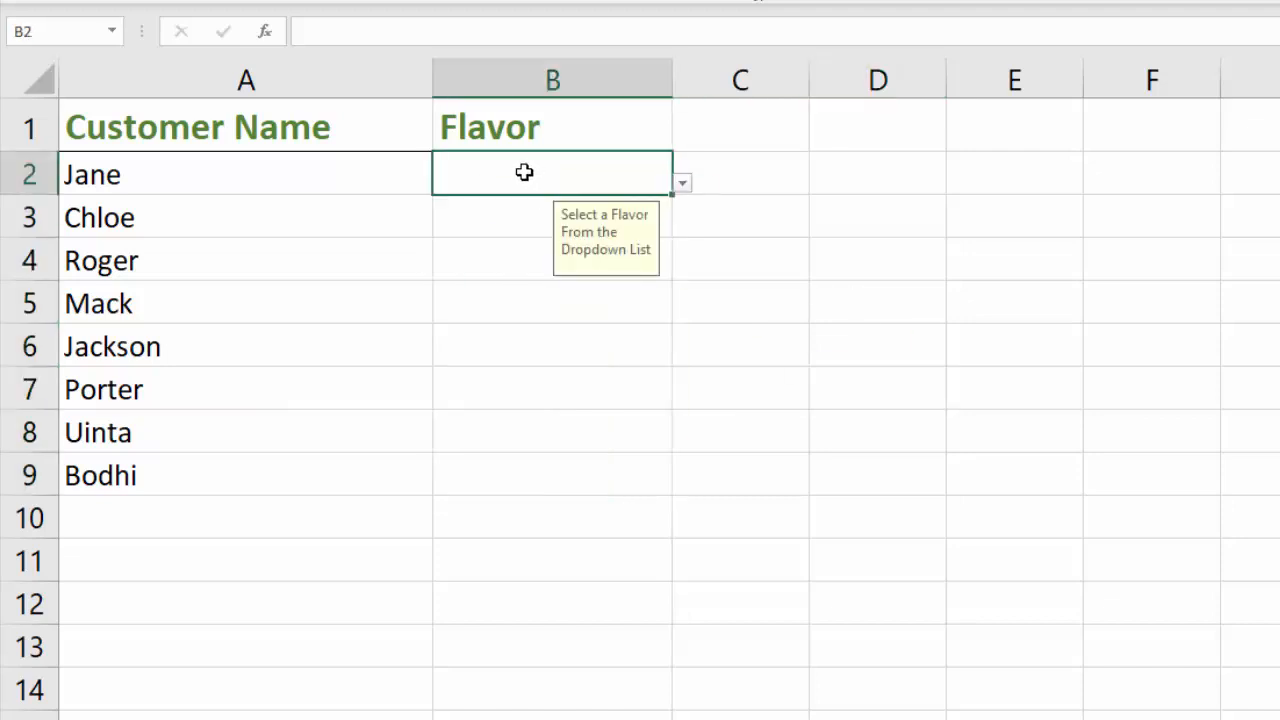
pyautogui.moveTo(640, 278)
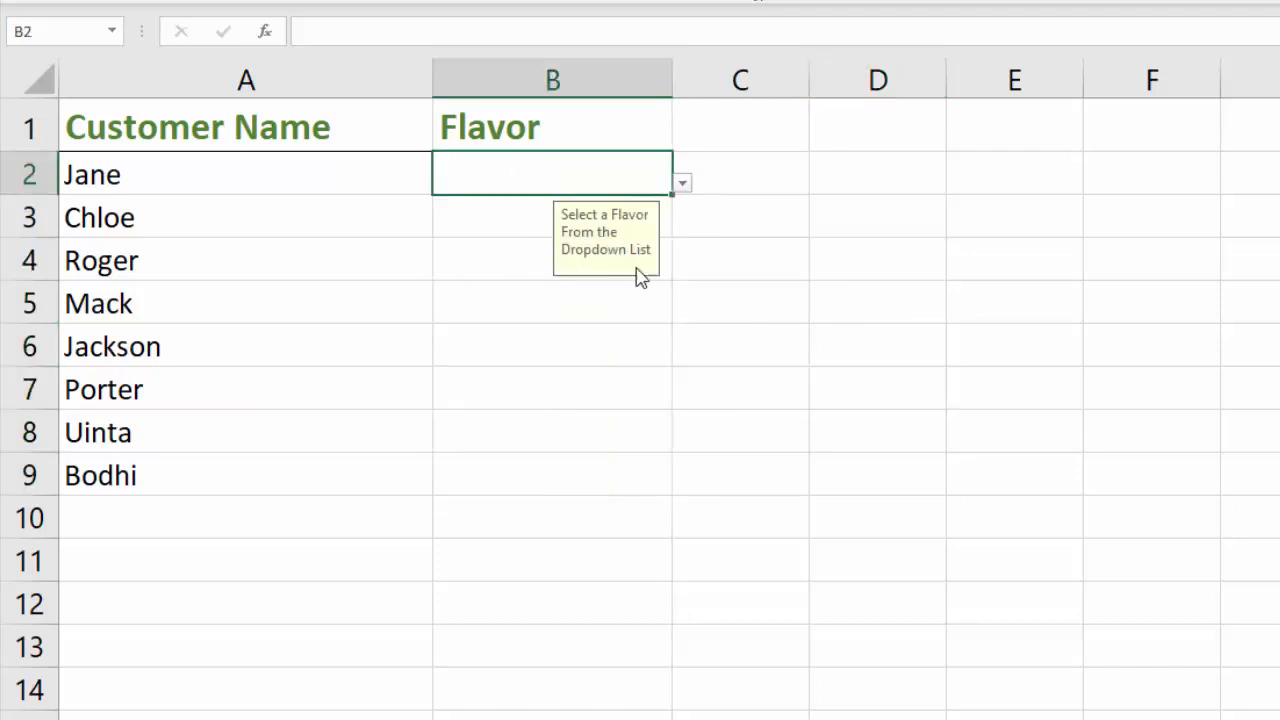
pyautogui.moveTo(640, 288)
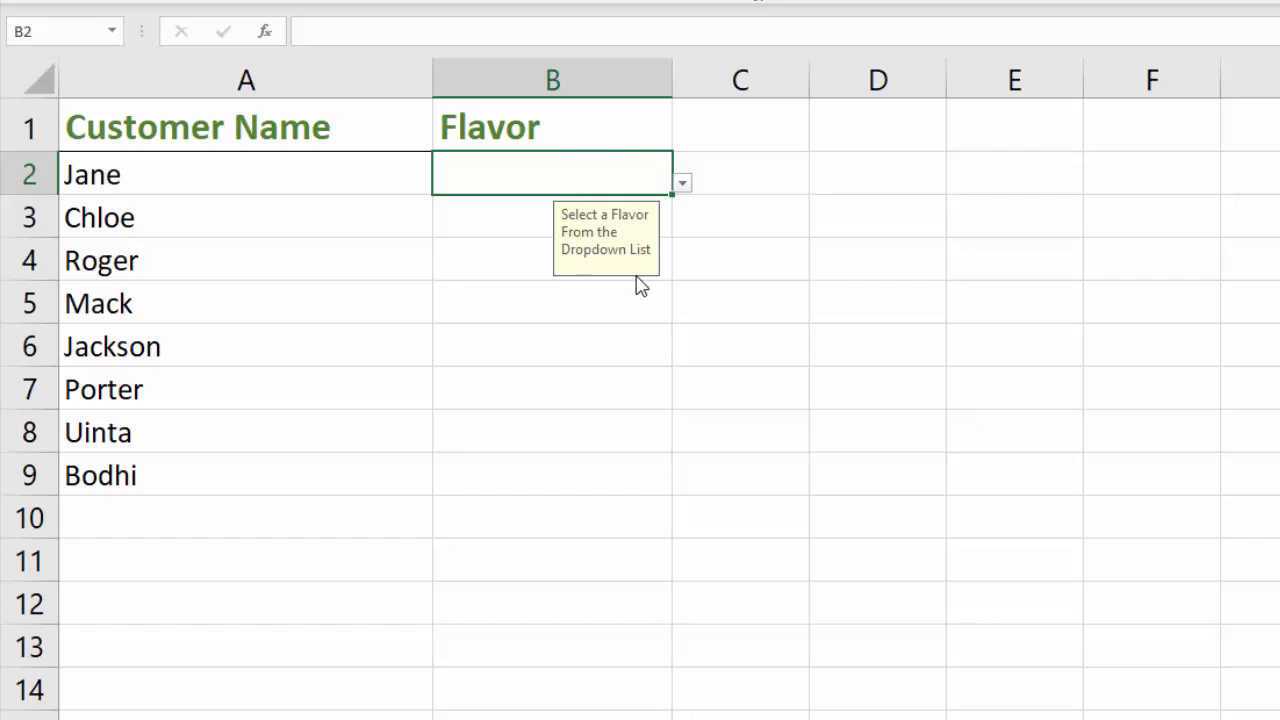
pyautogui.moveTo(596, 276)
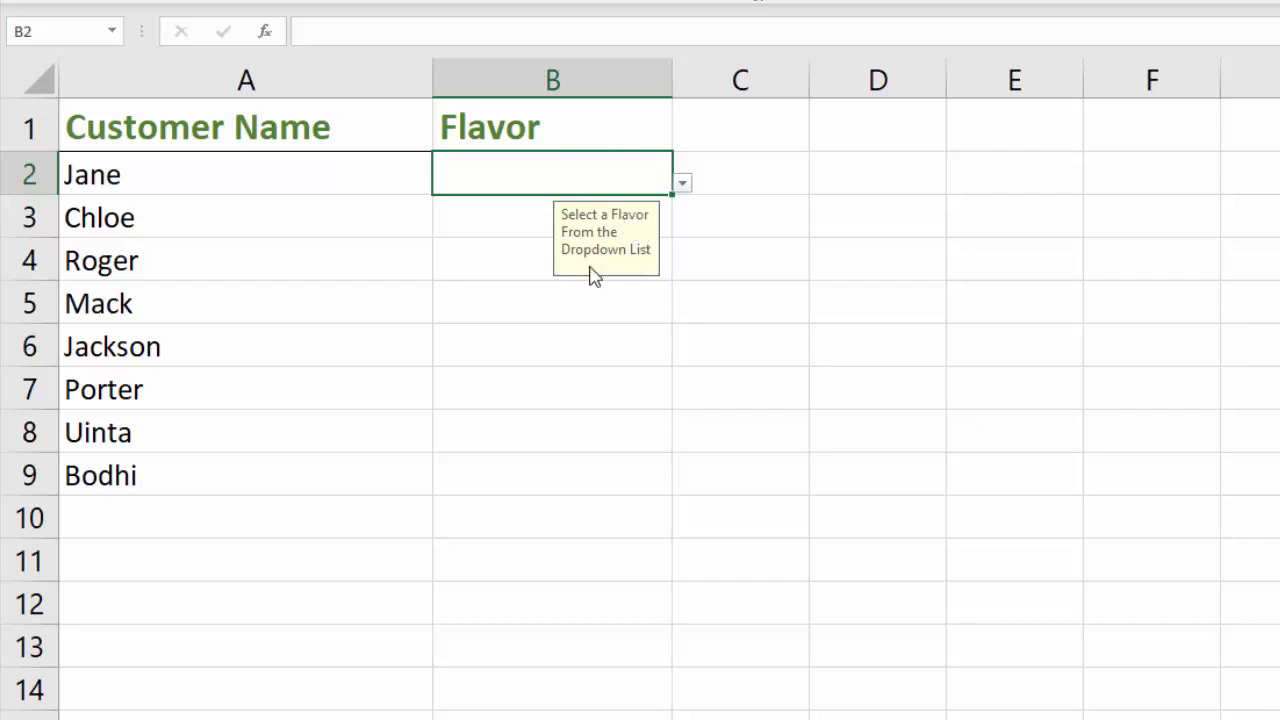
pyautogui.moveTo(624, 272)
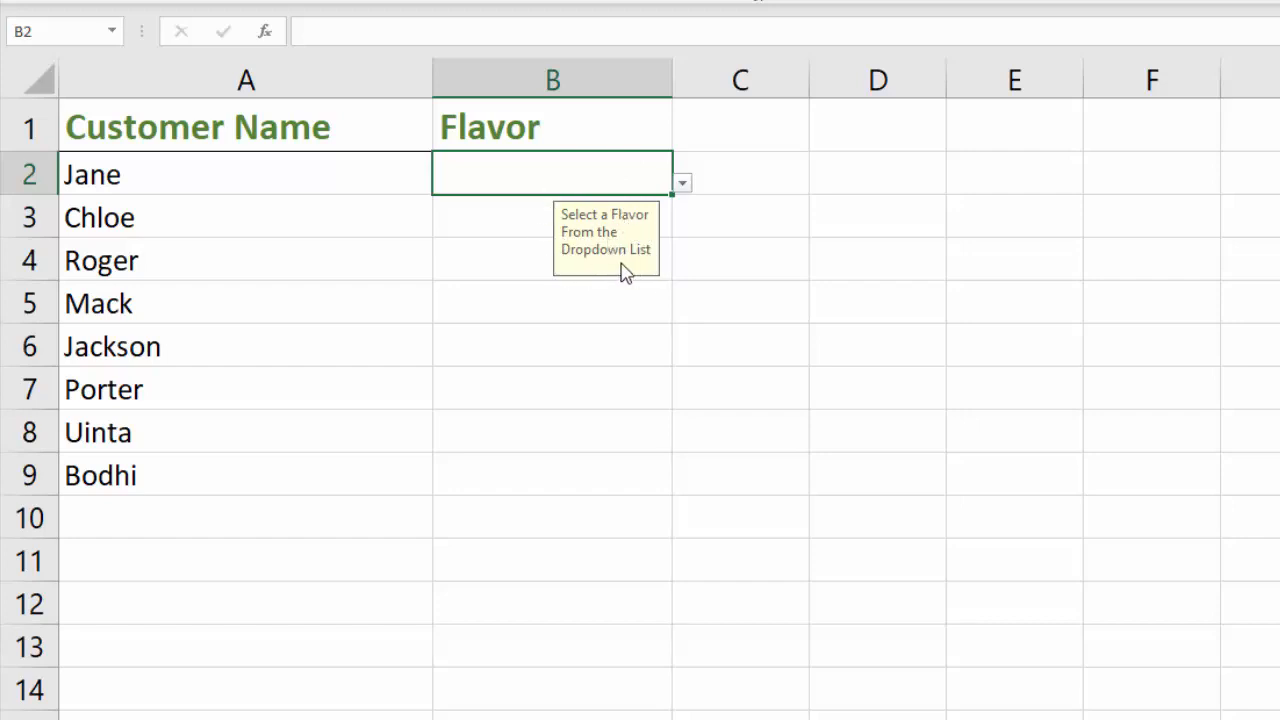
pyautogui.moveTo(684, 192)
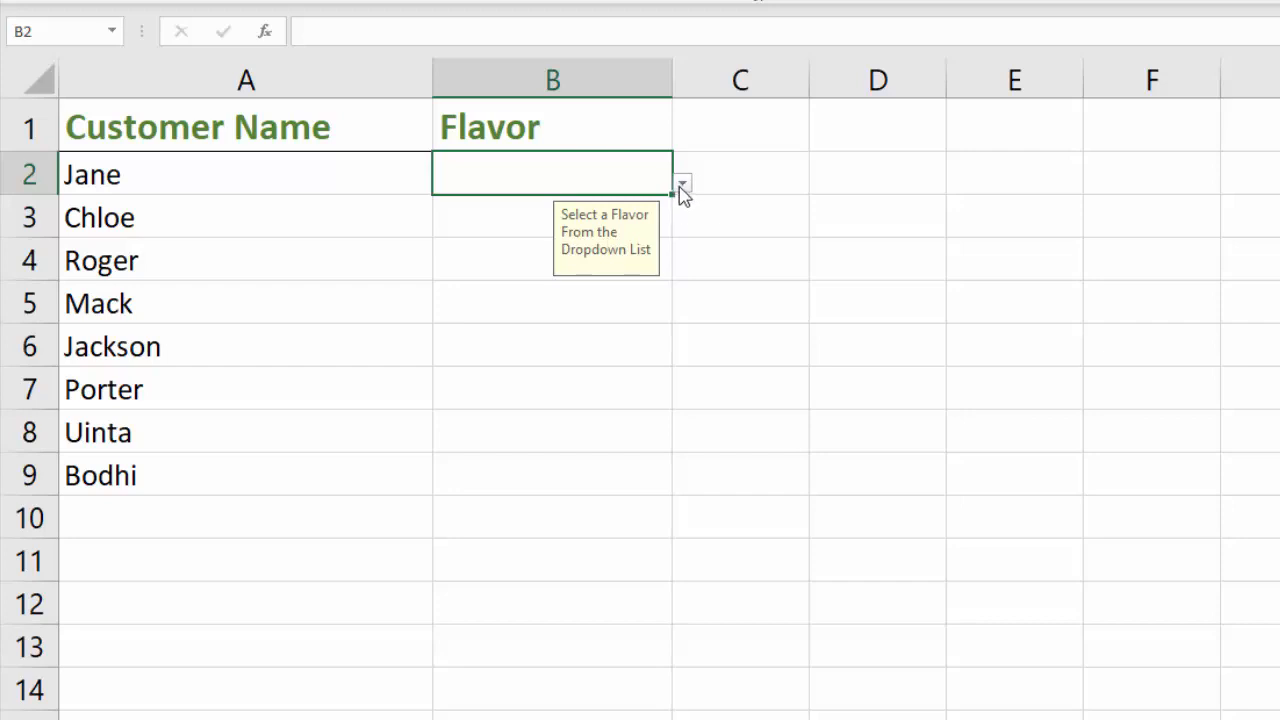
pyautogui.click(680, 184)
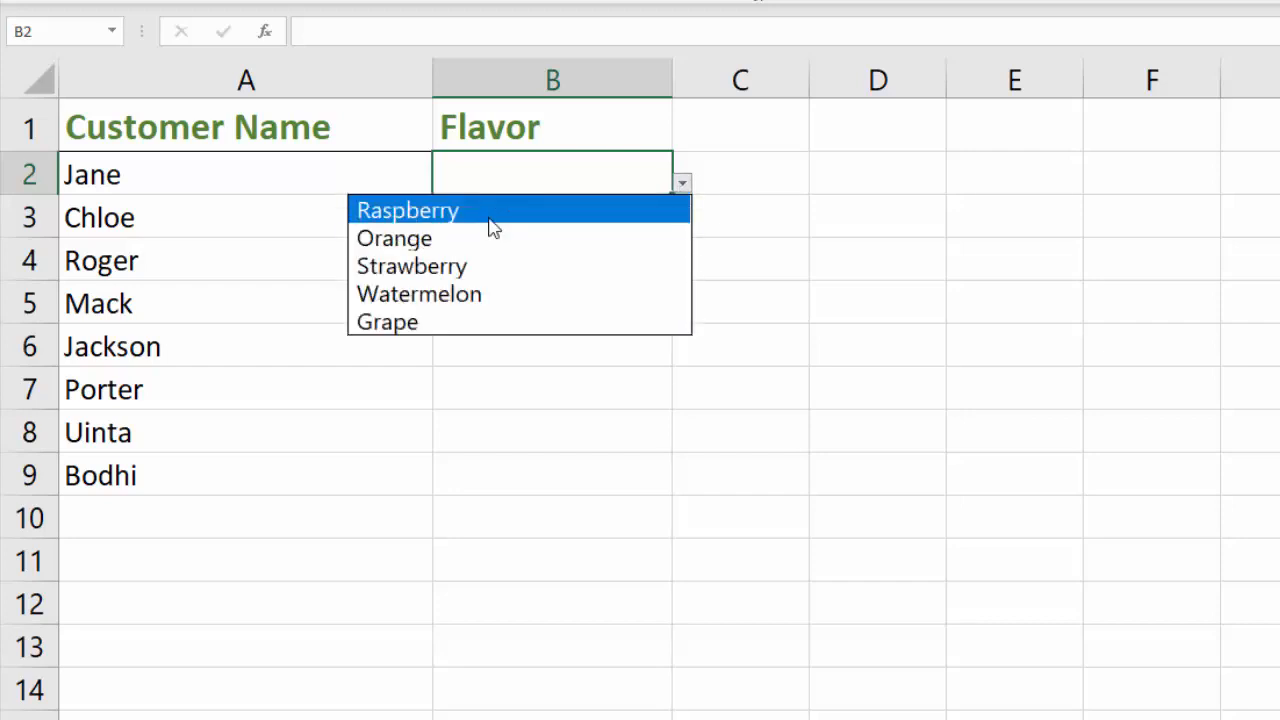
pyautogui.click(420, 292)
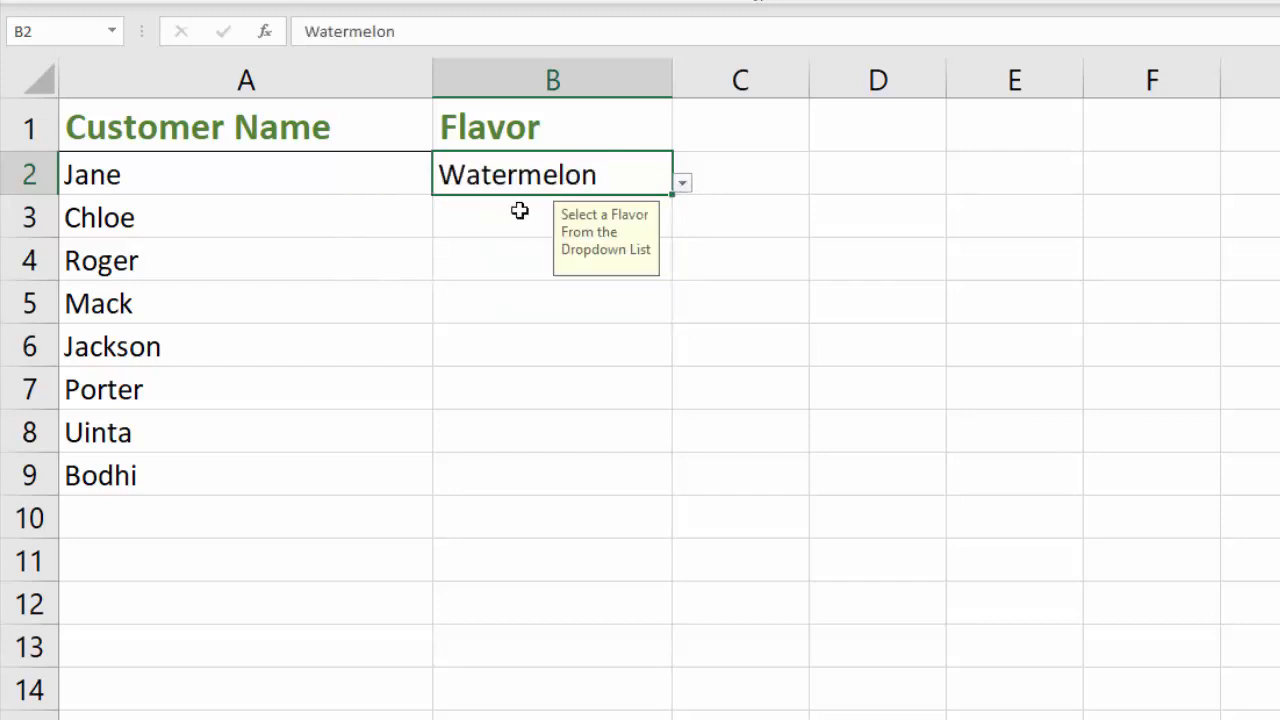
# - Choose Strawberry for Chloe and Raspberry for Roger, glancing at the List sheet
pyautogui.click(682, 228)
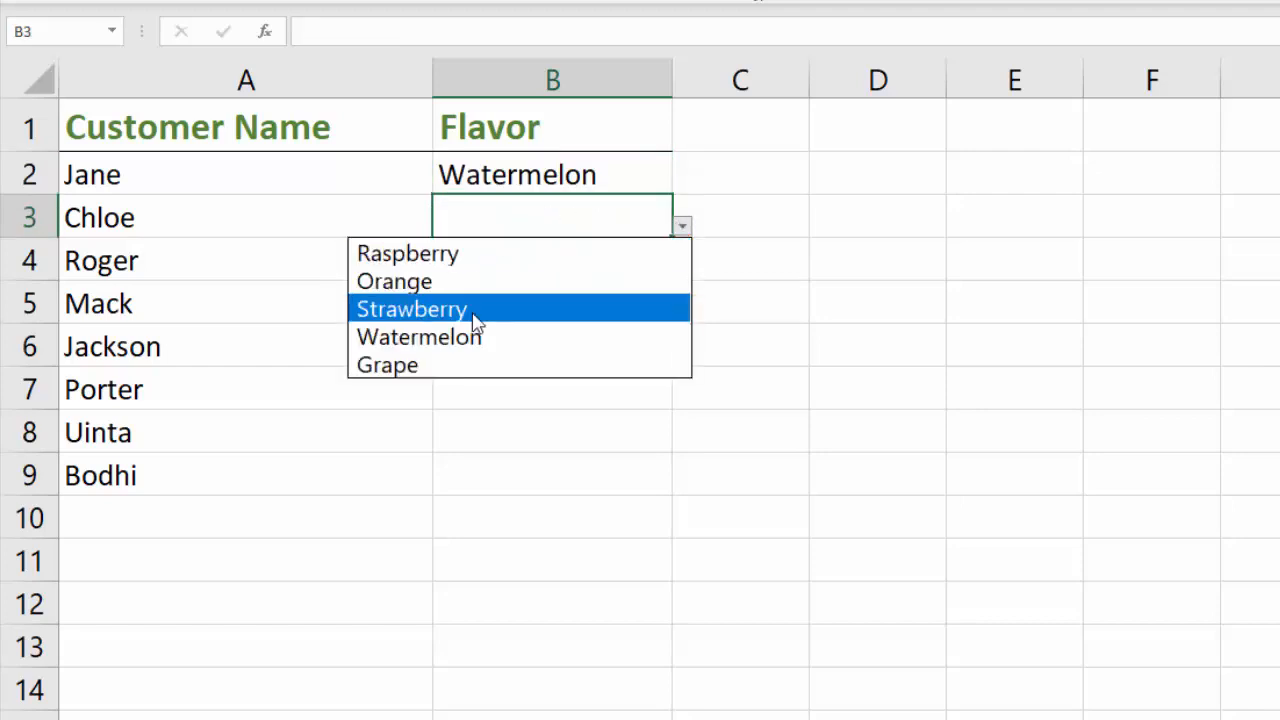
pyautogui.click(410, 308)
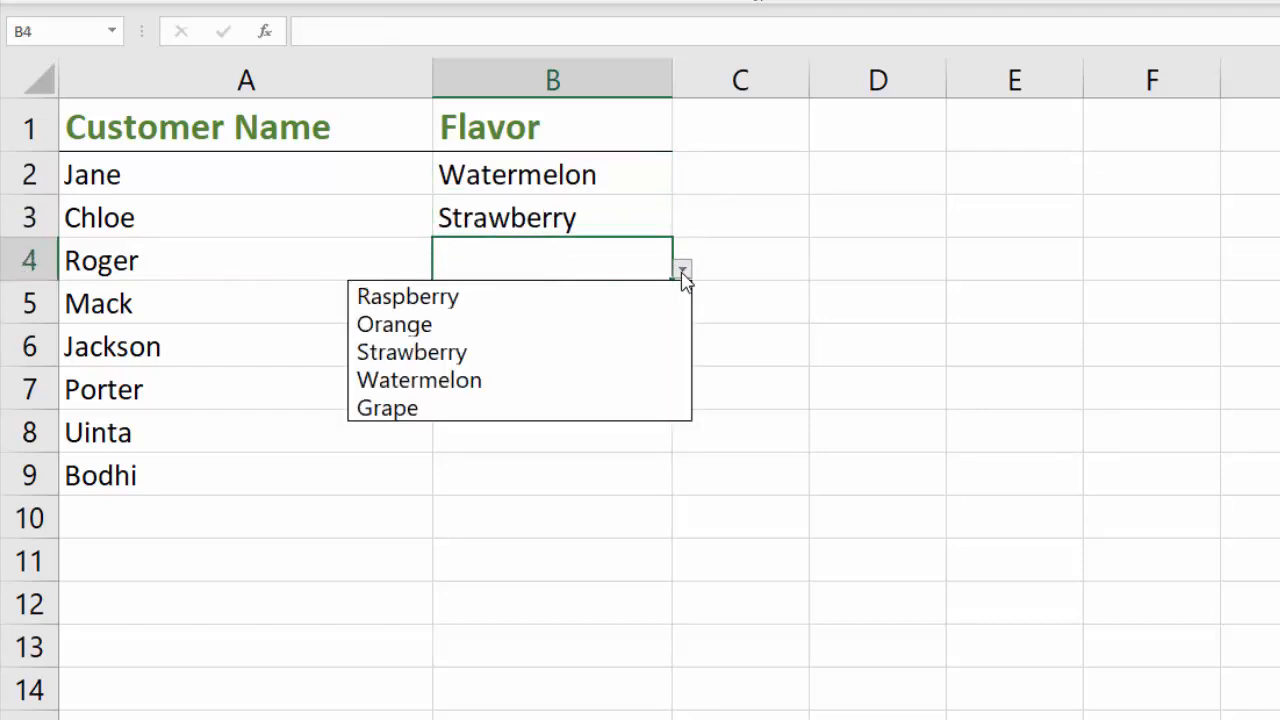
pyautogui.click(408, 296)
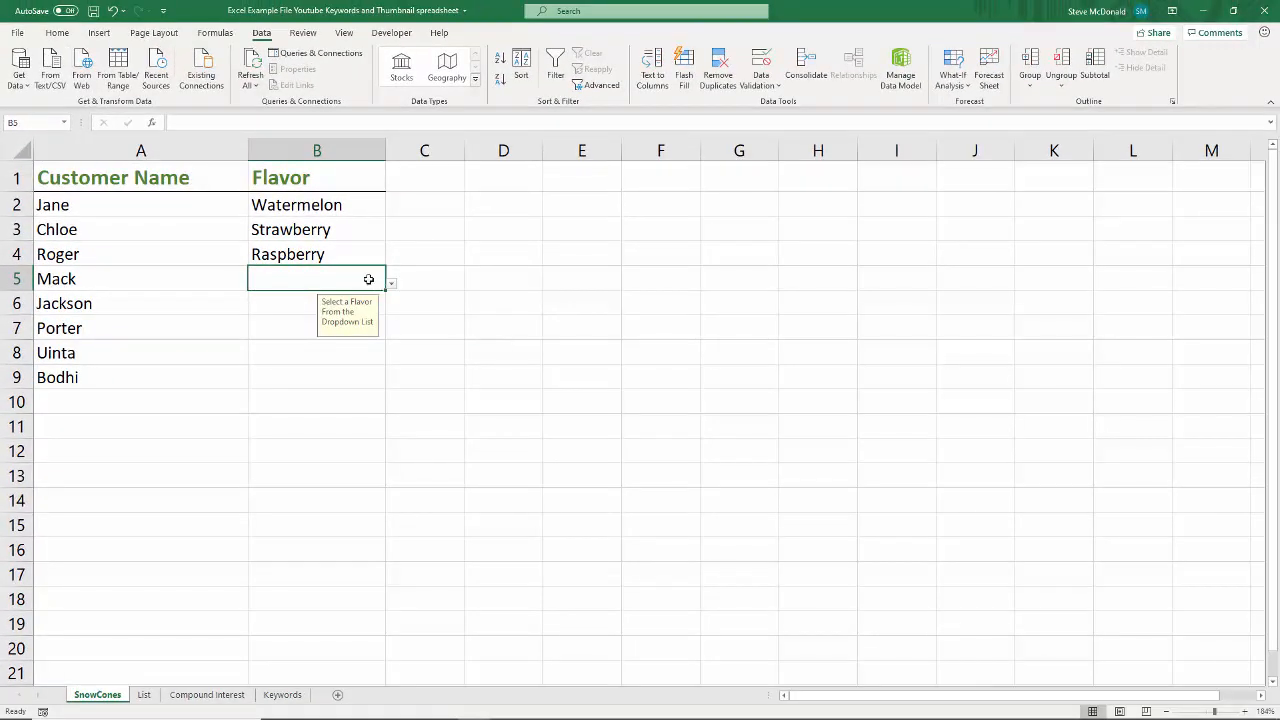
pyautogui.moveTo(356, 278)
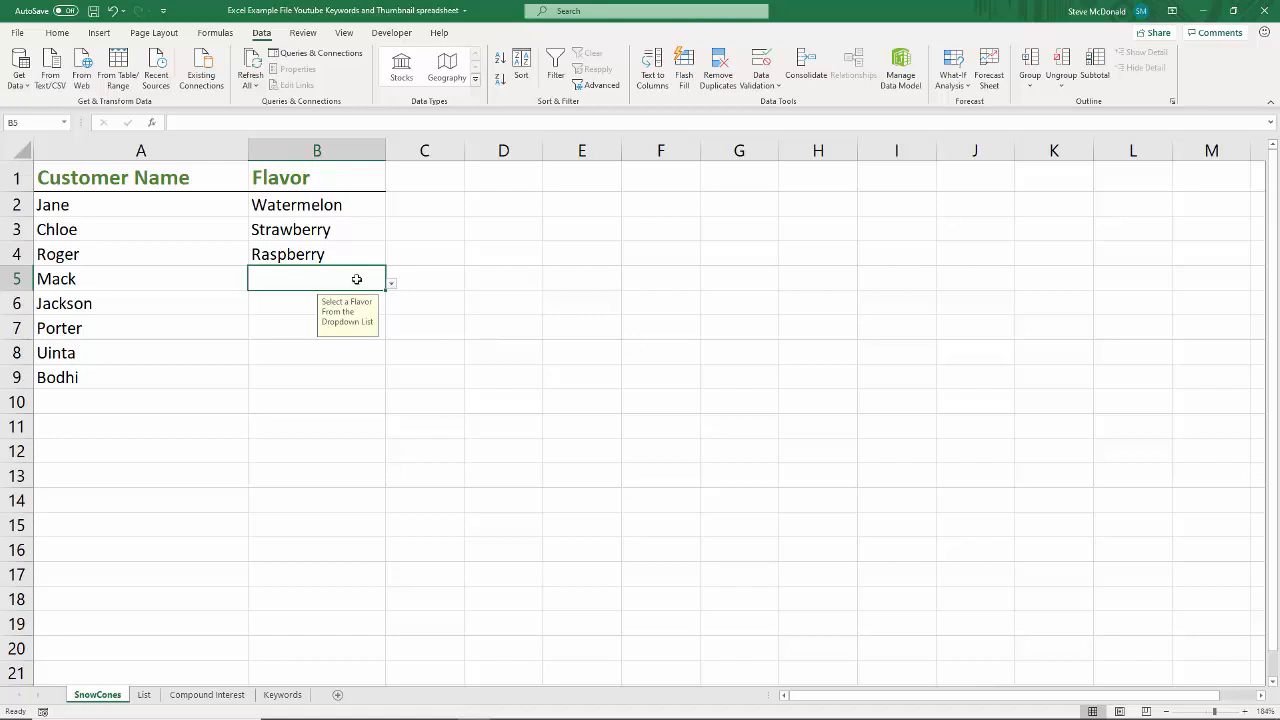
pyautogui.click(144, 694)
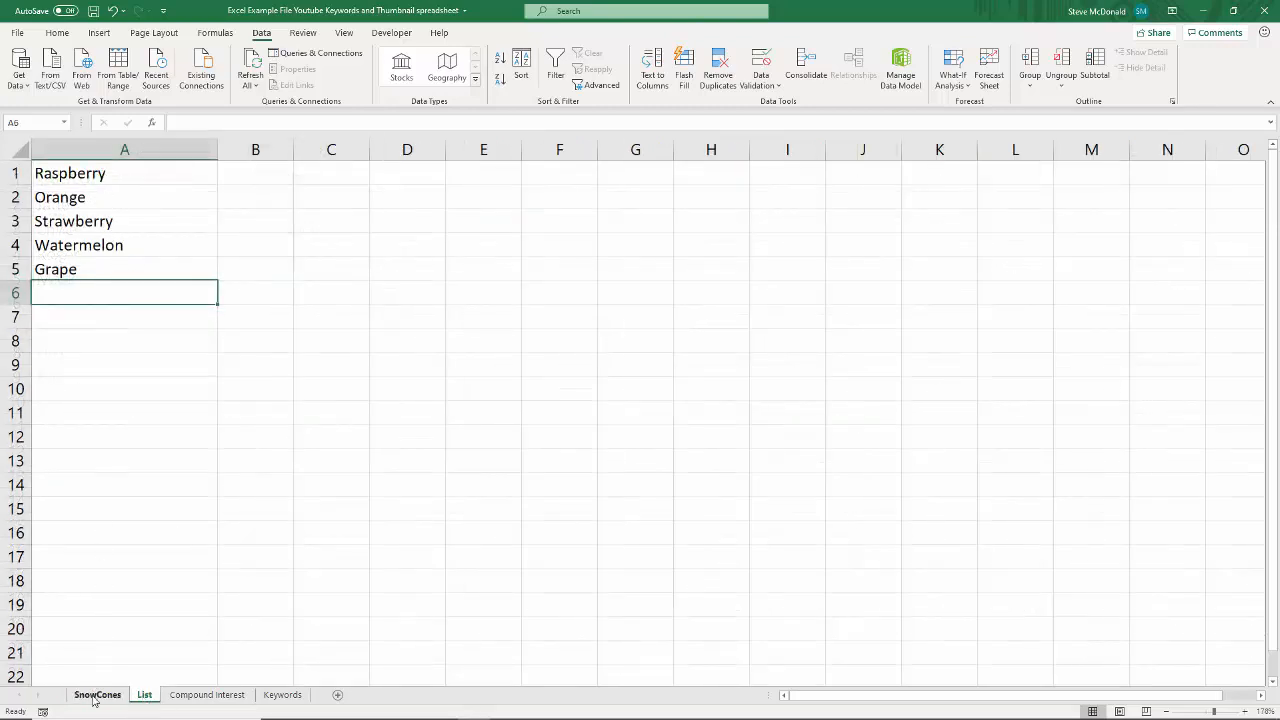
pyautogui.click(96, 694)
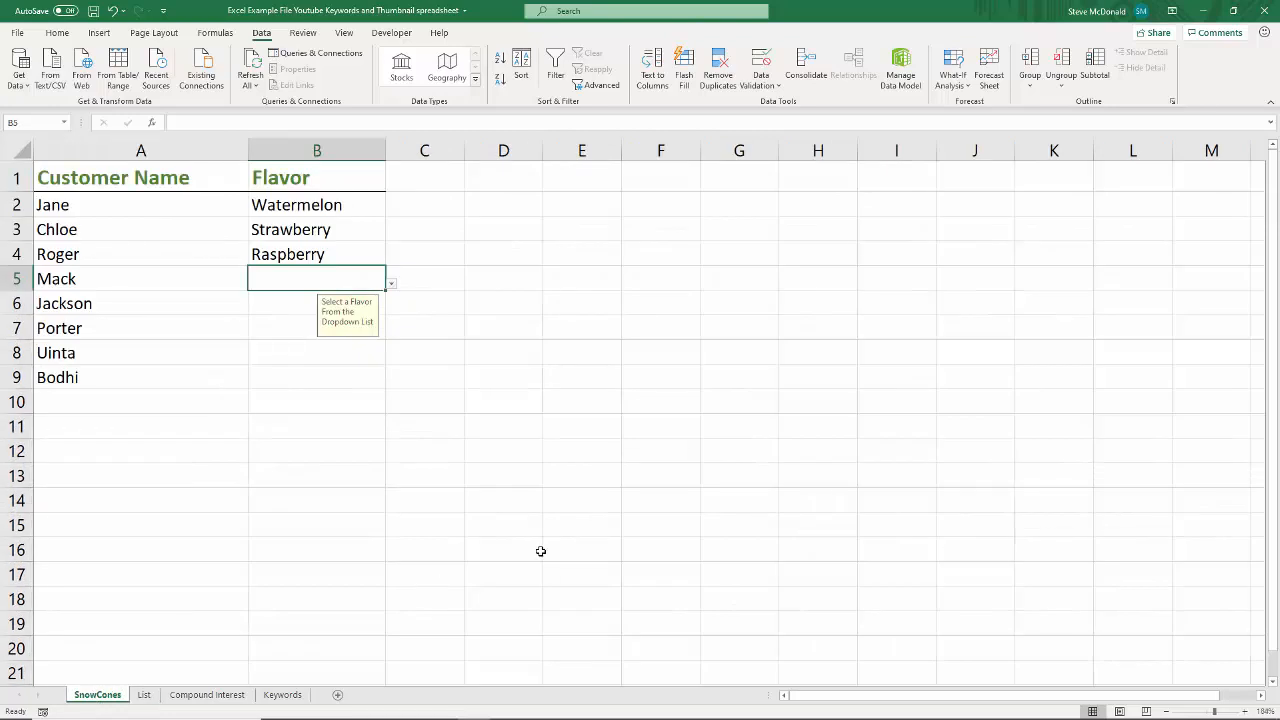